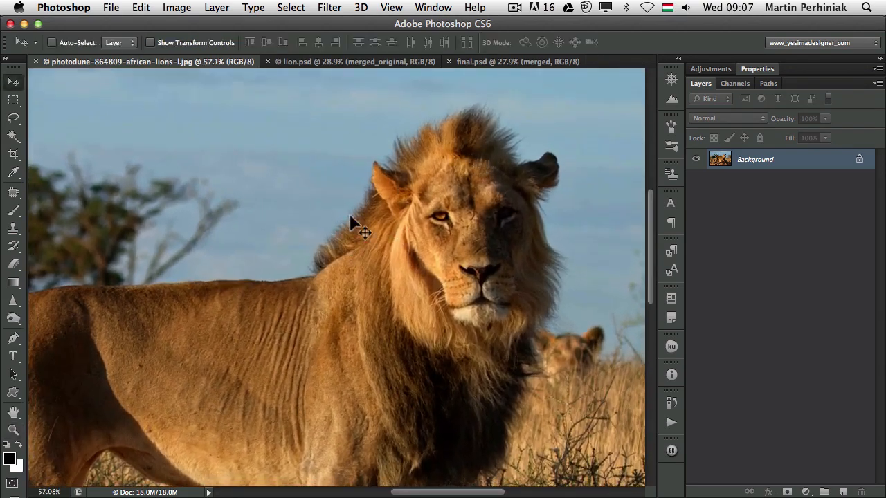
mouse_move(457, 255)
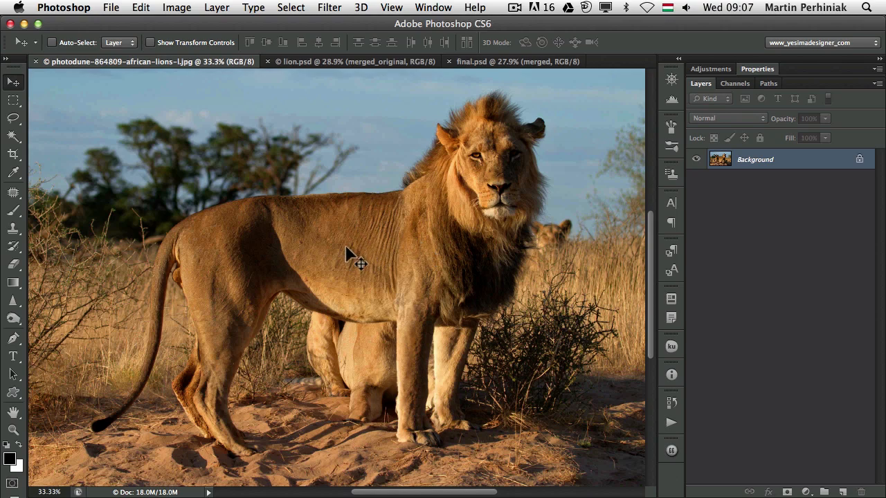
mouse_move(283, 245)
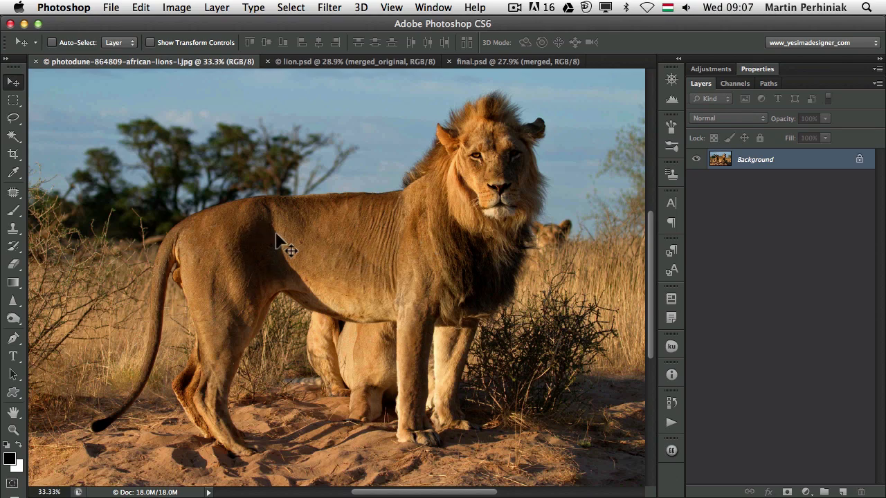
mouse_move(287, 257)
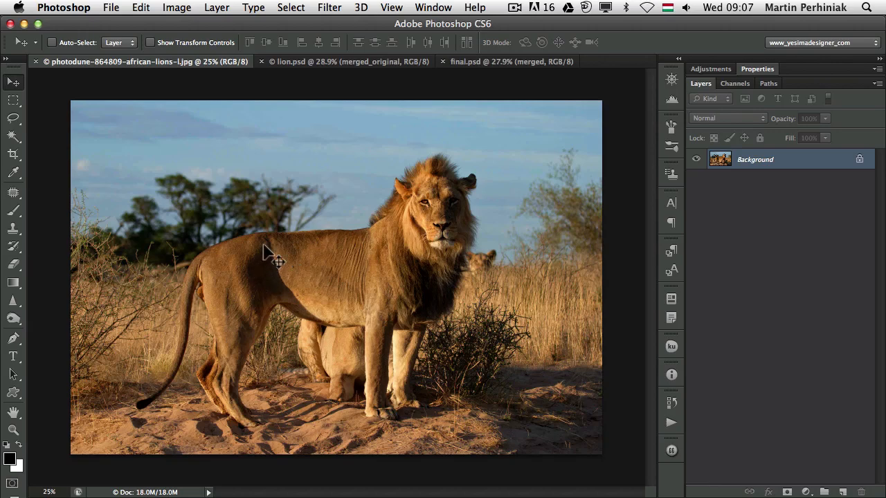
mouse_move(305, 291)
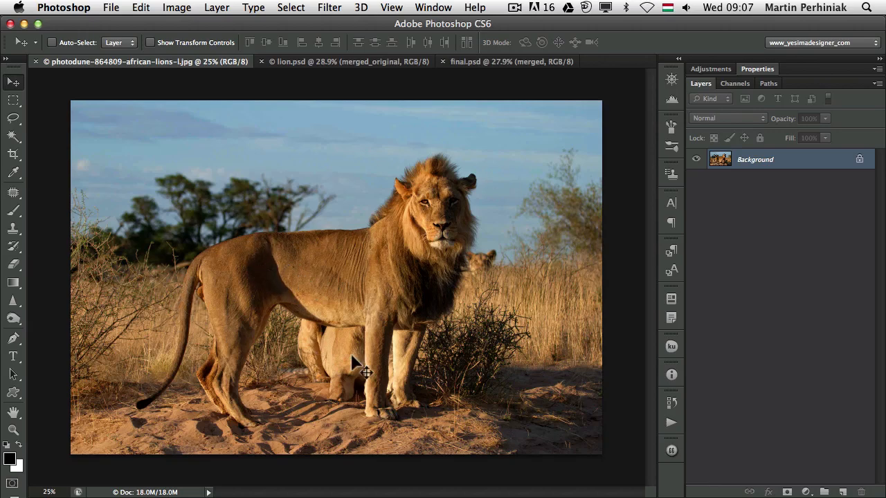
mouse_move(346, 287)
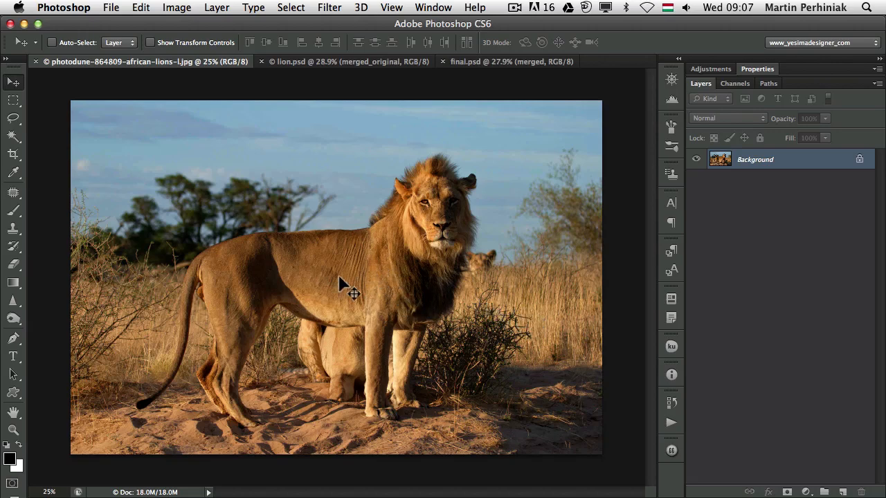
mouse_move(419, 259)
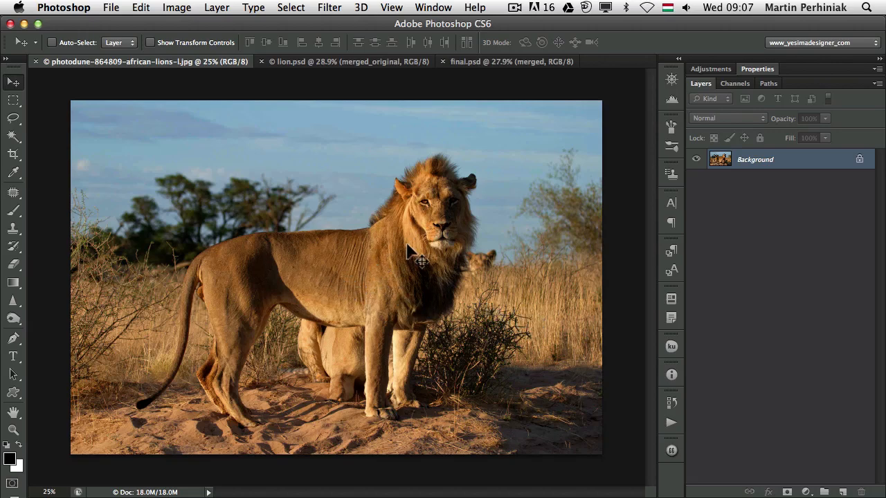
mouse_move(409, 273)
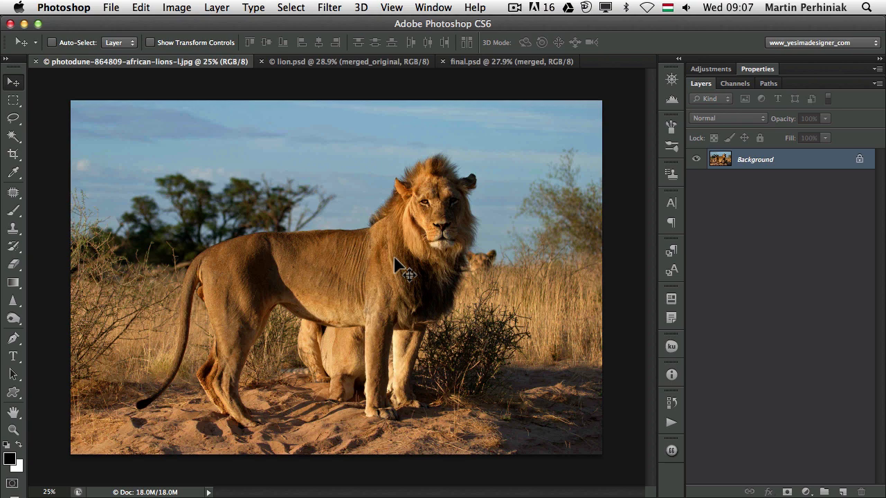
mouse_move(411, 253)
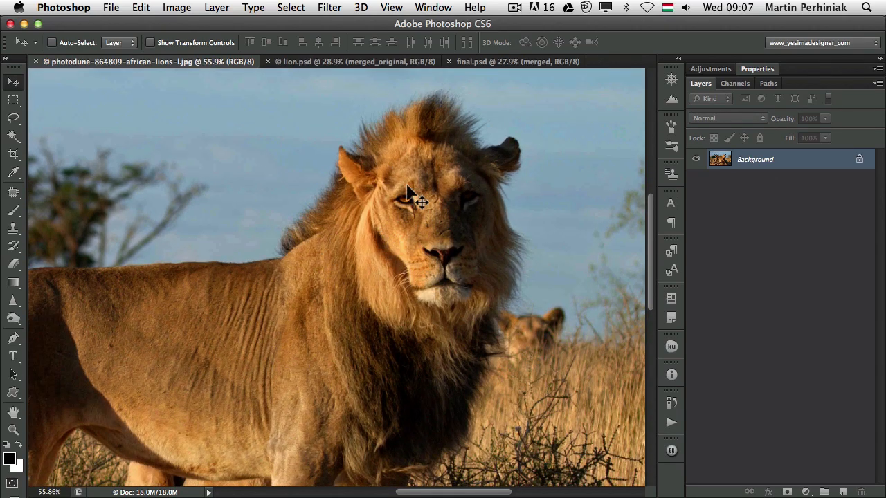
mouse_move(294, 263)
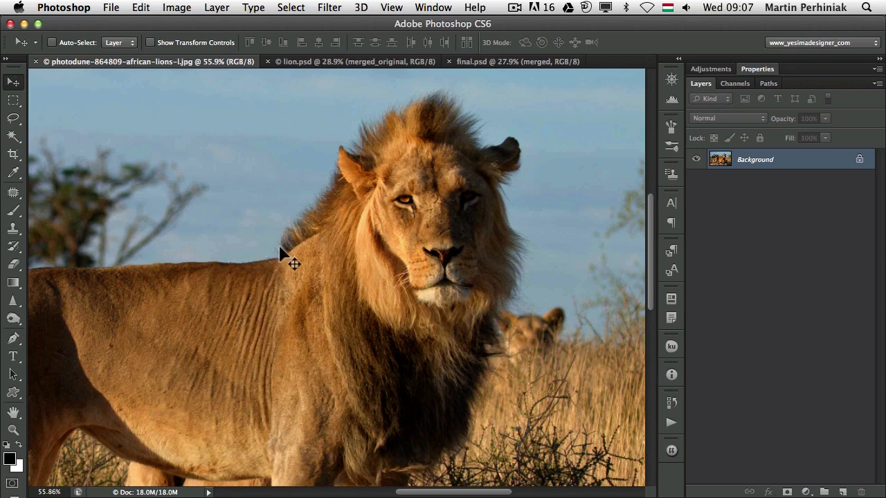
mouse_move(464, 450)
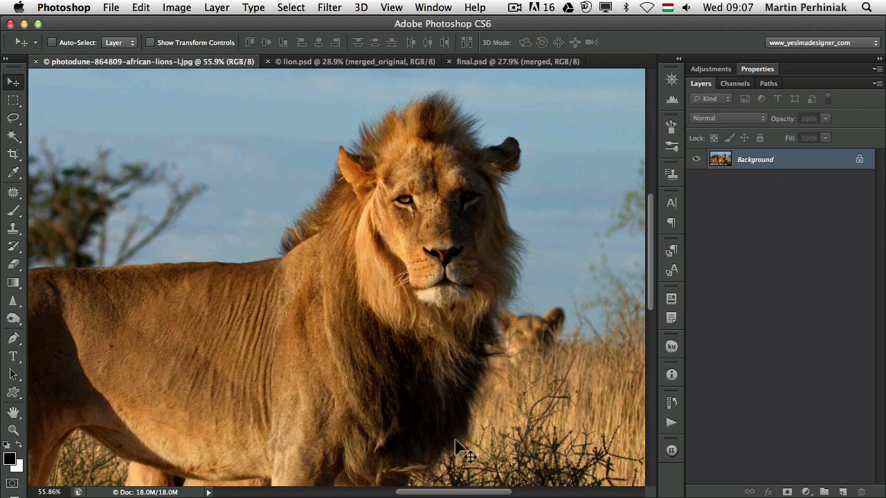
mouse_move(204, 208)
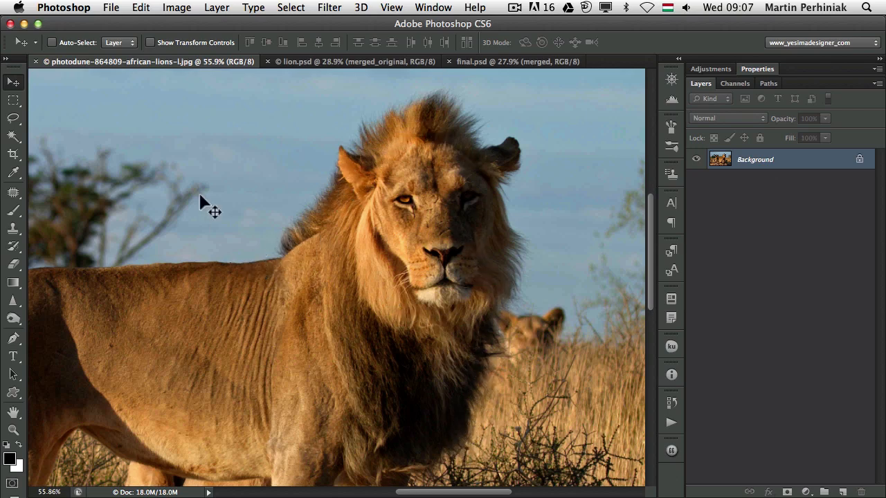
Step: Look around the lion photo, then view the cutout-over-black and desert composite documents
left_click_drag(201, 207, 373, 259)
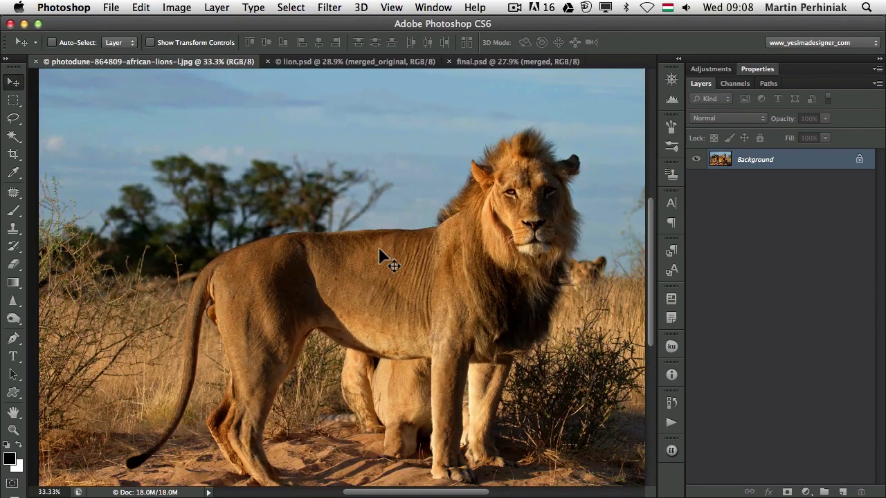
left_click_drag(393, 267, 311, 261)
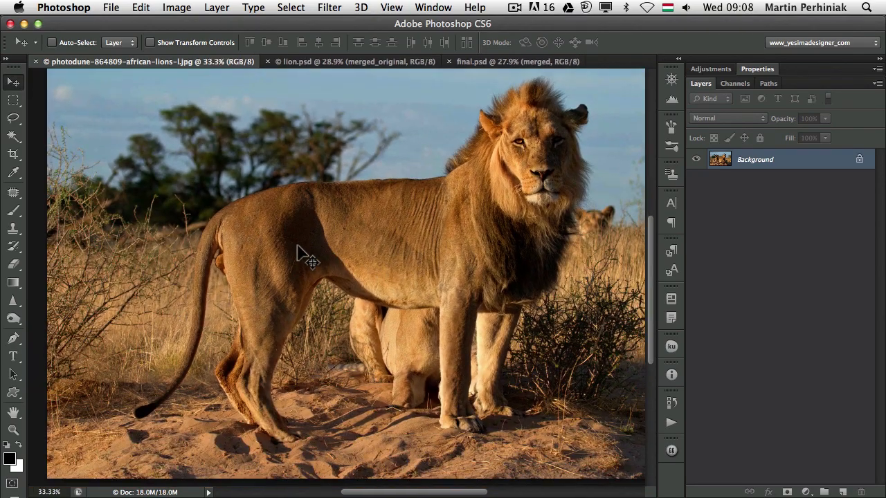
mouse_move(356, 208)
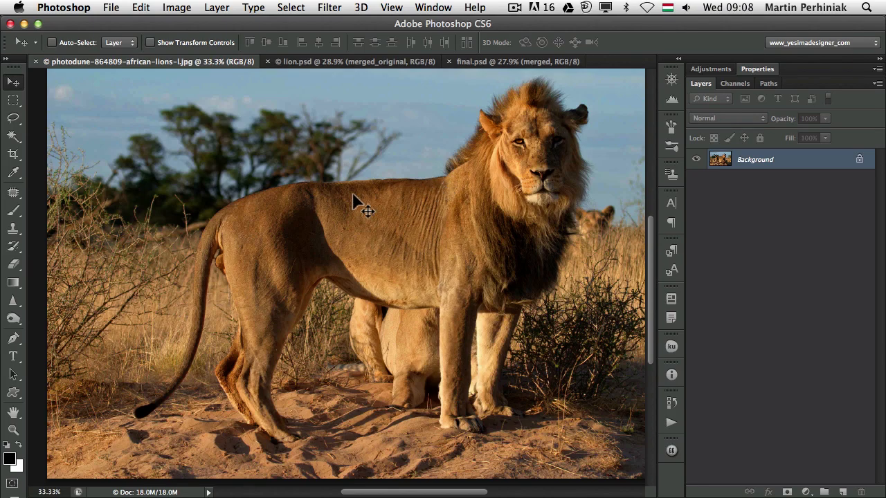
mouse_move(403, 298)
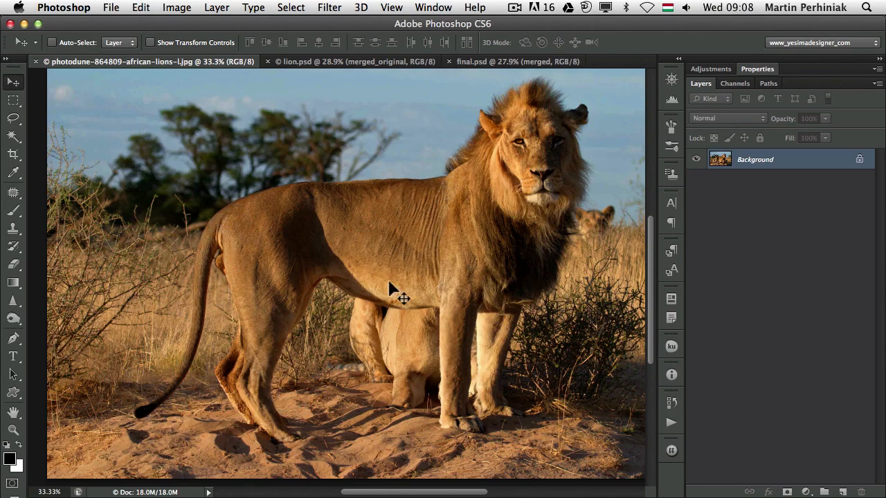
left_click_drag(401, 298, 363, 208)
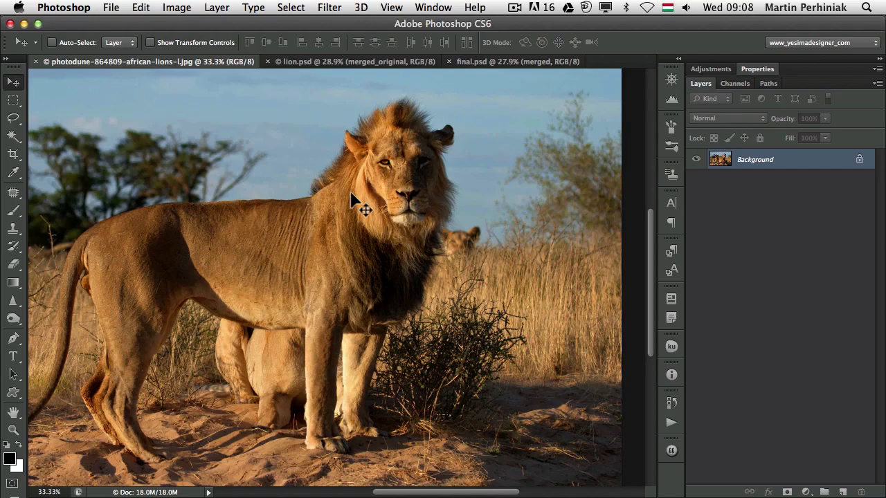
mouse_move(332, 225)
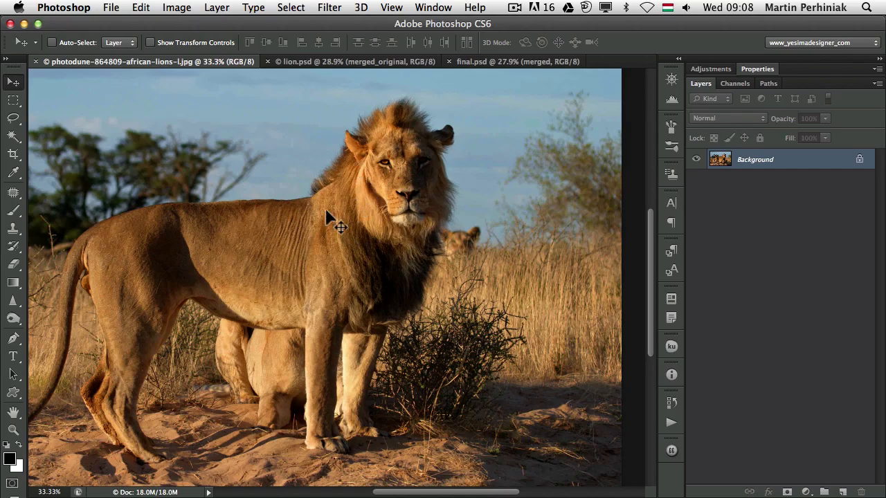
mouse_move(407, 168)
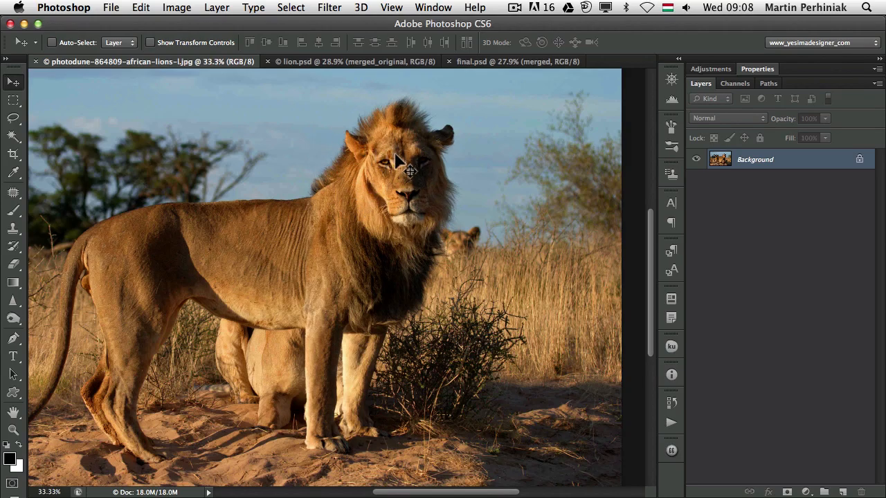
mouse_move(398, 187)
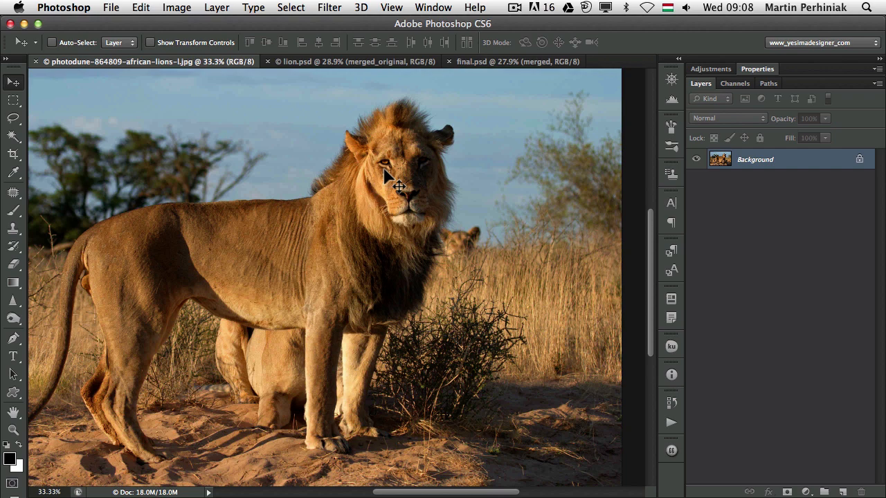
mouse_move(269, 192)
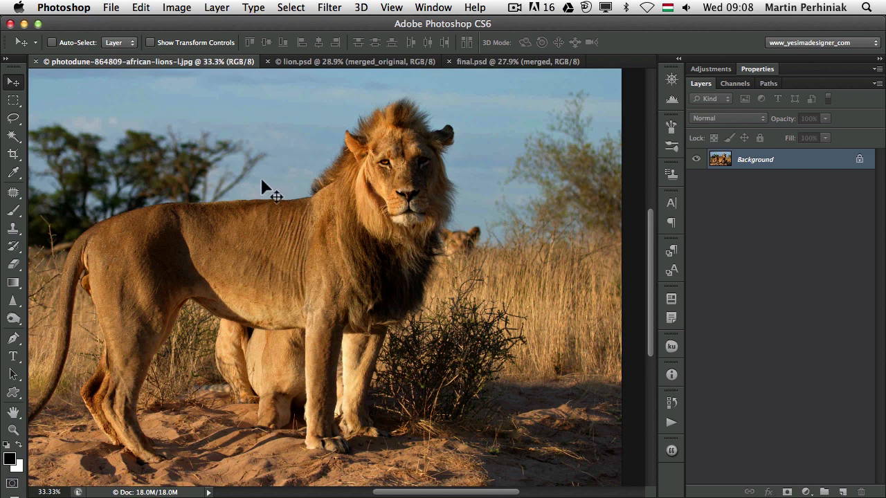
mouse_move(277, 225)
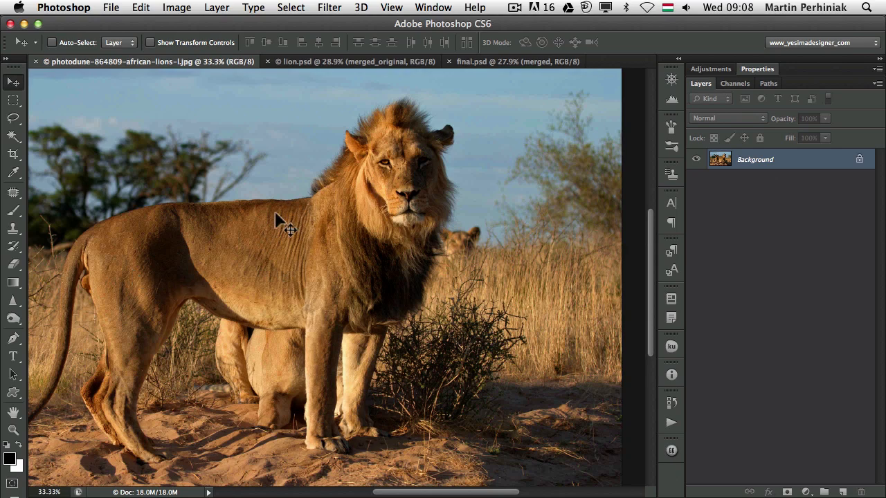
mouse_move(294, 225)
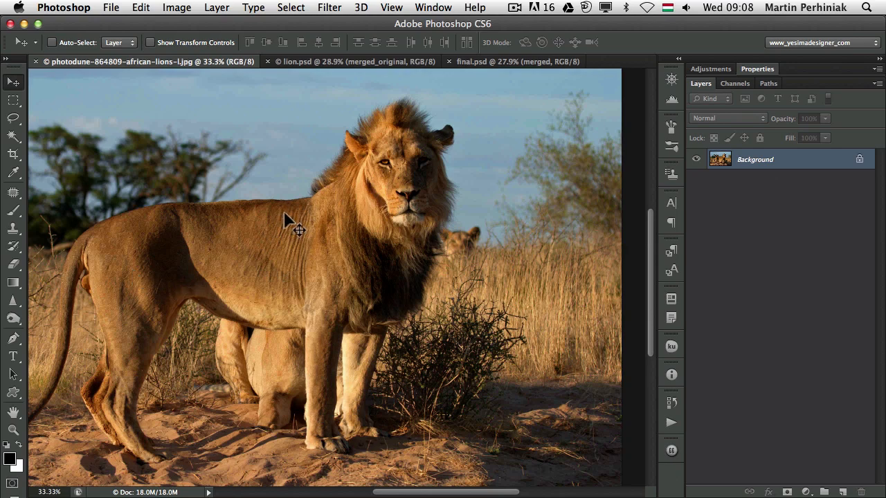
mouse_move(339, 180)
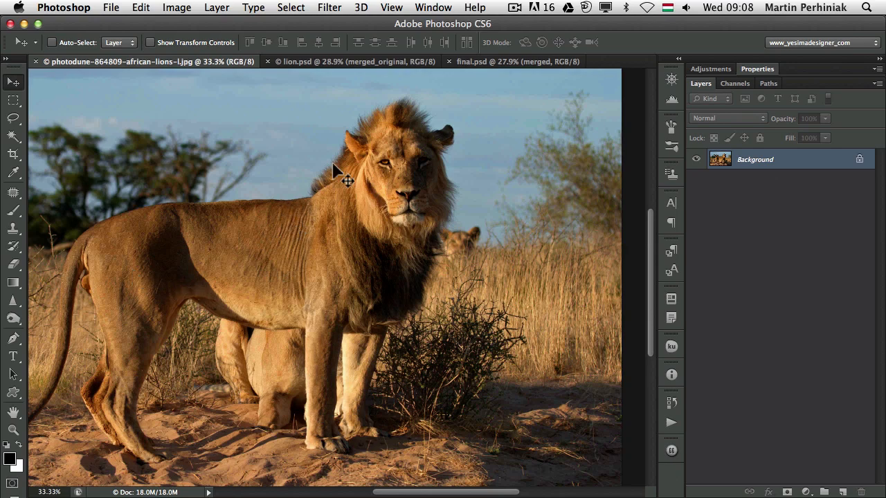
mouse_move(405, 266)
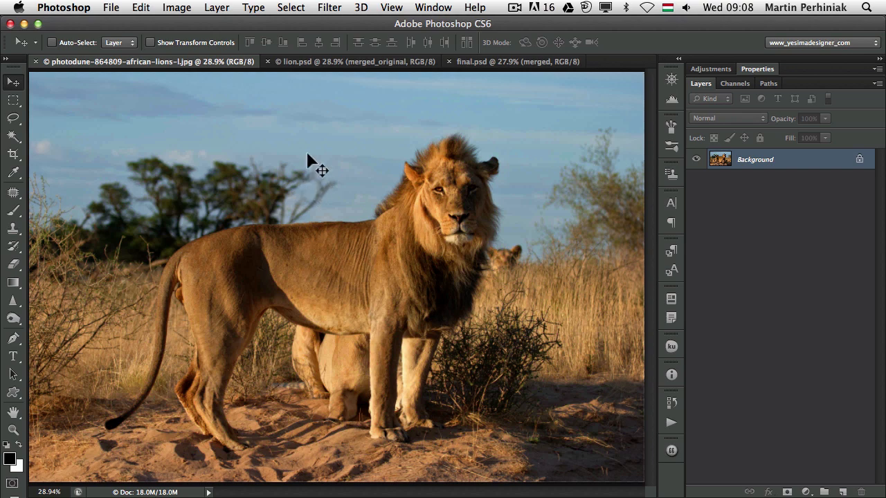
mouse_move(301, 187)
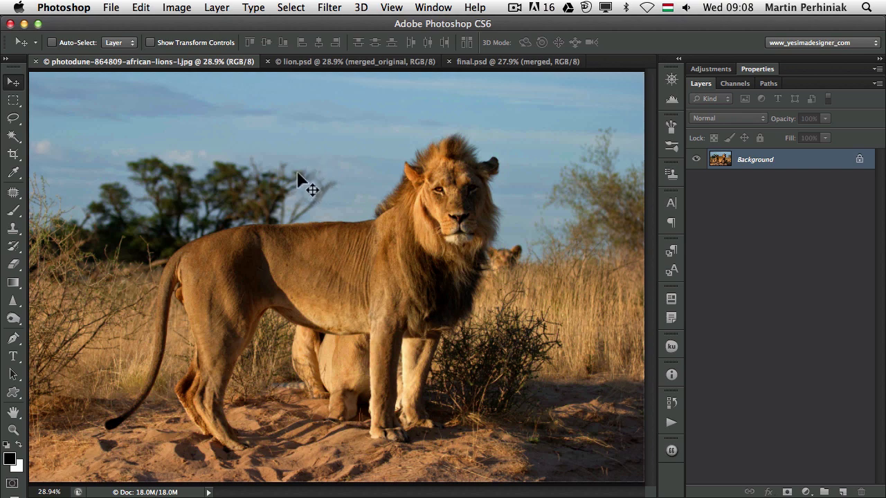
left_click(353, 61)
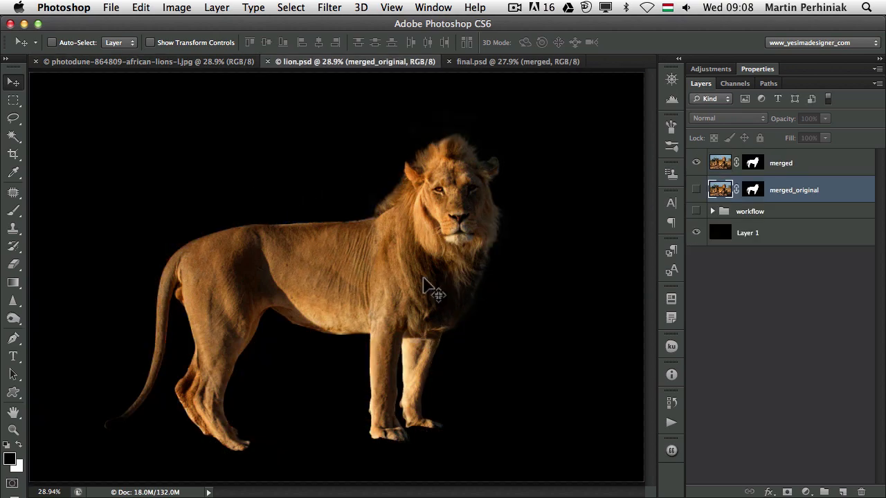
mouse_move(349, 288)
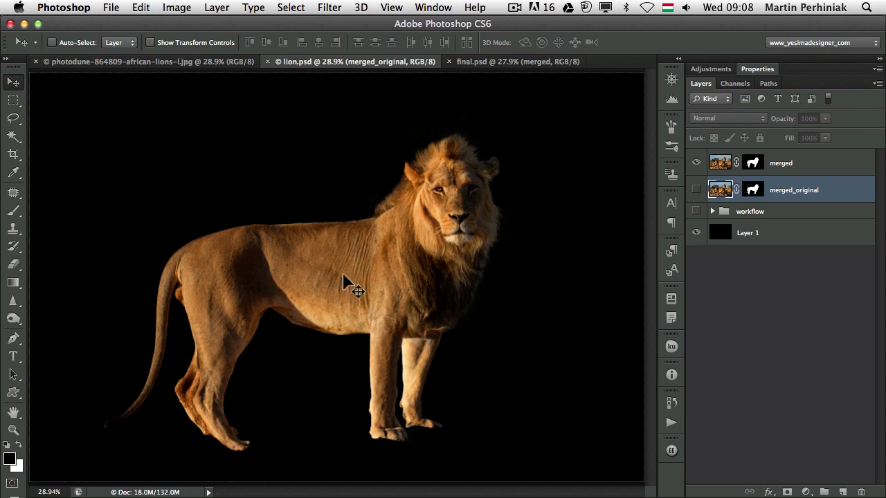
mouse_move(337, 284)
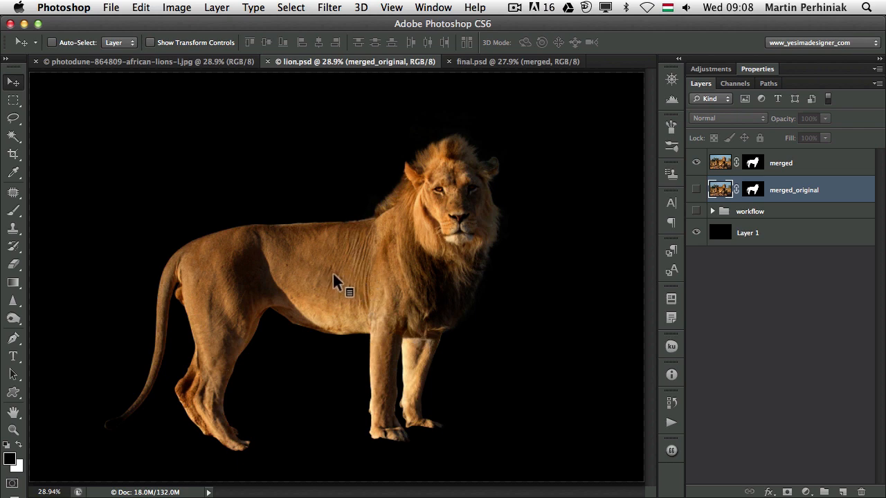
mouse_move(387, 249)
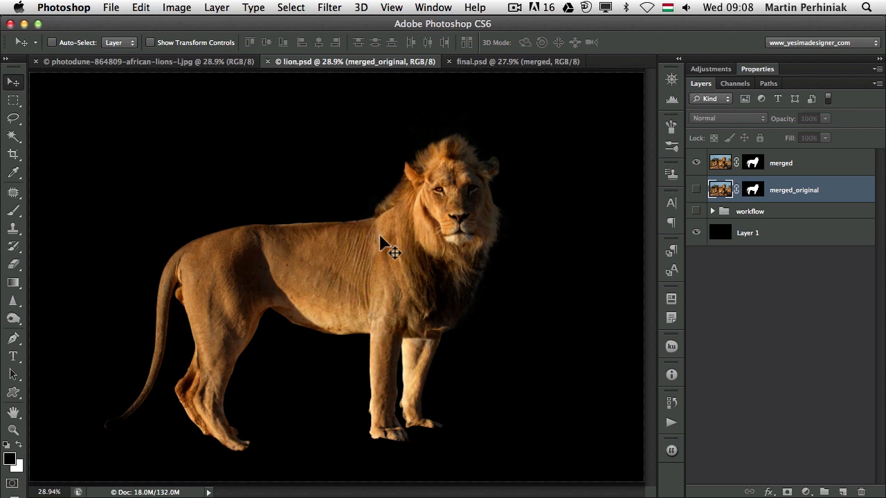
left_click(515, 61)
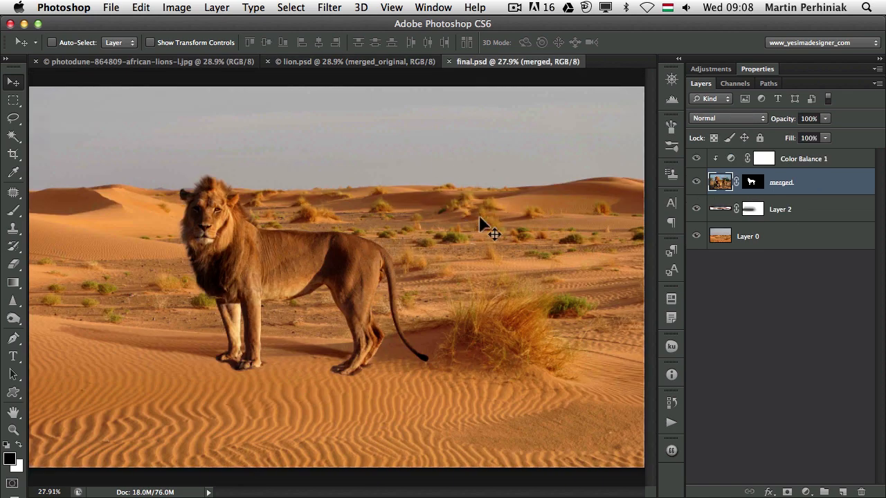
mouse_move(339, 294)
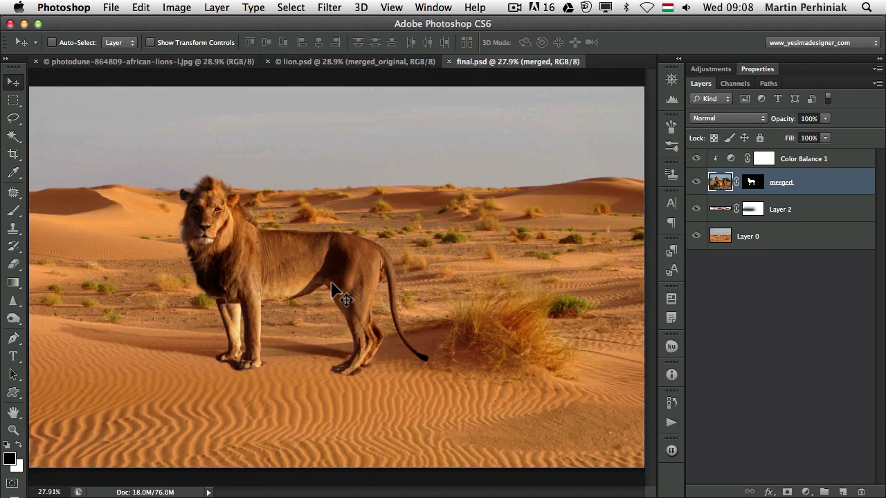
mouse_move(350, 232)
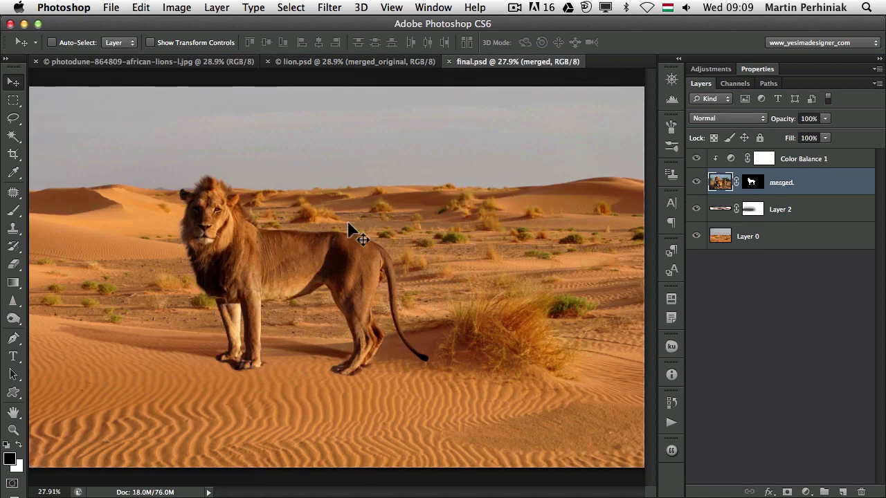
mouse_move(260, 332)
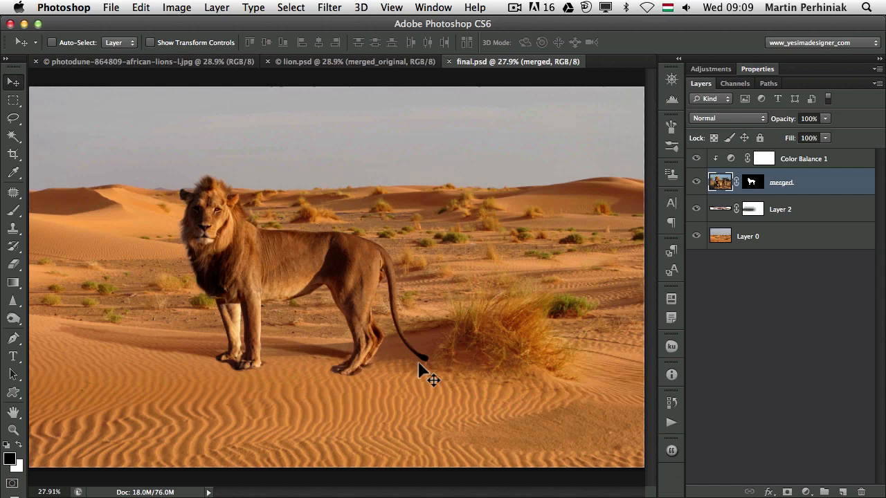
mouse_move(474, 395)
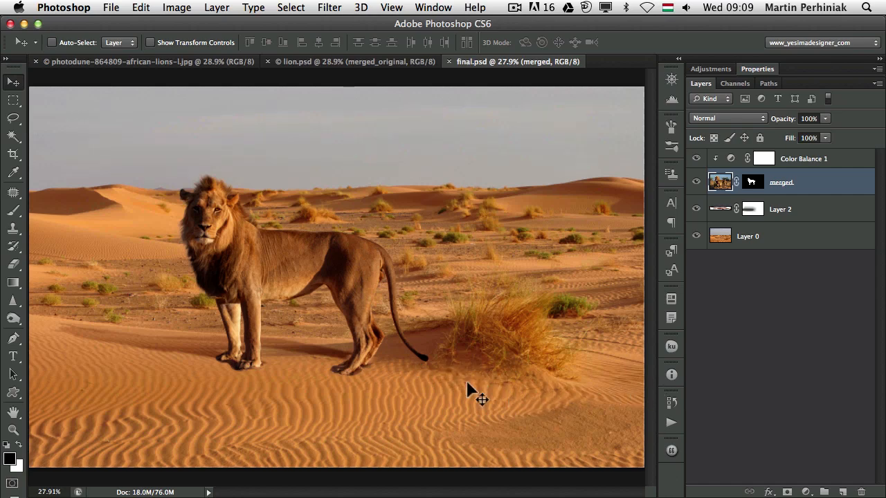
mouse_move(346, 388)
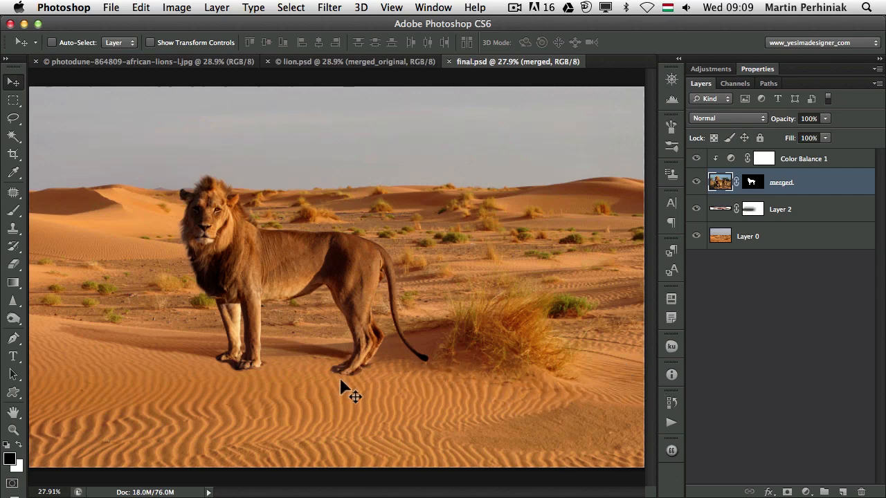
mouse_move(271, 266)
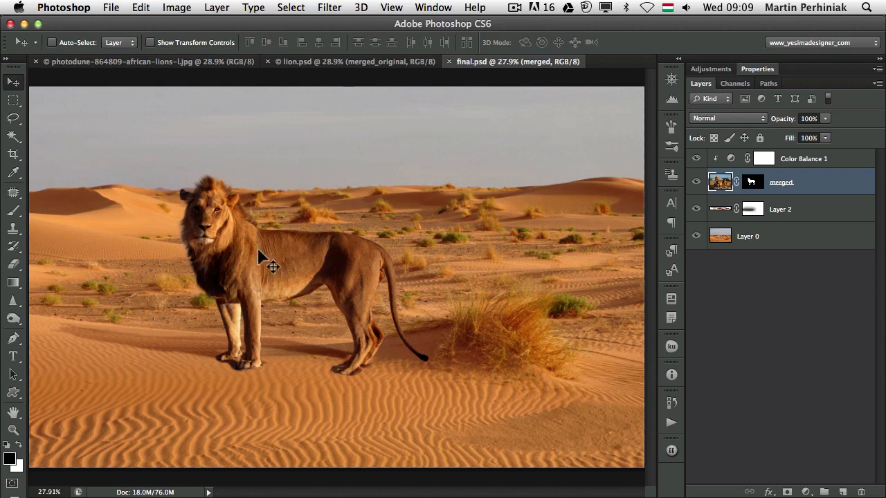
mouse_move(263, 301)
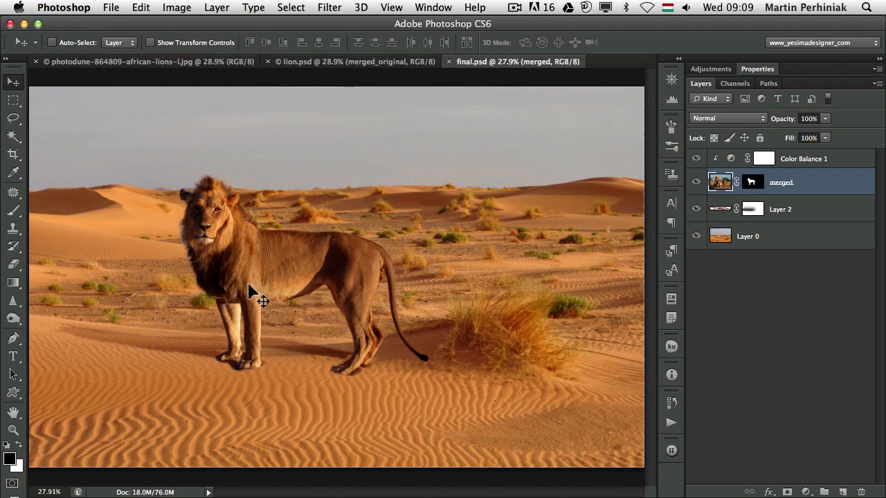
mouse_move(262, 281)
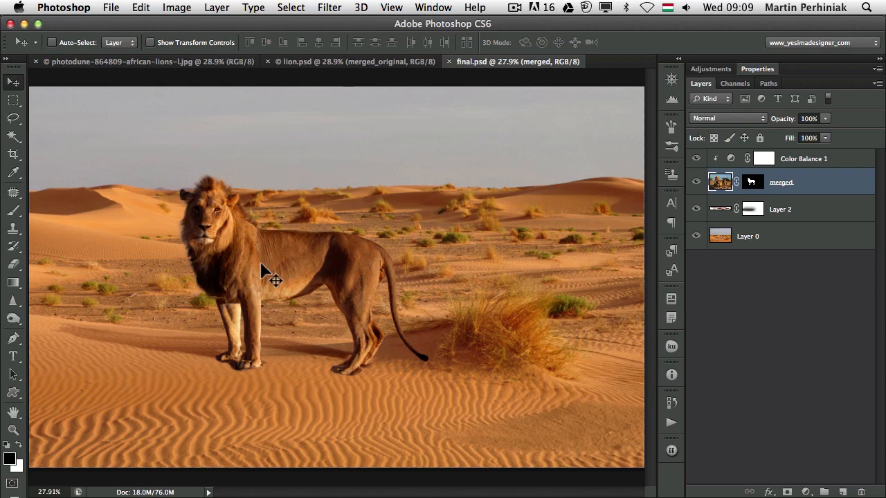
mouse_move(310, 357)
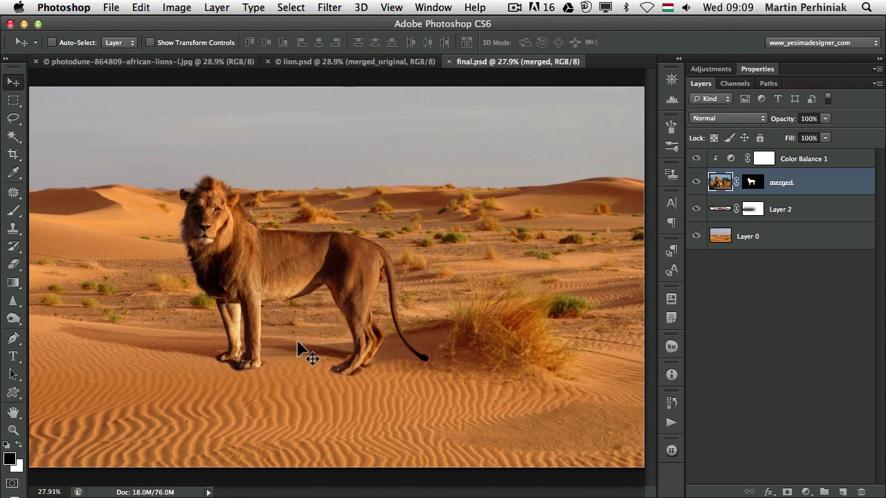
mouse_move(269, 338)
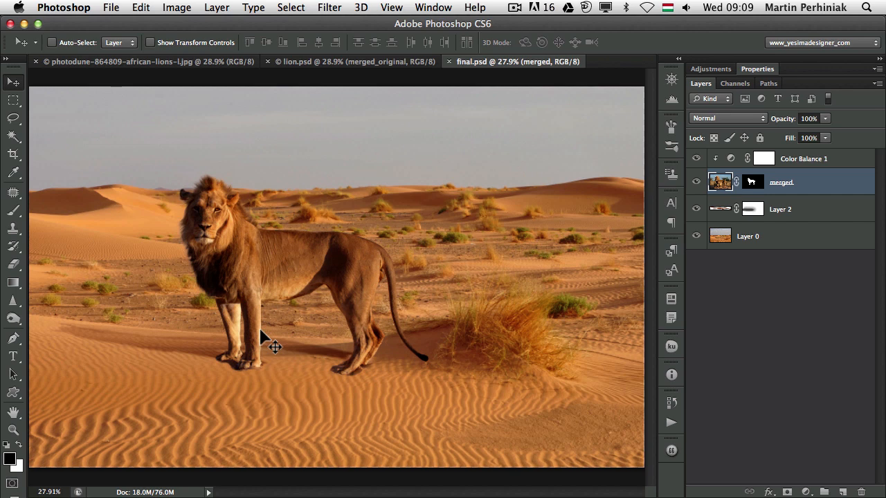
mouse_move(285, 290)
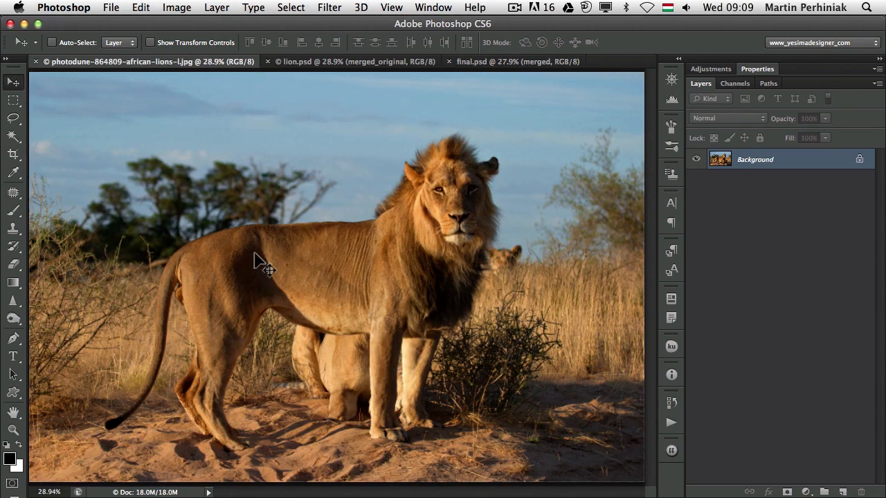
mouse_move(348, 168)
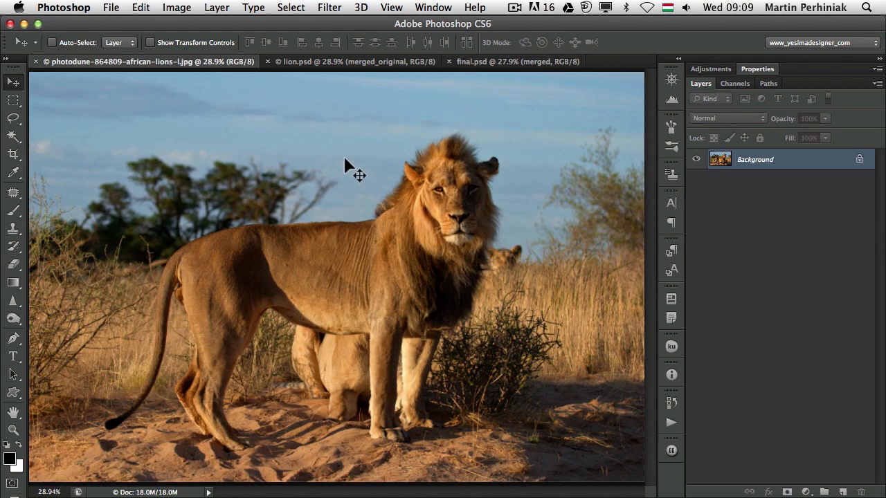
mouse_move(272, 284)
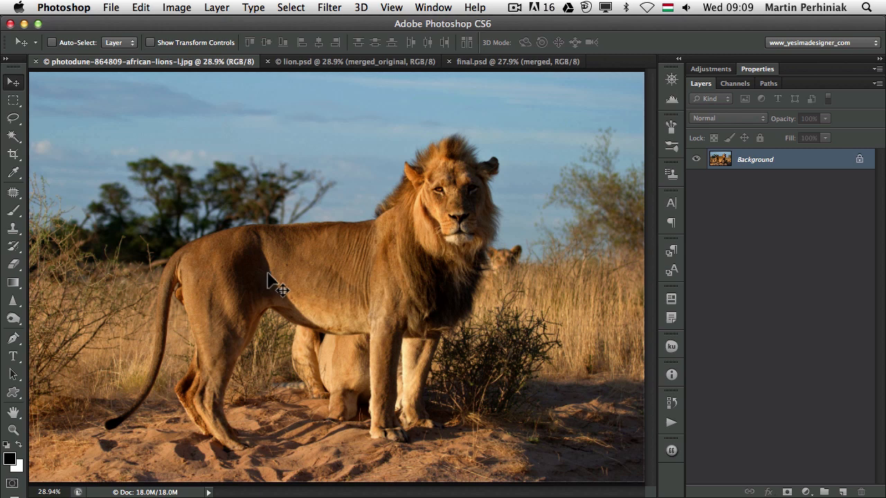
mouse_move(259, 287)
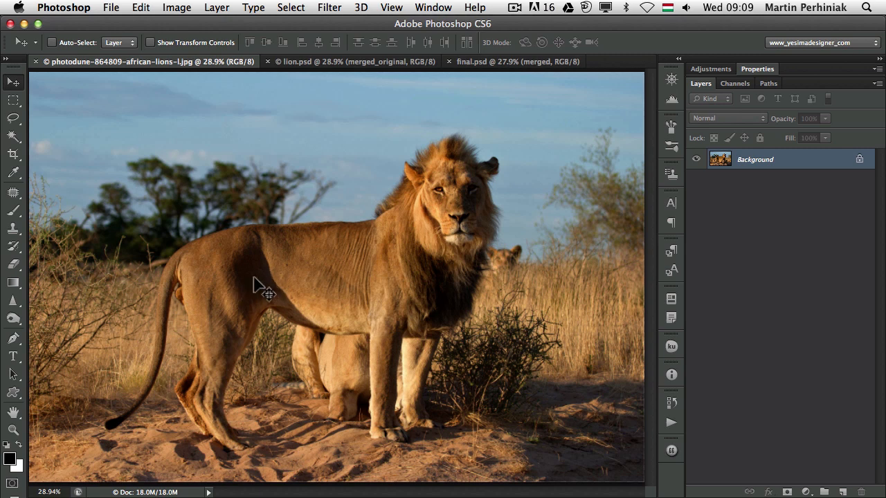
mouse_move(273, 277)
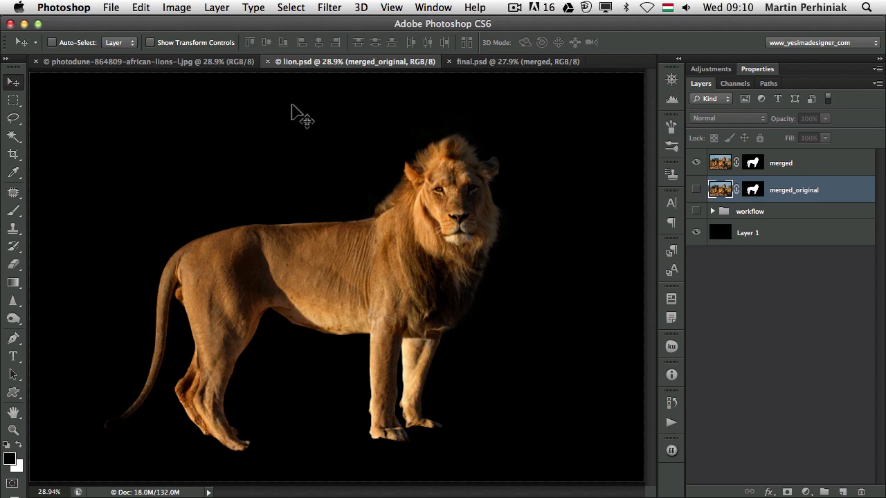
Step: Crop the desert dunes photo to a wider frame, then return to the lions photo
left_click(145, 60)
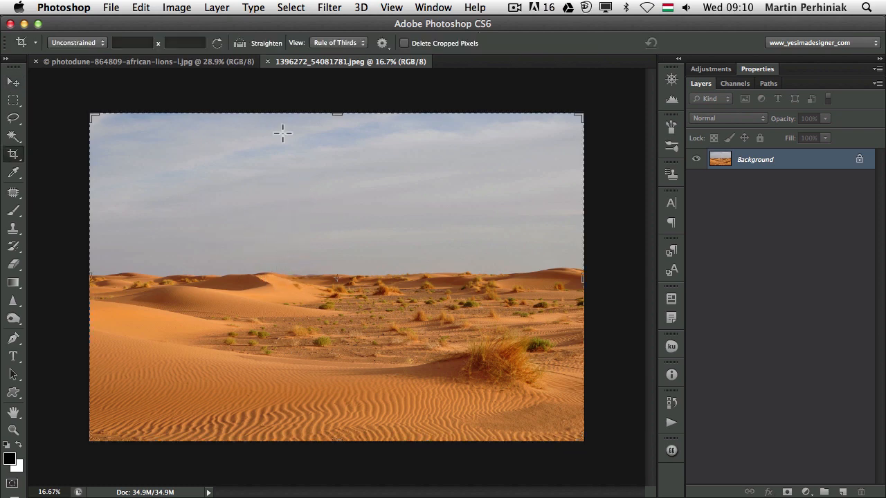
left_click_drag(336, 115, 336, 151)
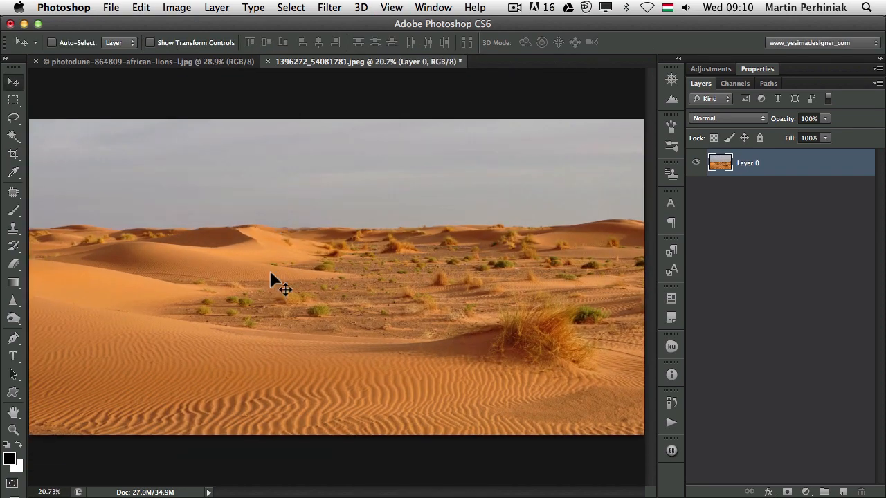
left_click(145, 62)
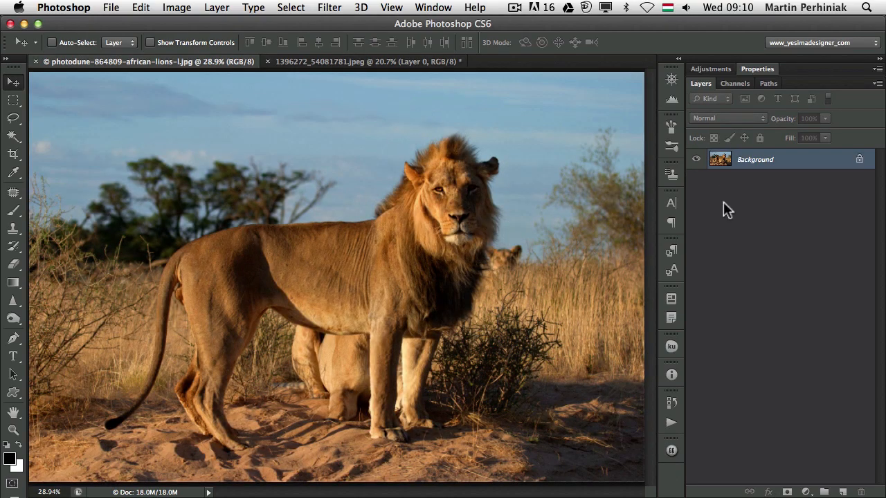
mouse_move(423, 232)
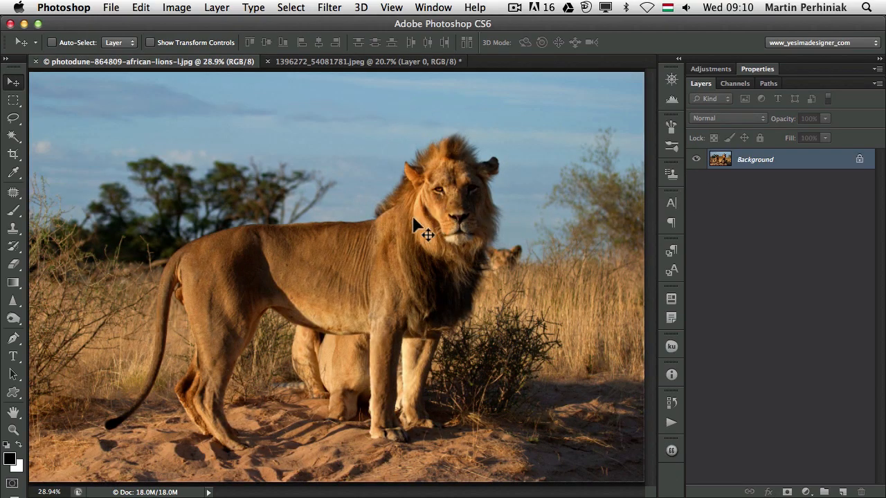
mouse_move(538, 239)
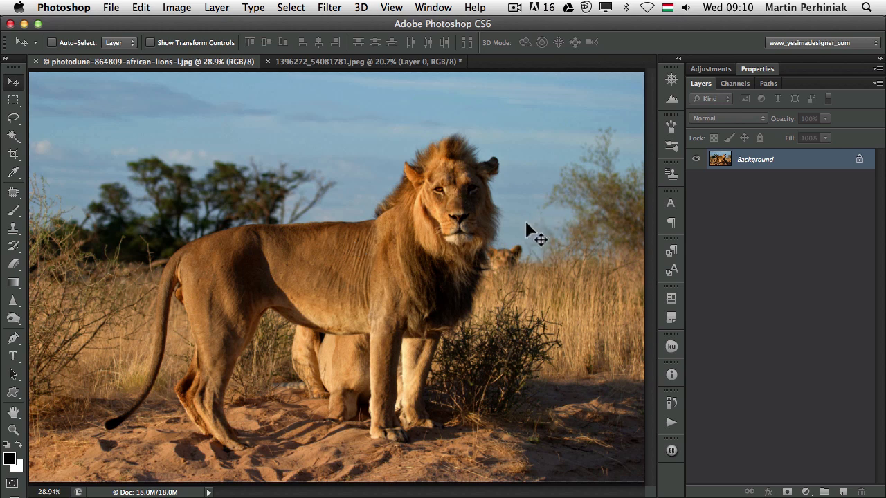
mouse_move(481, 266)
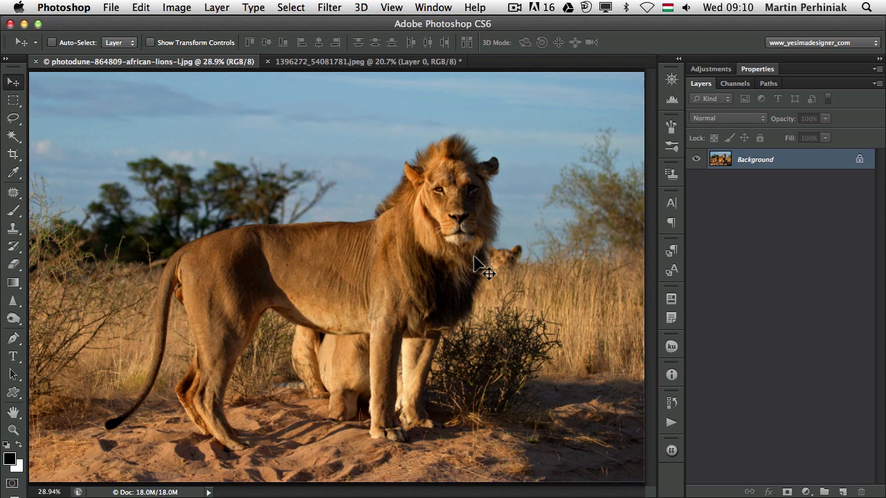
mouse_move(416, 194)
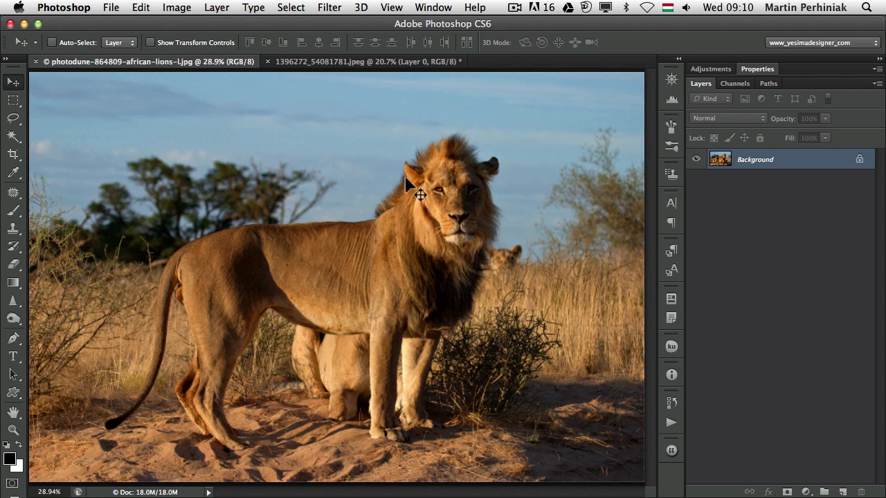
mouse_move(353, 350)
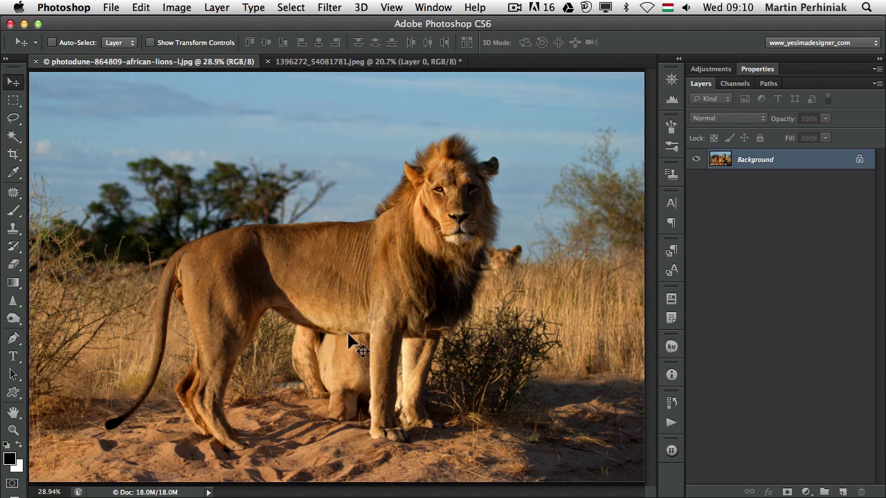
mouse_move(355, 298)
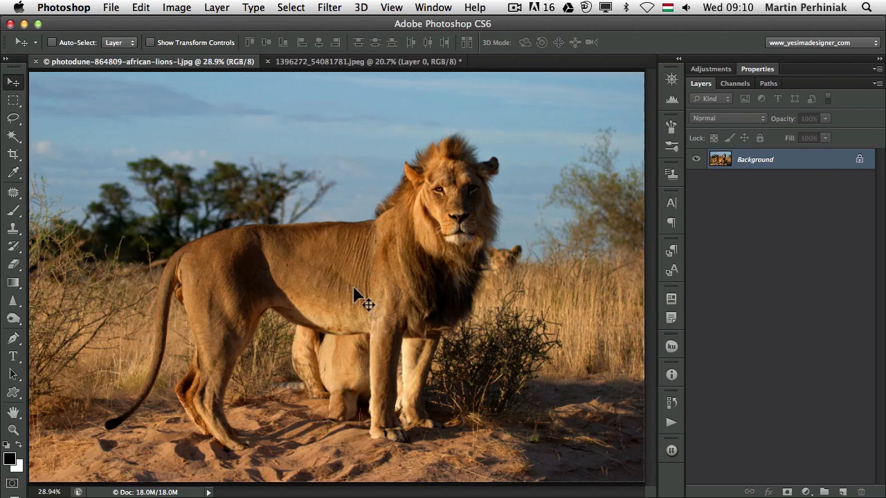
mouse_move(326, 311)
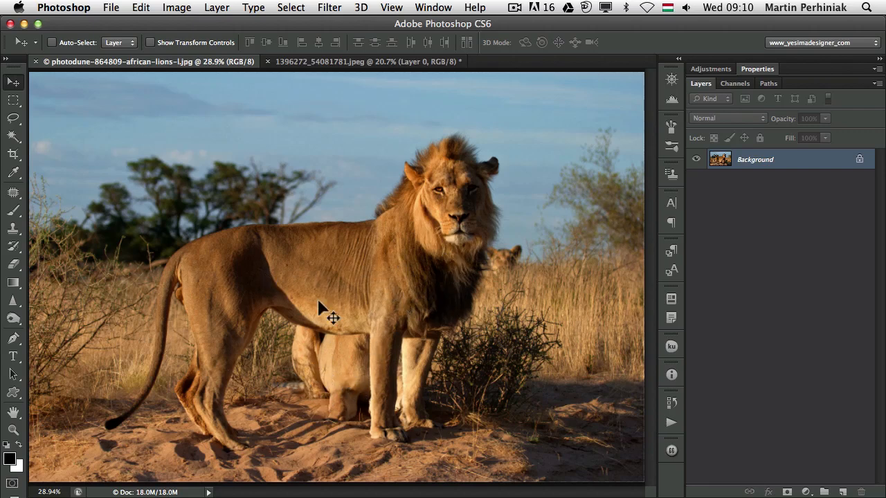
mouse_move(509, 273)
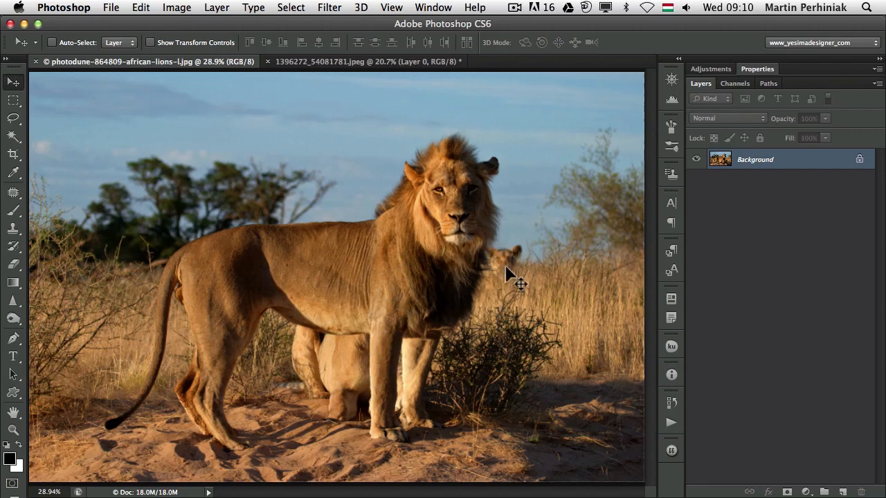
mouse_move(515, 262)
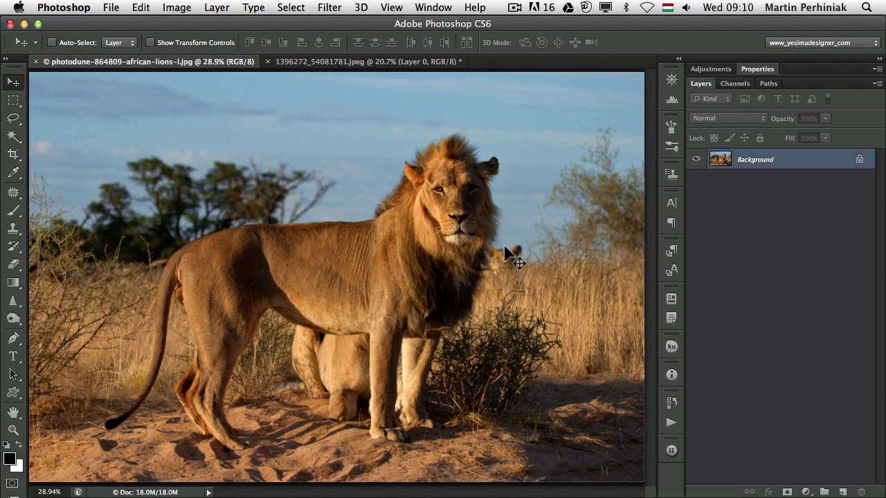
mouse_move(518, 256)
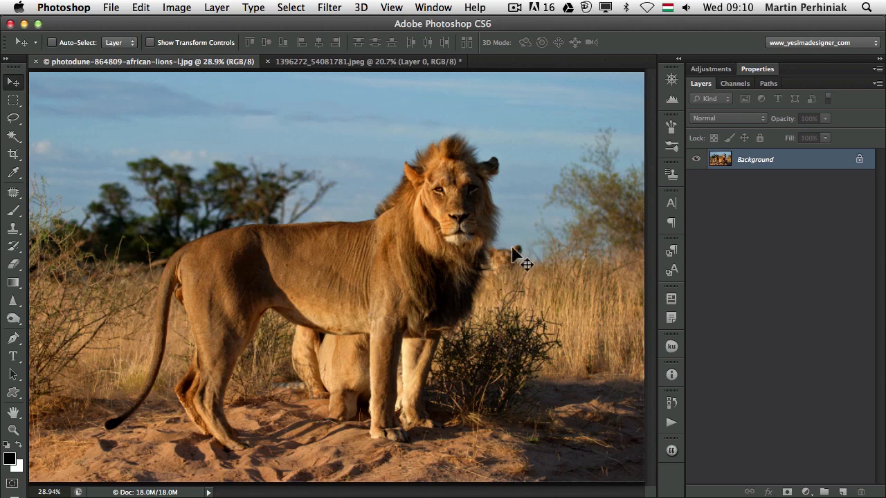
mouse_move(509, 291)
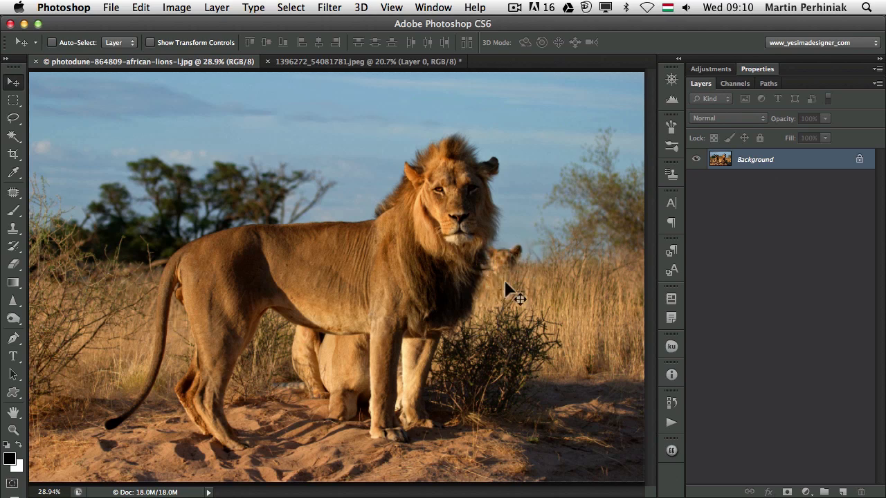
mouse_move(489, 281)
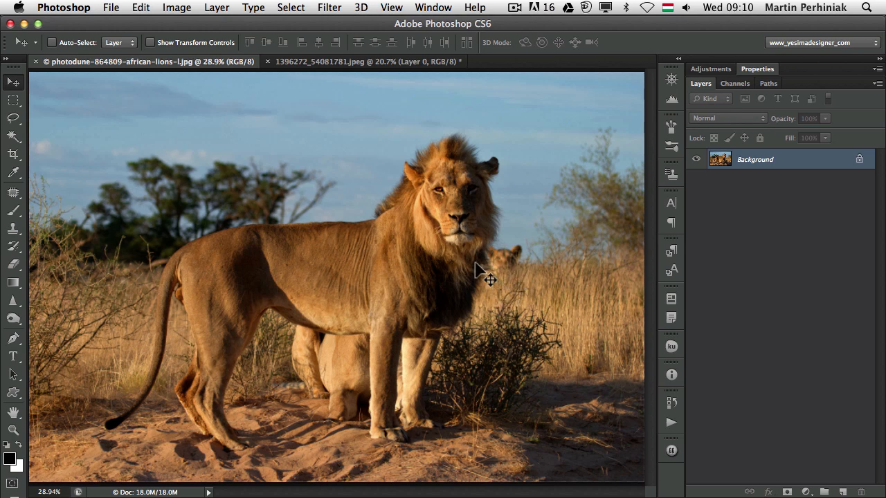
mouse_move(359, 275)
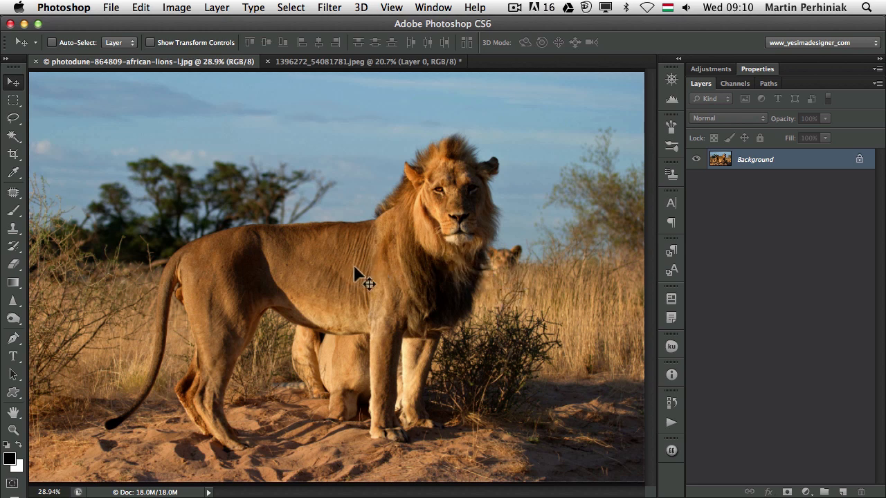
mouse_move(440, 243)
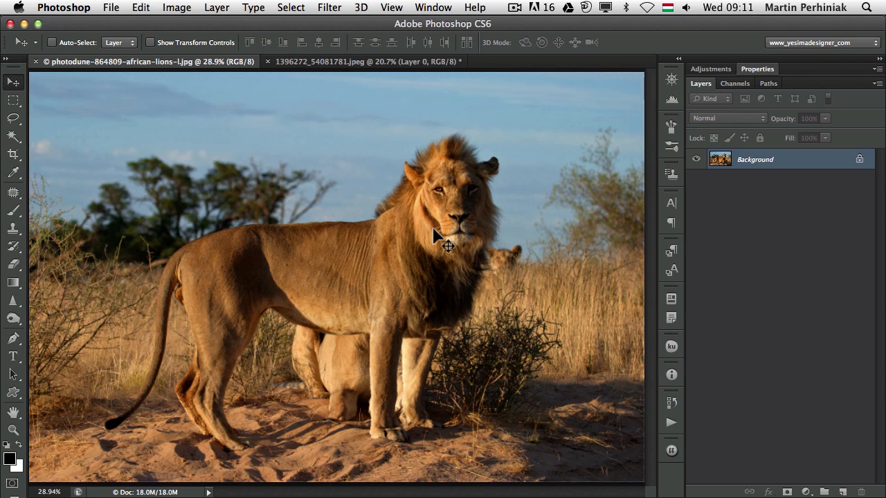
Step: Brush a Quick Selection over the standing lion's body and mane
left_click(14, 137)
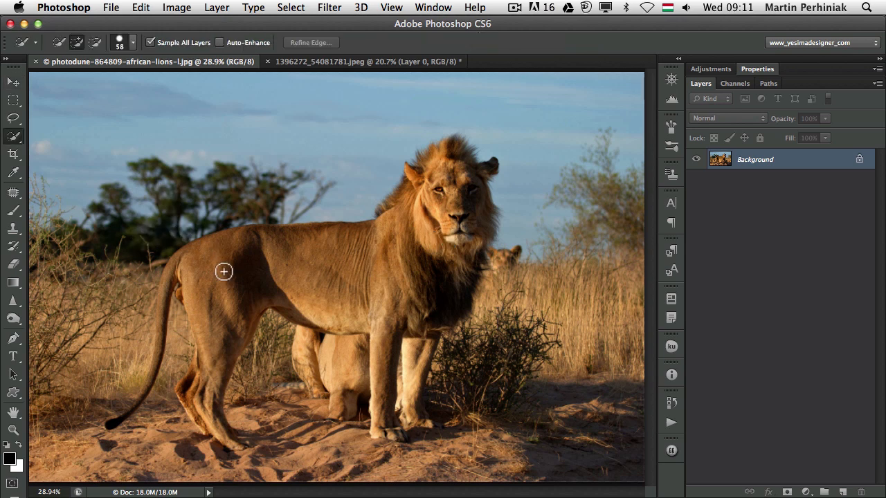
mouse_move(294, 185)
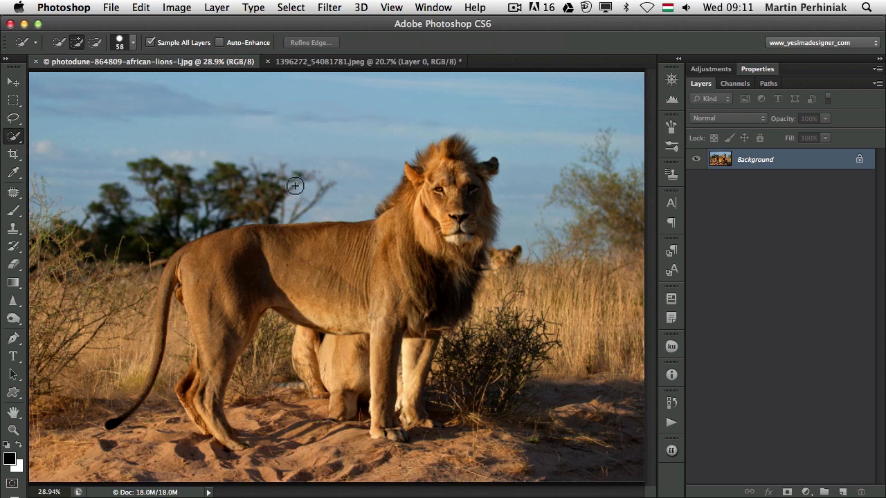
mouse_move(210, 257)
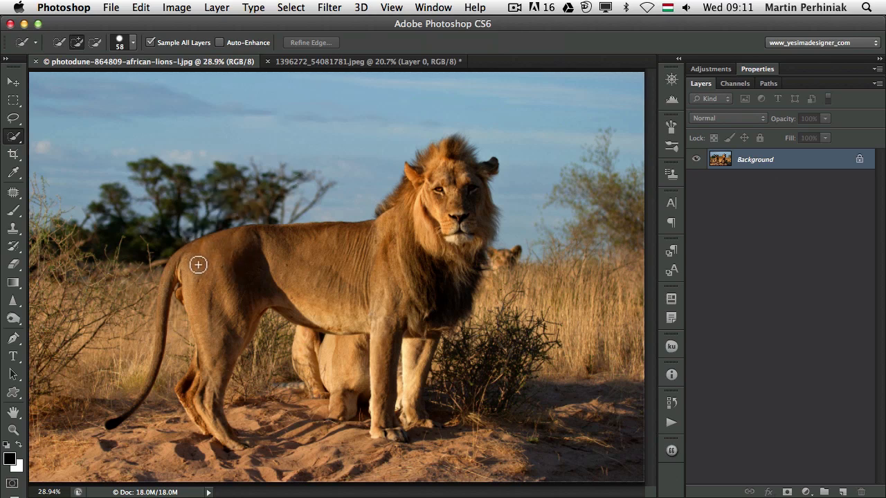
left_click_drag(198, 265, 297, 259)
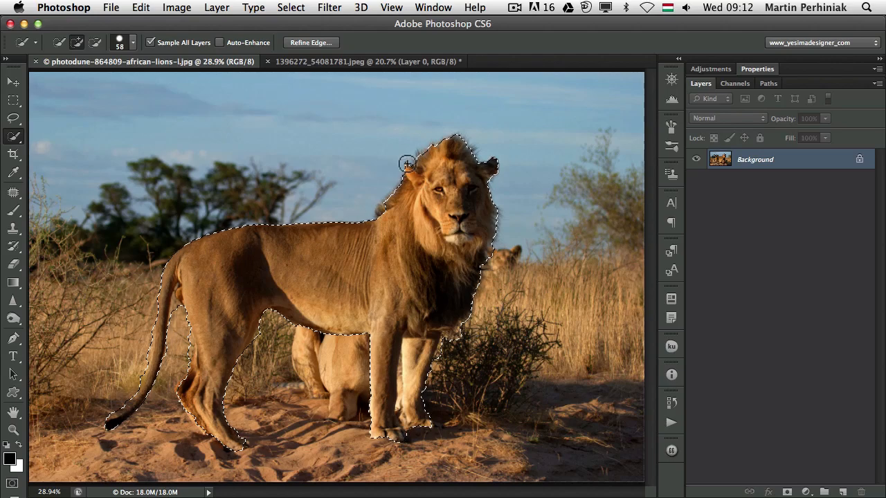
mouse_move(332, 167)
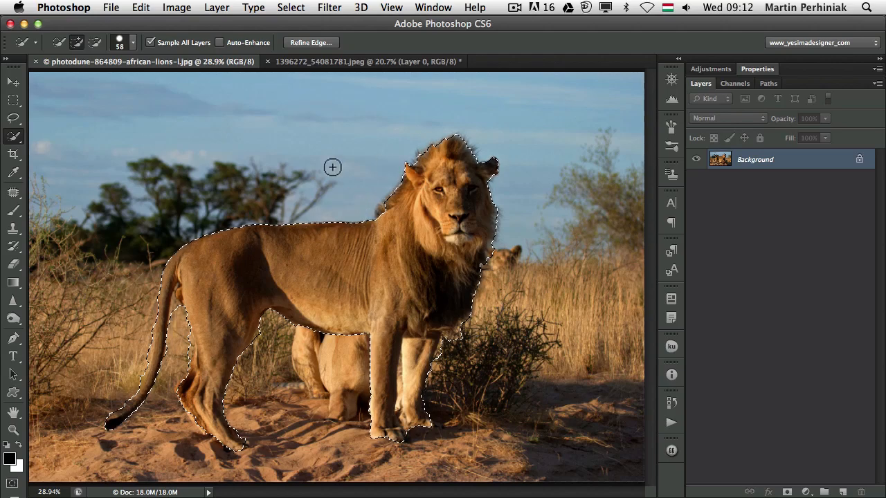
Step: Tile the lions and desert documents vertically, then reopen the Window arrangement options
left_click(434, 7)
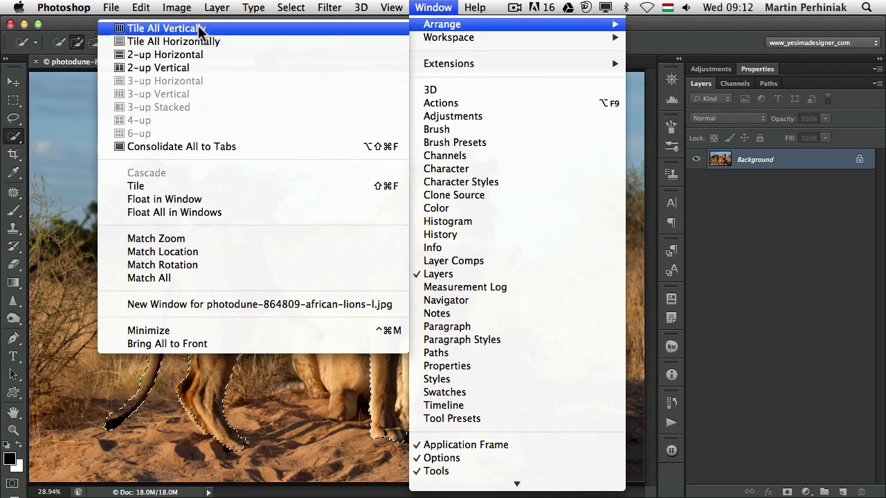
left_click(164, 28)
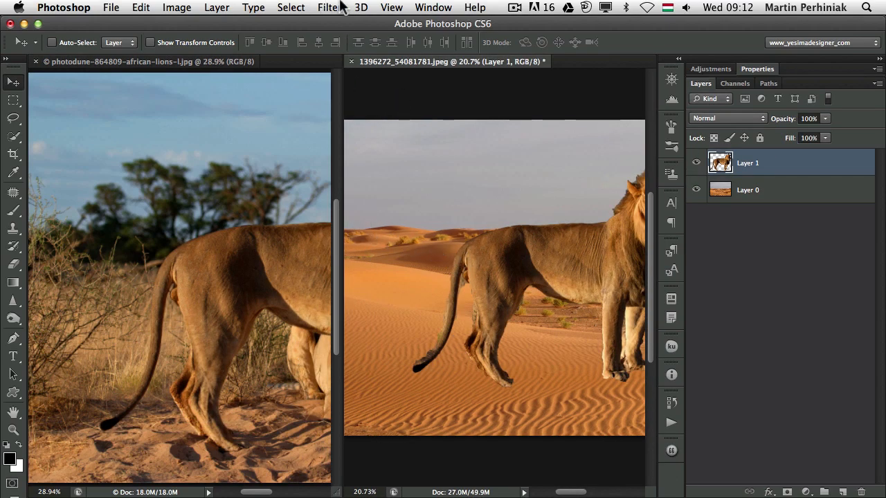
left_click(433, 8)
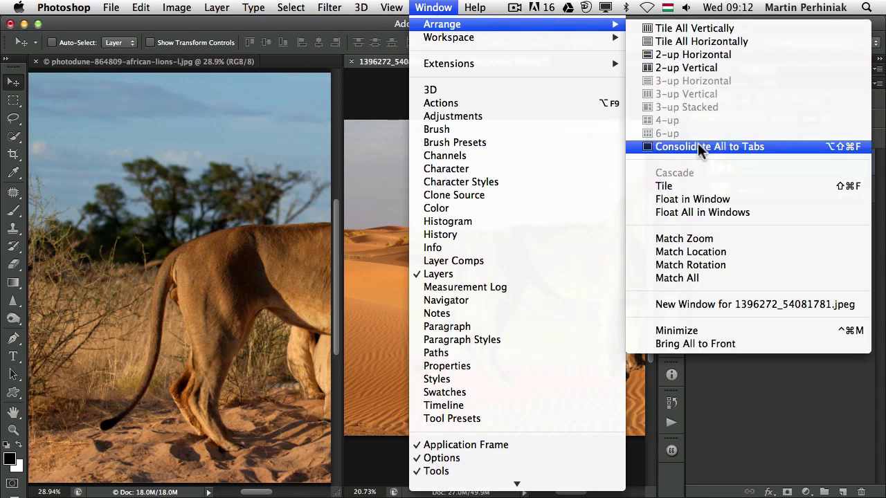
Step: Consolidate all documents to tabs and position the lion left of centre on the dunes
left_click(709, 146)
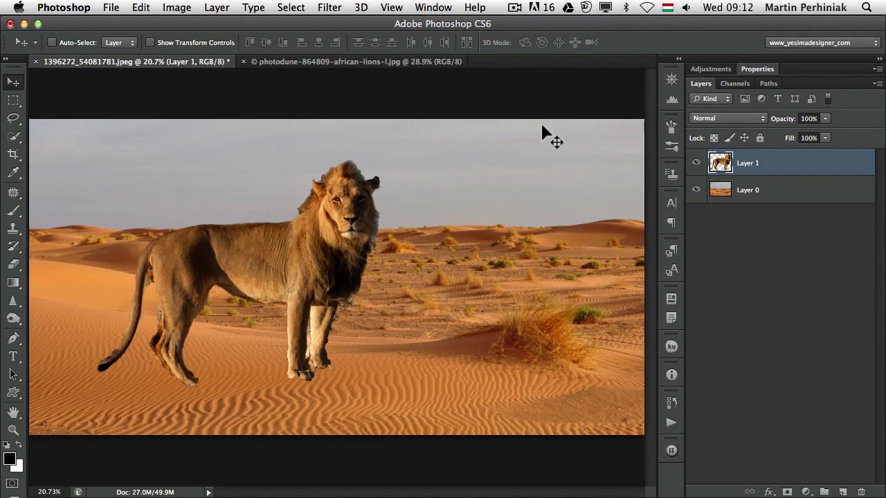
left_click_drag(554, 141, 336, 235)
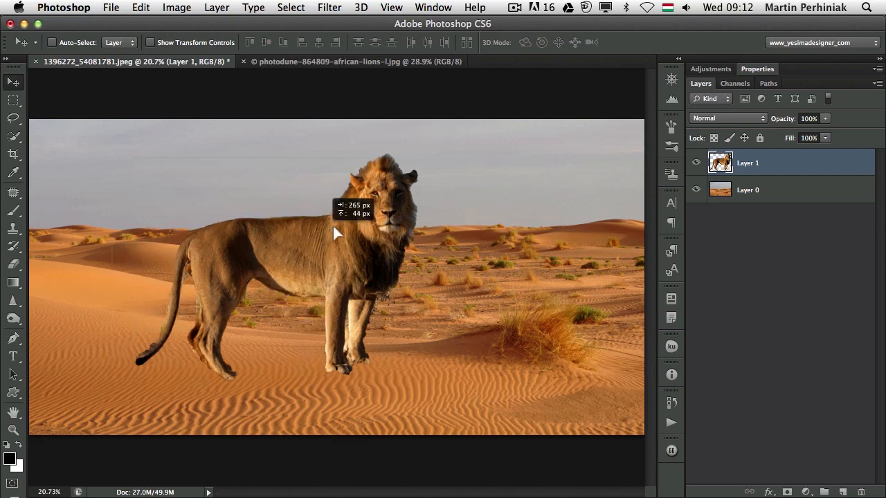
left_click_drag(336, 234, 433, 195)
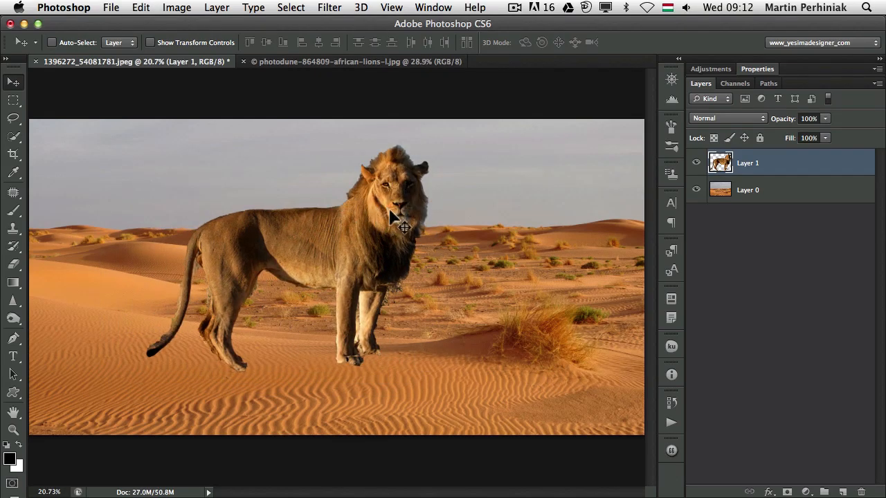
left_click_drag(398, 222, 373, 263)
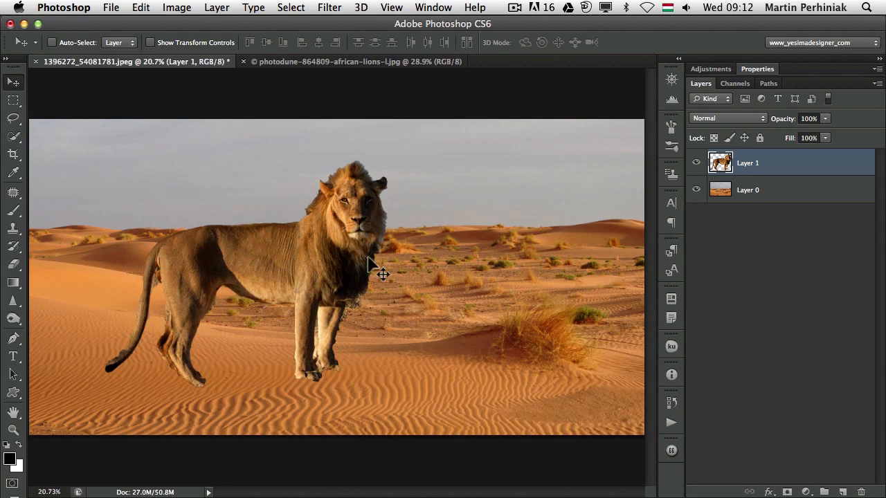
mouse_move(458, 205)
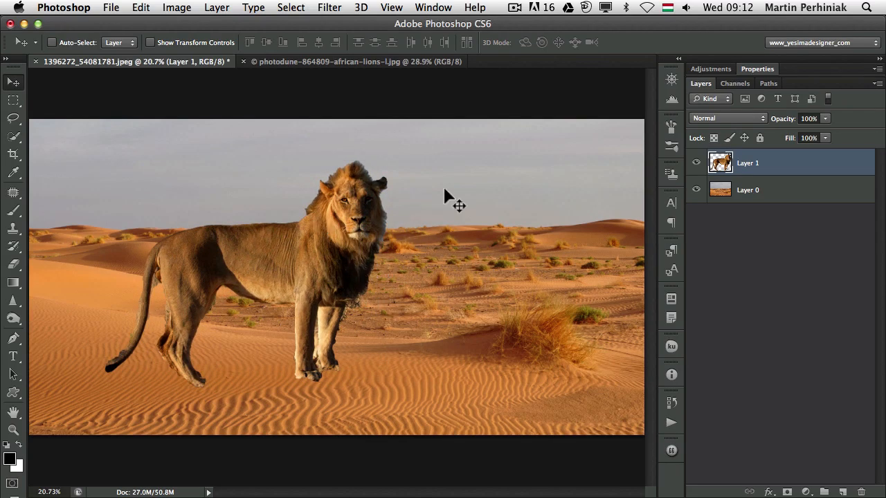
mouse_move(353, 237)
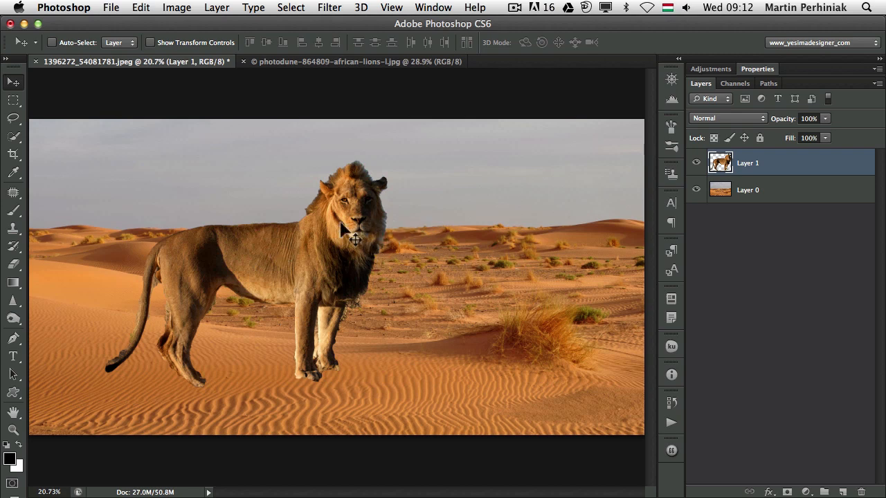
mouse_move(392, 252)
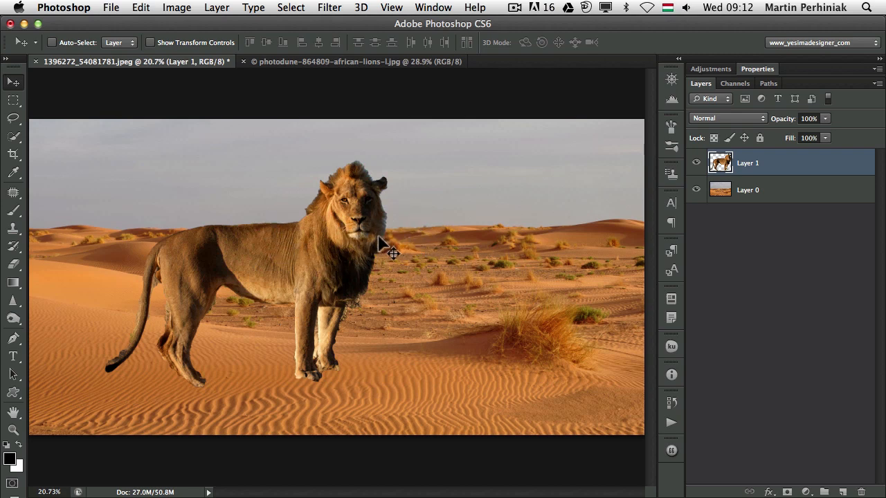
mouse_move(384, 276)
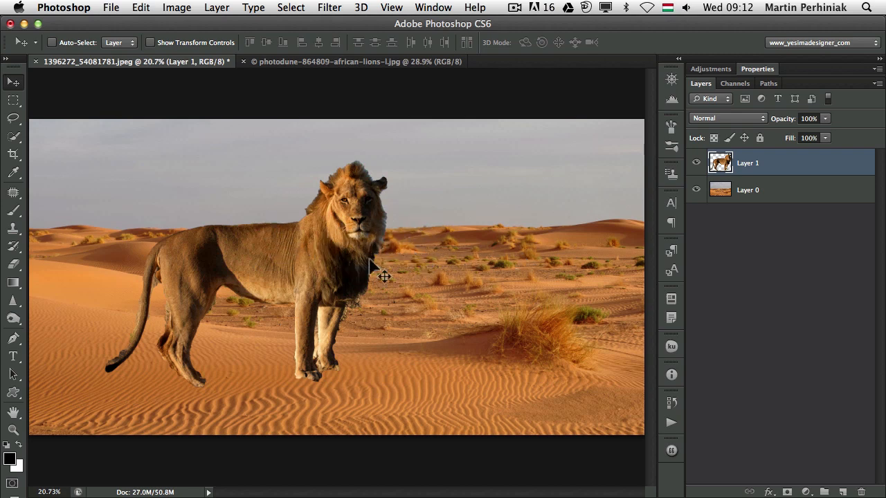
mouse_move(421, 273)
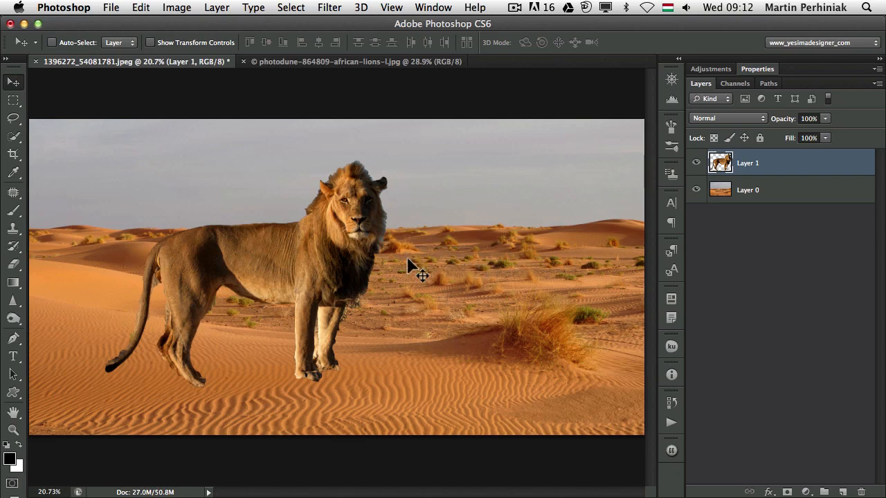
mouse_move(383, 267)
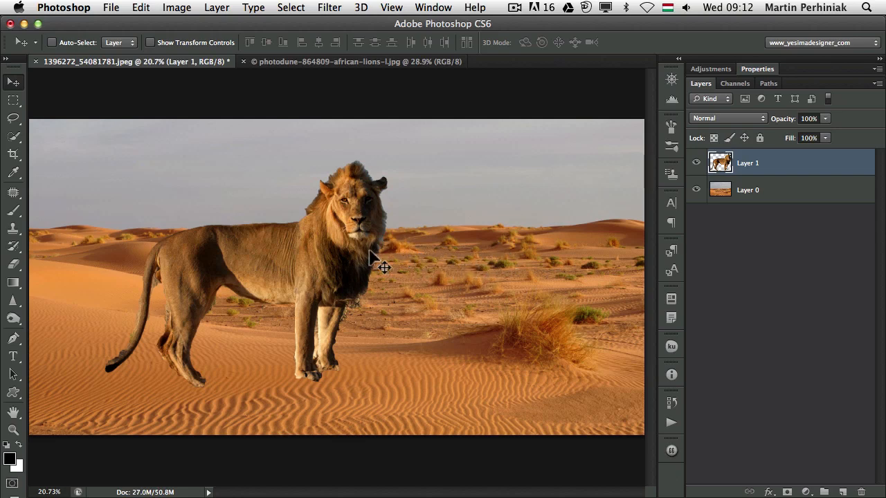
mouse_move(359, 251)
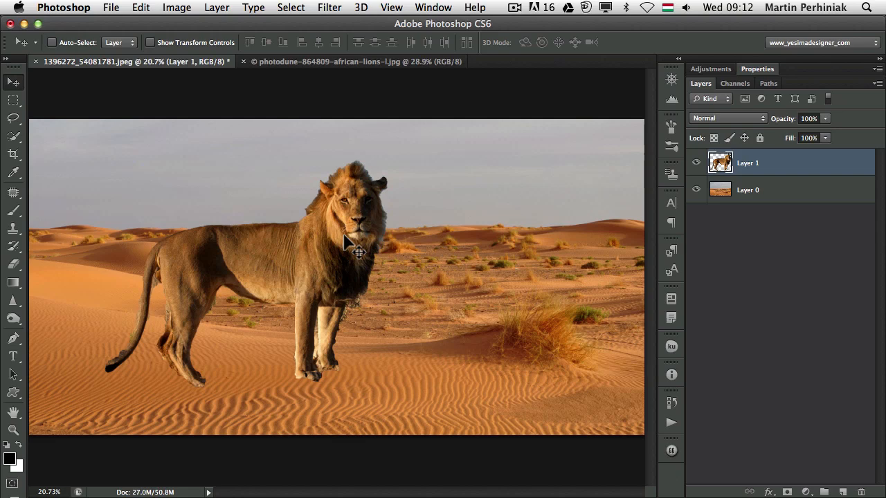
mouse_move(384, 318)
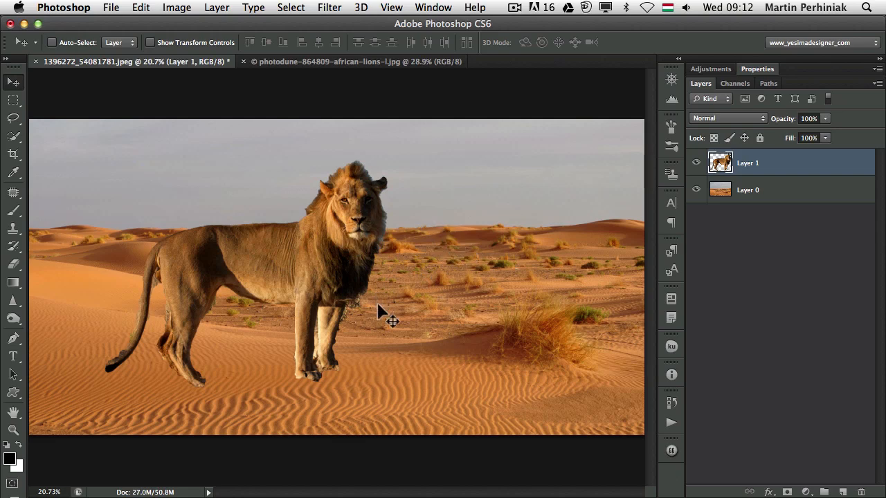
mouse_move(417, 267)
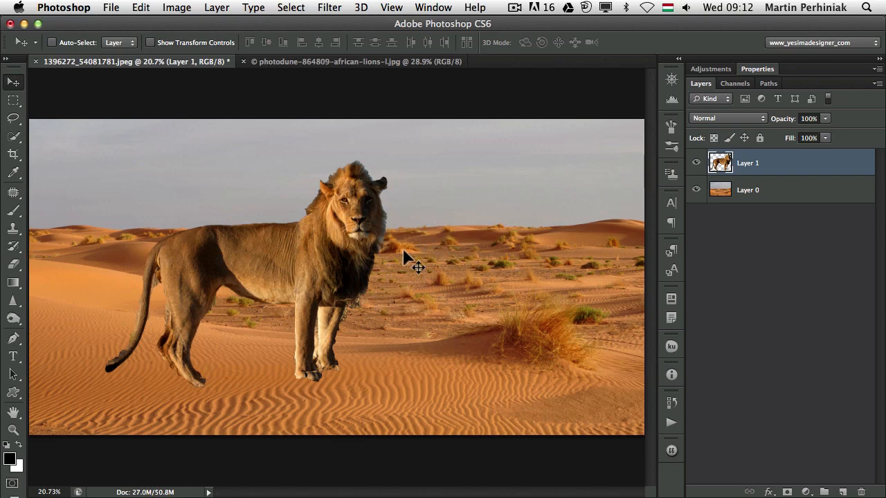
mouse_move(543, 281)
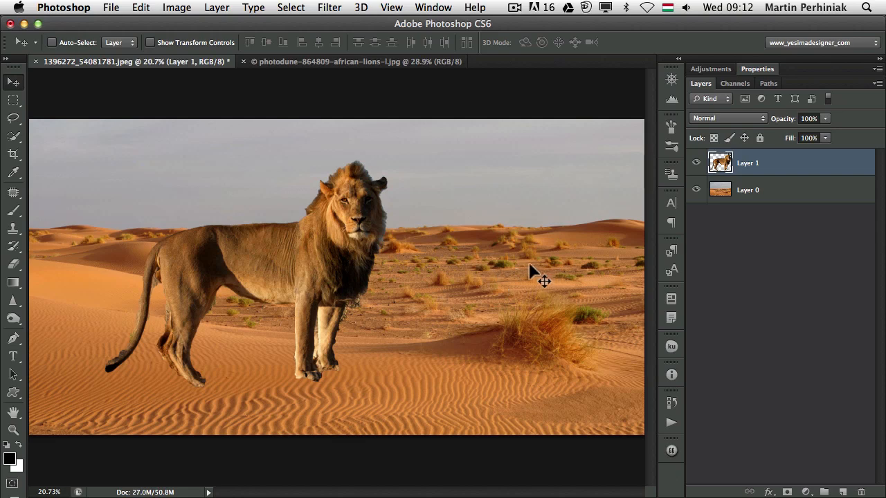
mouse_move(668, 263)
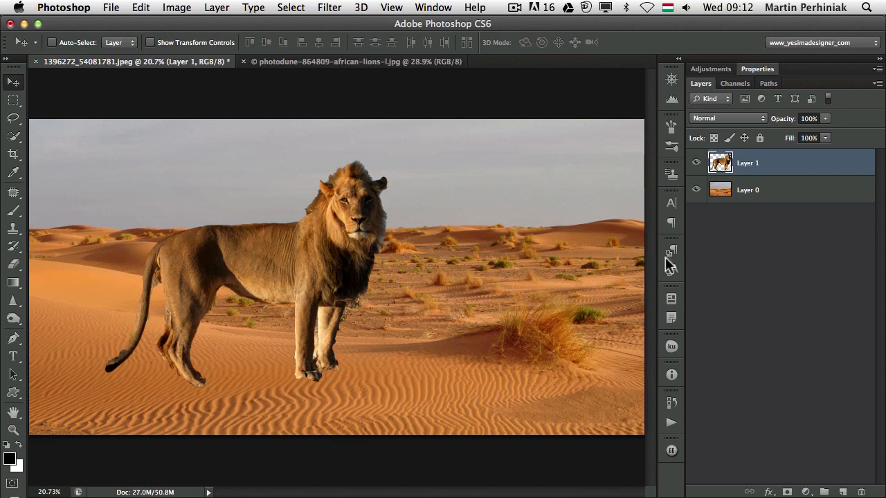
mouse_move(501, 357)
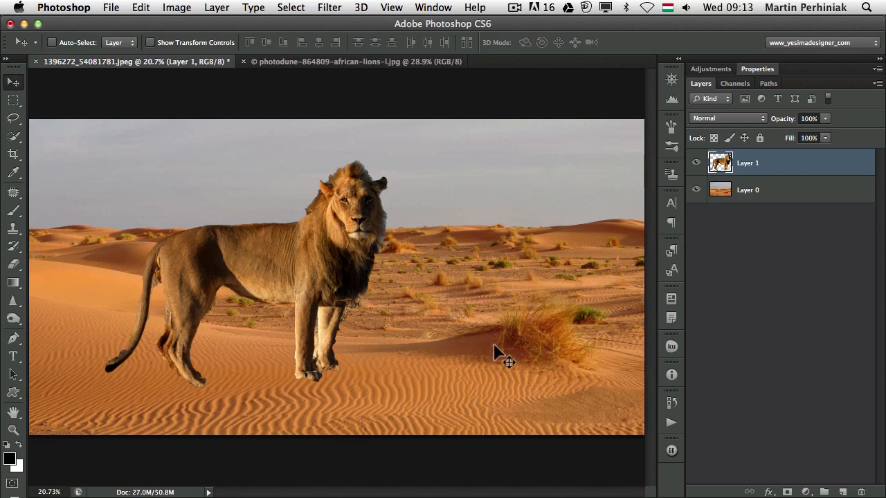
mouse_move(299, 235)
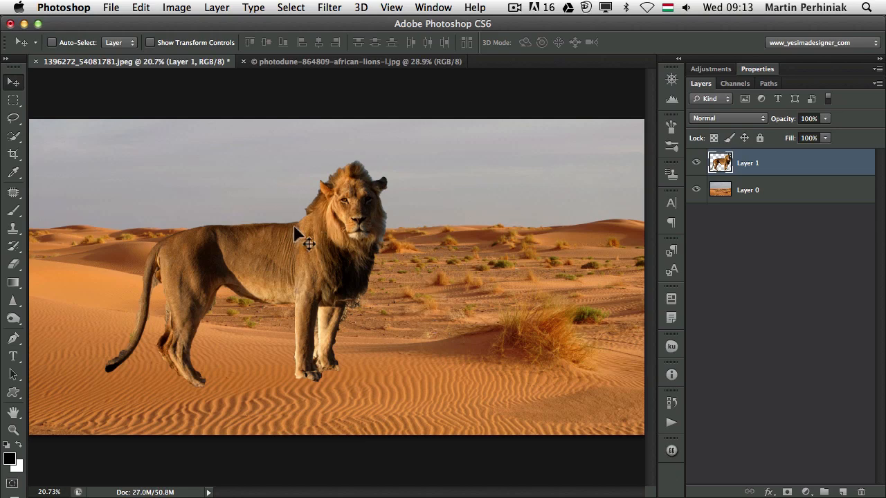
mouse_move(318, 264)
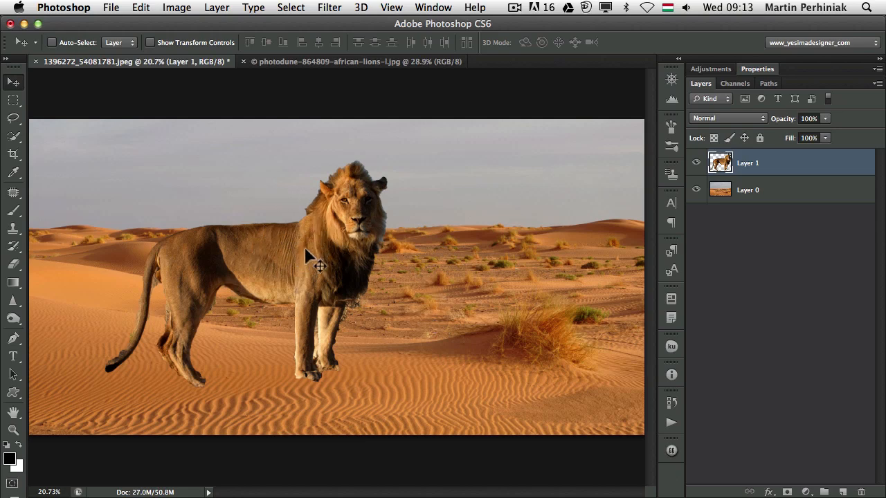
mouse_move(368, 195)
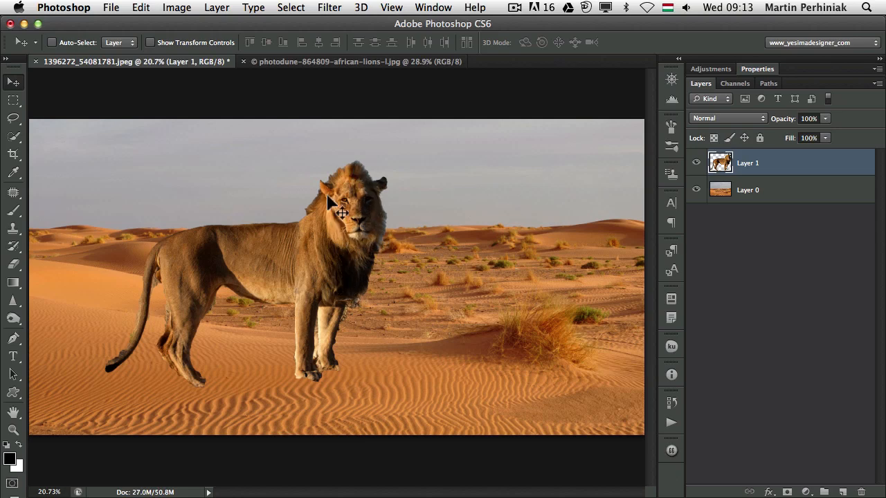
mouse_move(388, 238)
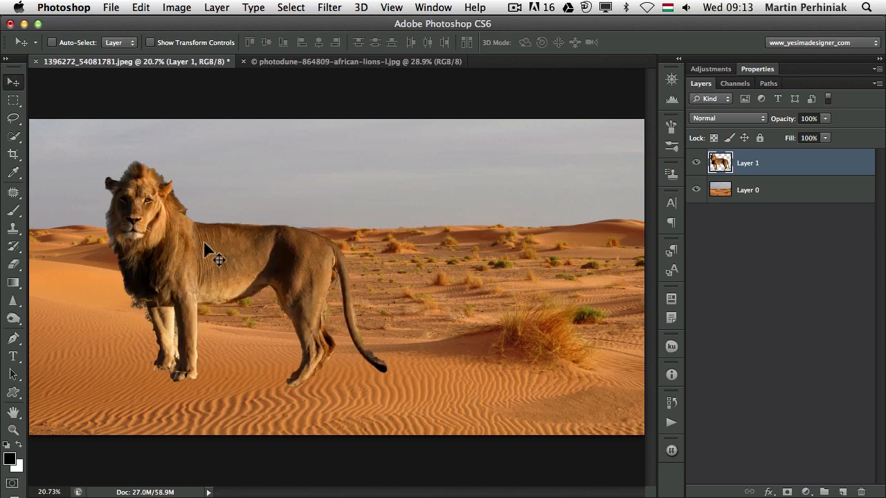
Step: Move the flipped lion toward centre, commit it, then nudge it slightly left and up
left_click_drag(215, 256, 388, 205)
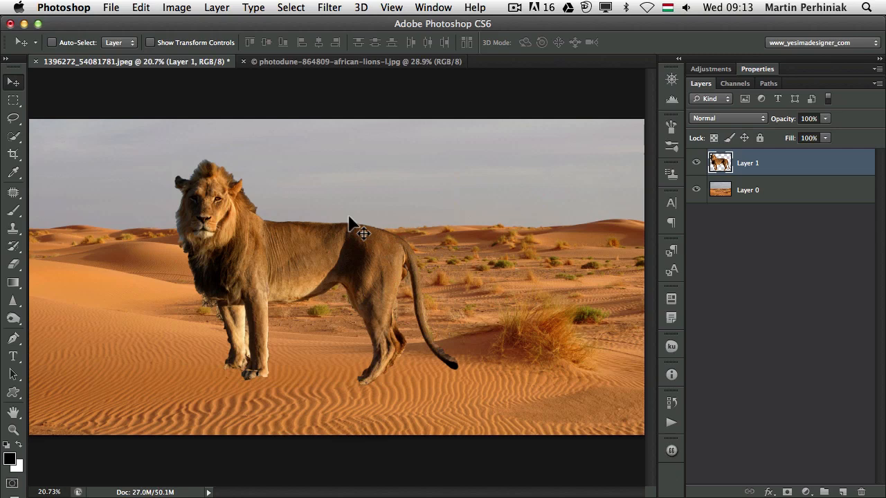
mouse_move(352, 246)
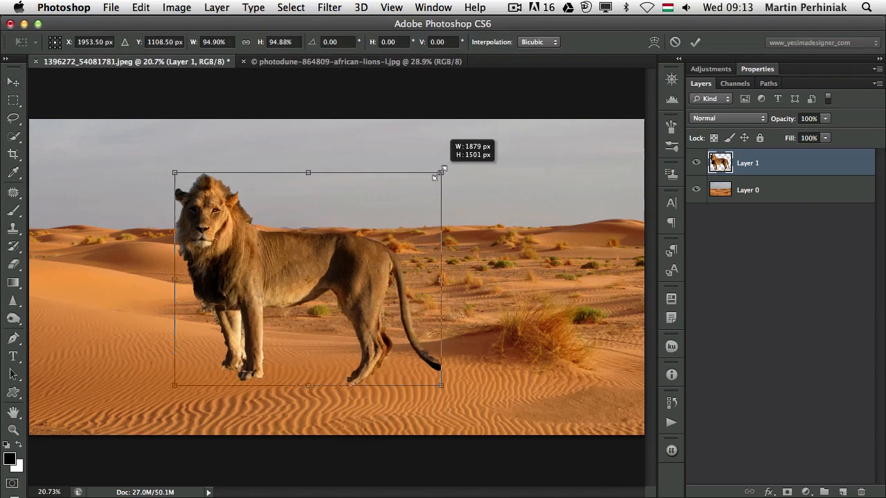
key("Return")
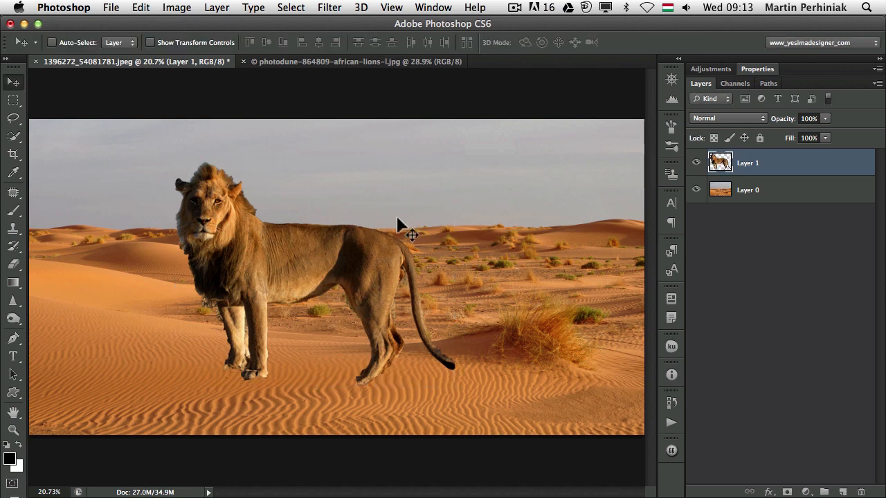
left_click_drag(412, 235, 417, 260)
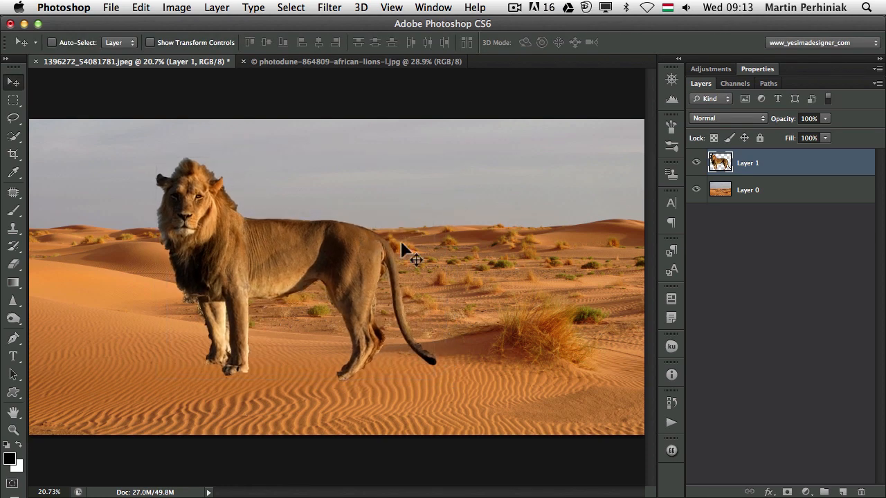
mouse_move(717, 72)
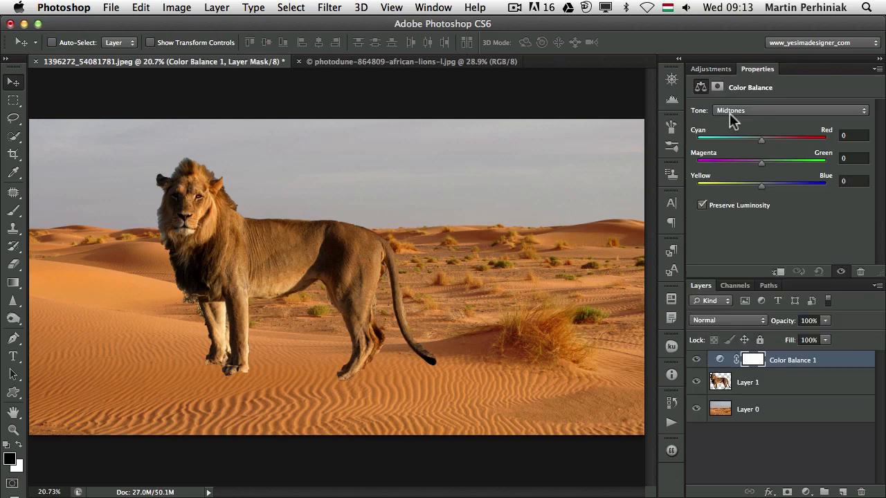
mouse_move(751, 382)
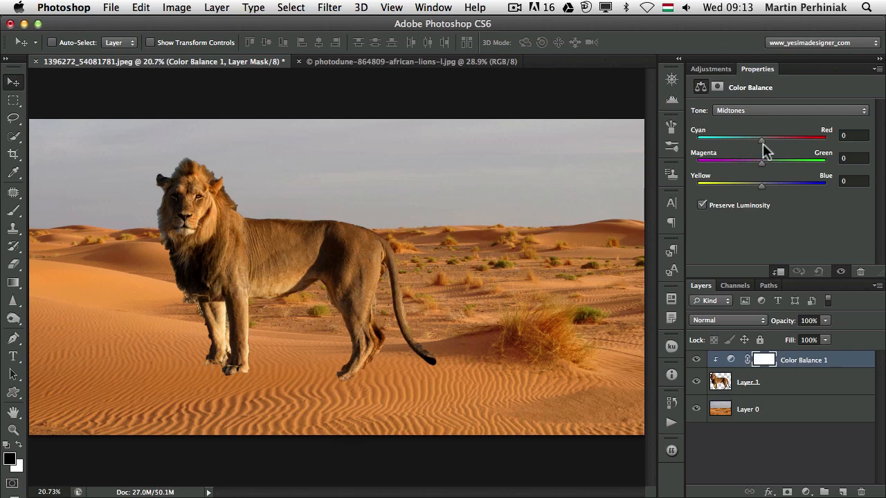
Step: Set the lion's Color Balance midtones to Cyan/Red +24 and Magenta/Green -2
left_click_drag(762, 139, 778, 139)
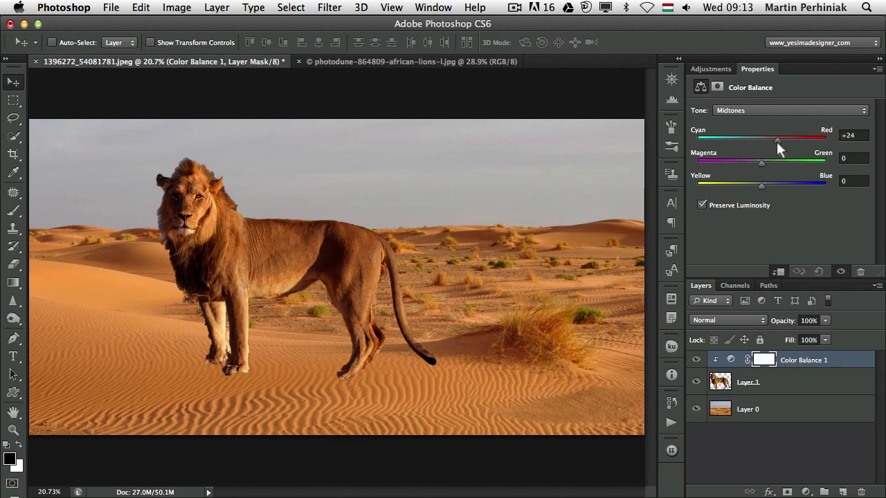
left_click_drag(762, 161, 759, 160)
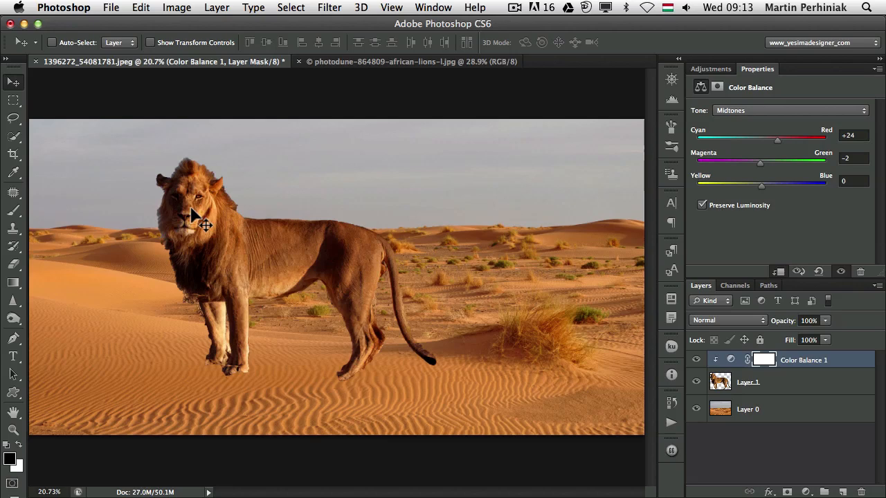
mouse_move(463, 298)
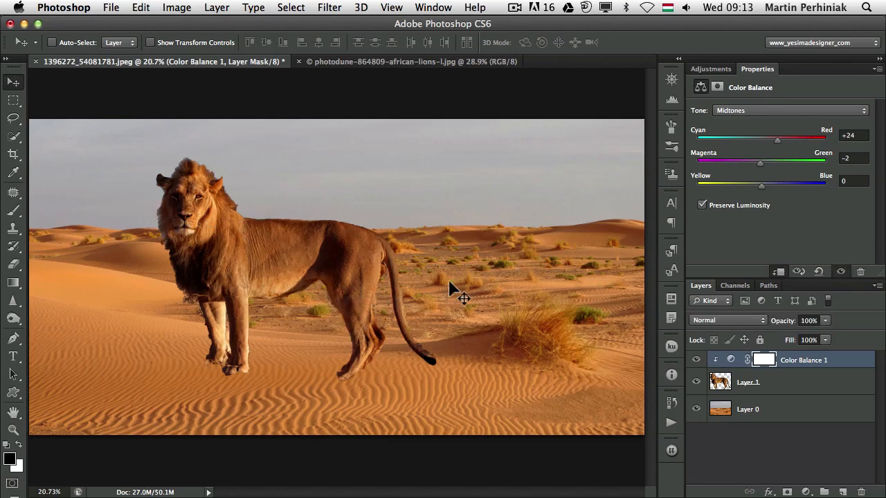
mouse_move(526, 252)
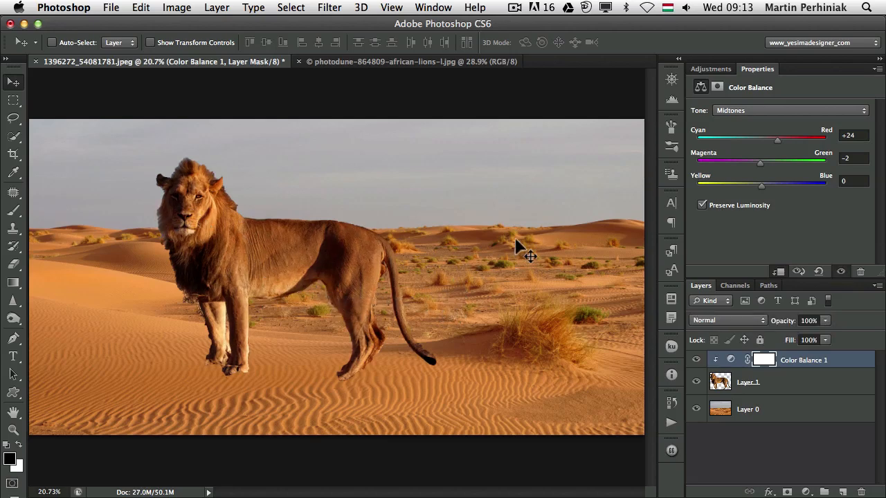
mouse_move(559, 188)
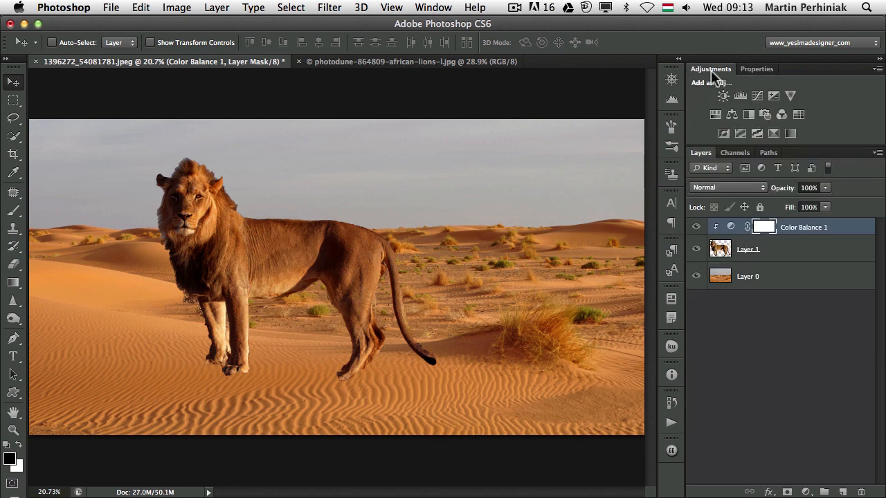
Step: Add a Levels adjustment for the lion and raise its white input level to 243
left_click(739, 95)
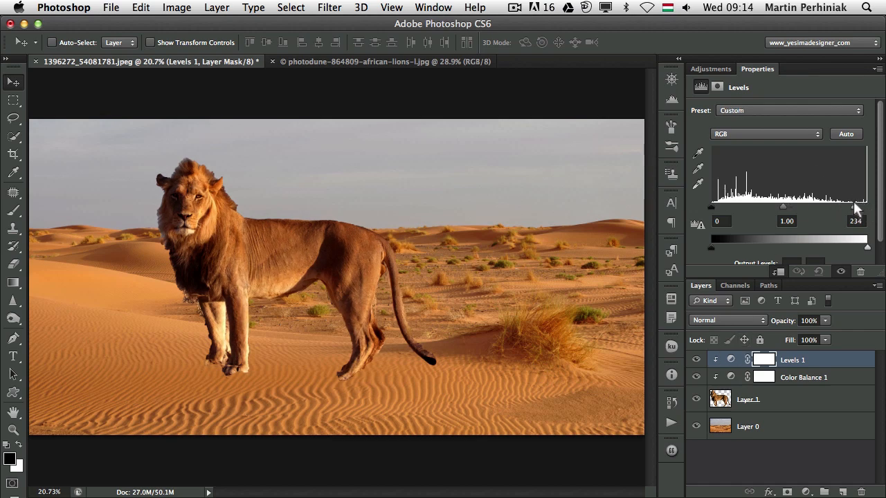
left_click_drag(853, 206, 856, 206)
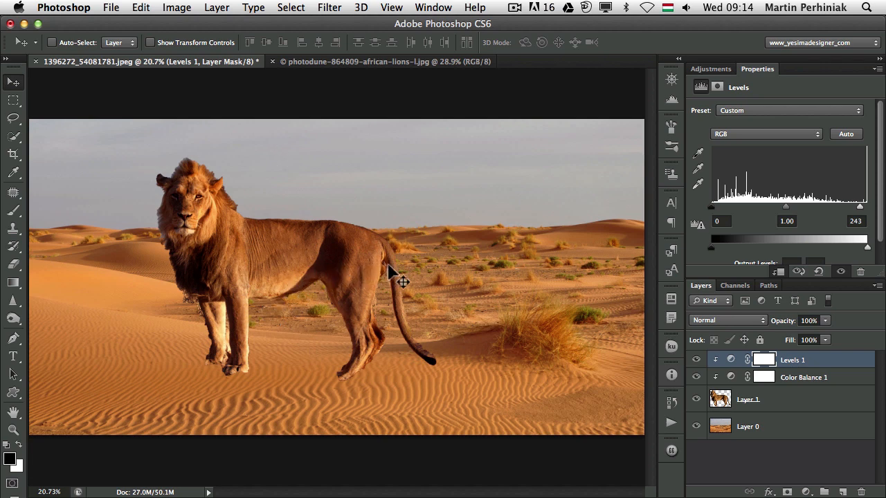
mouse_move(241, 210)
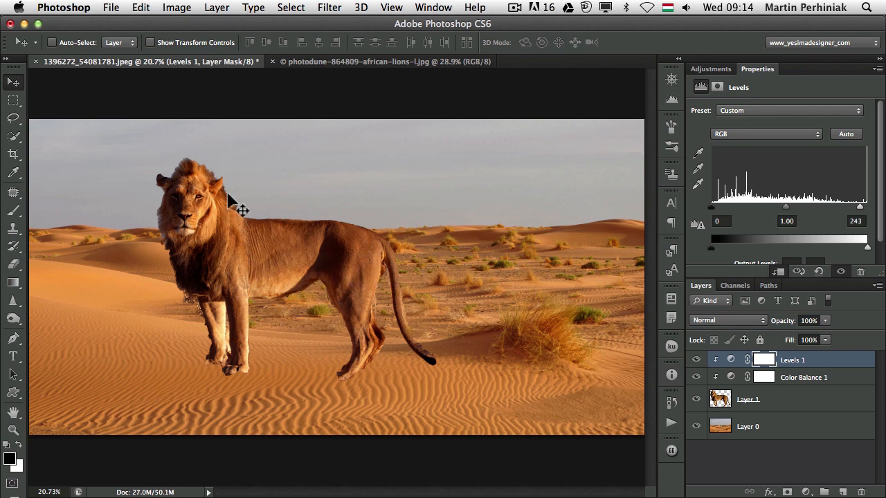
mouse_move(221, 287)
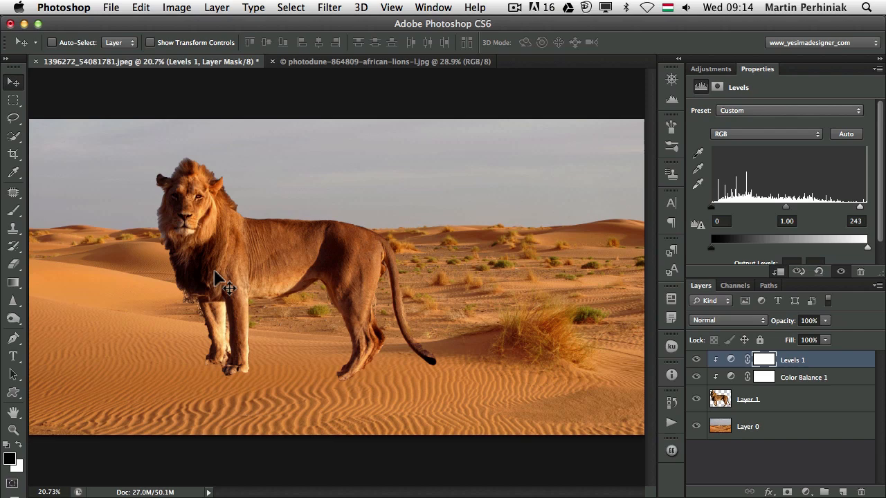
mouse_move(407, 250)
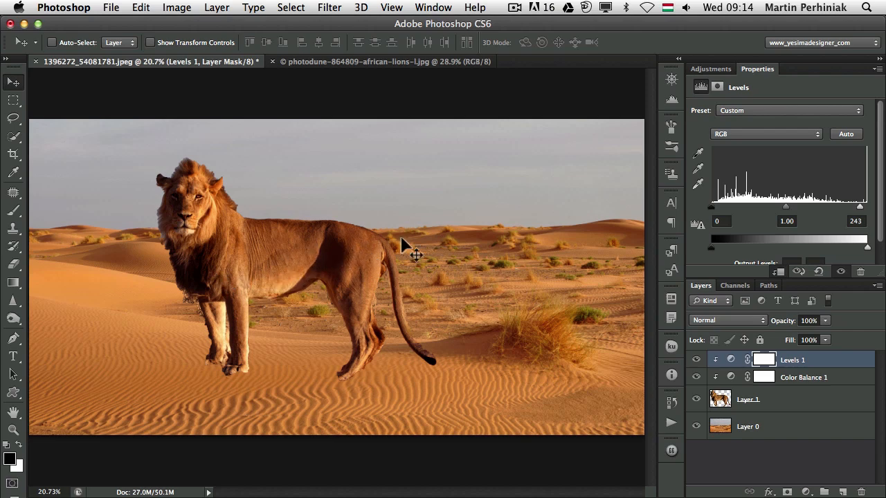
mouse_move(332, 162)
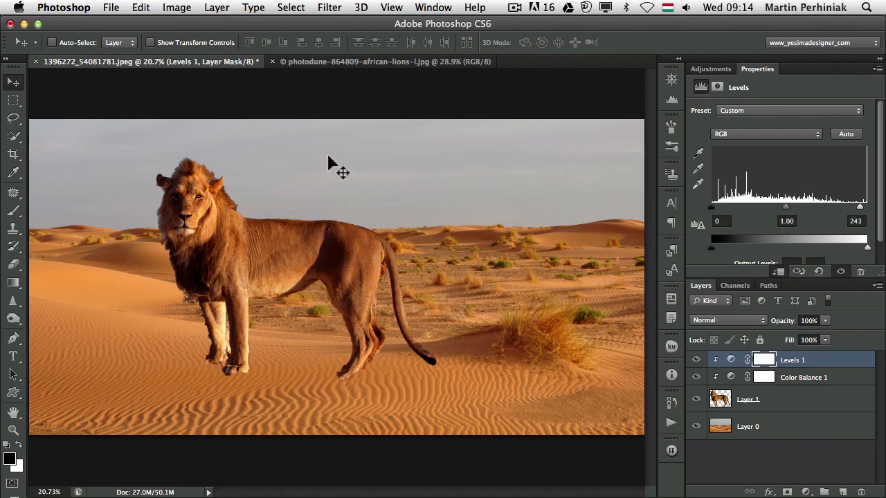
mouse_move(184, 214)
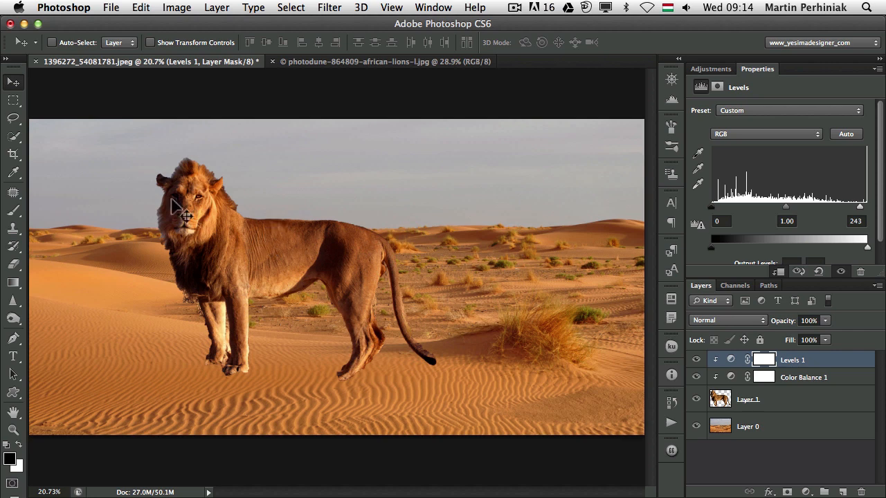
mouse_move(304, 248)
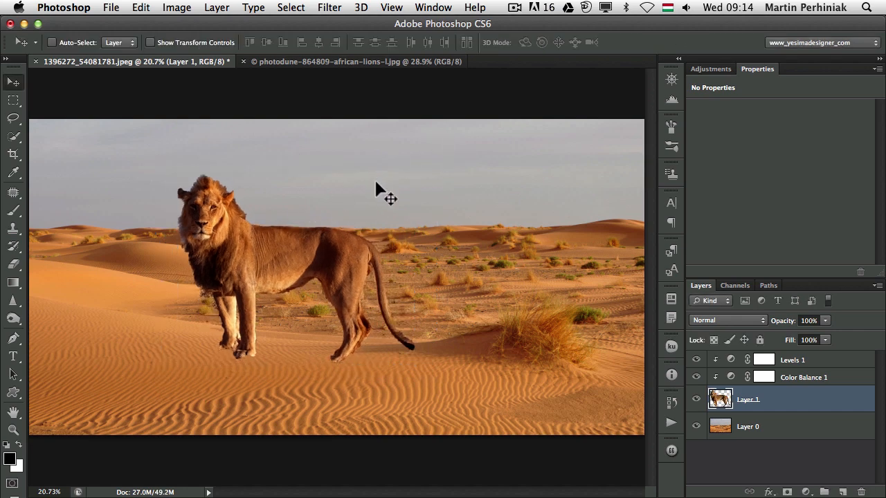
mouse_move(462, 284)
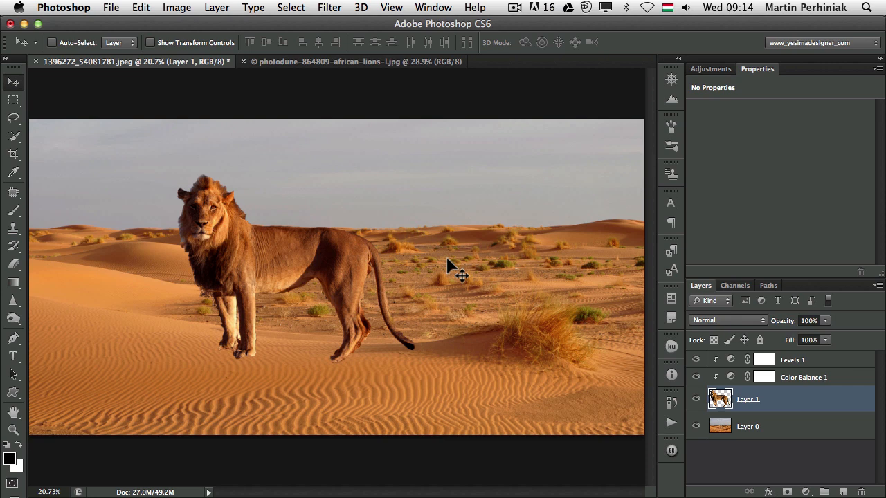
Step: Drag the lion lower on the dunes and adjust its horizontal position
left_click_drag(460, 275, 286, 268)
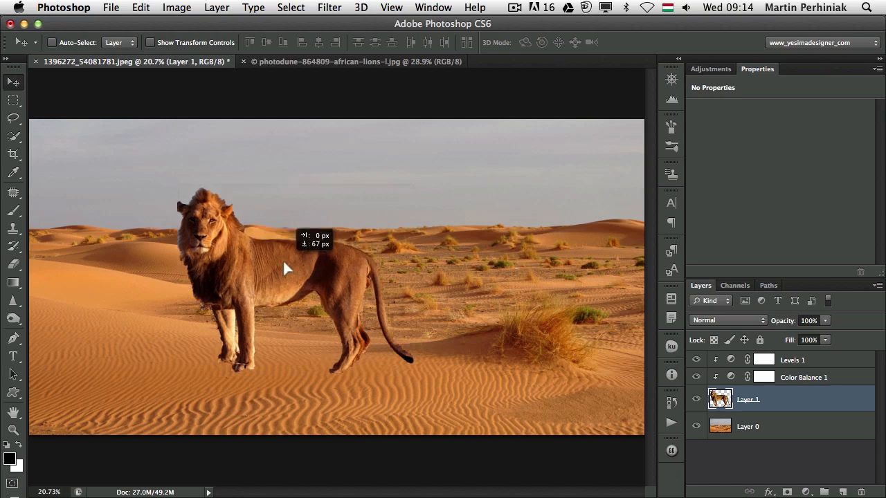
left_click_drag(287, 268, 349, 277)
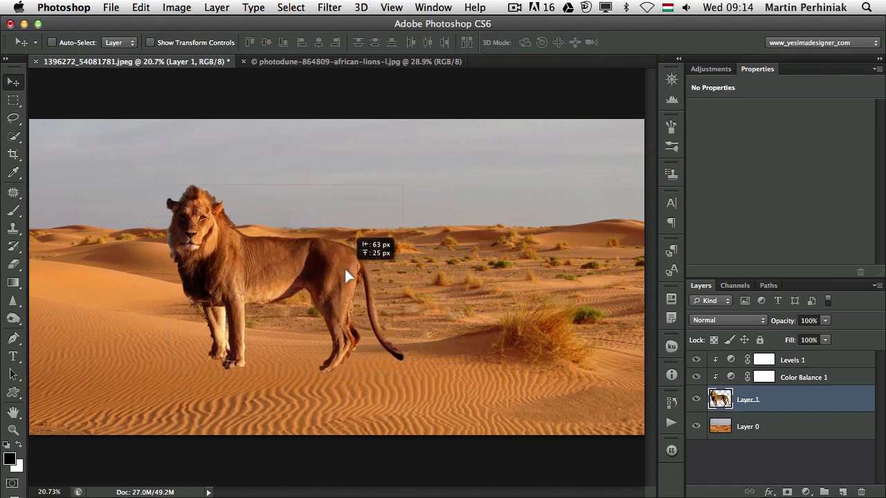
left_click_drag(346, 277, 415, 270)
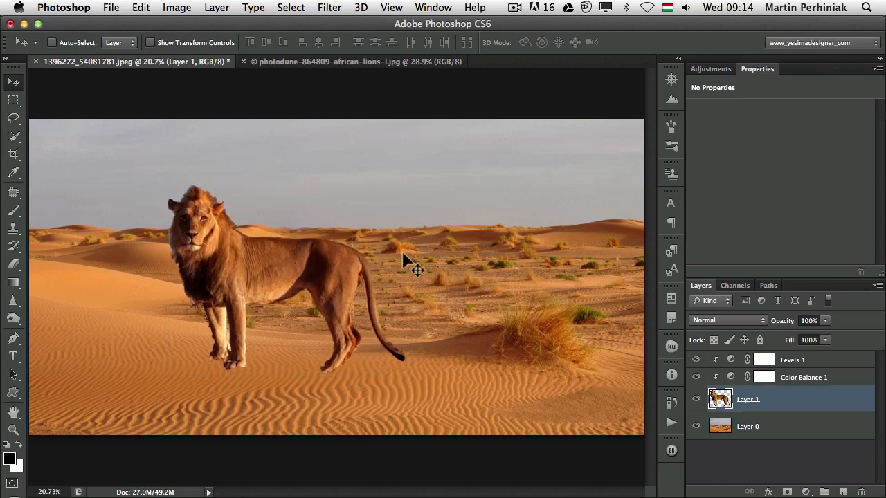
mouse_move(315, 204)
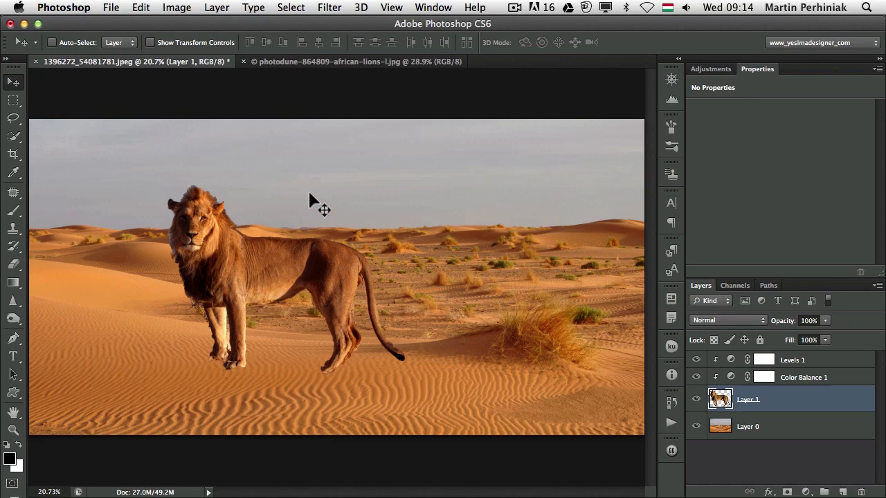
mouse_move(312, 249)
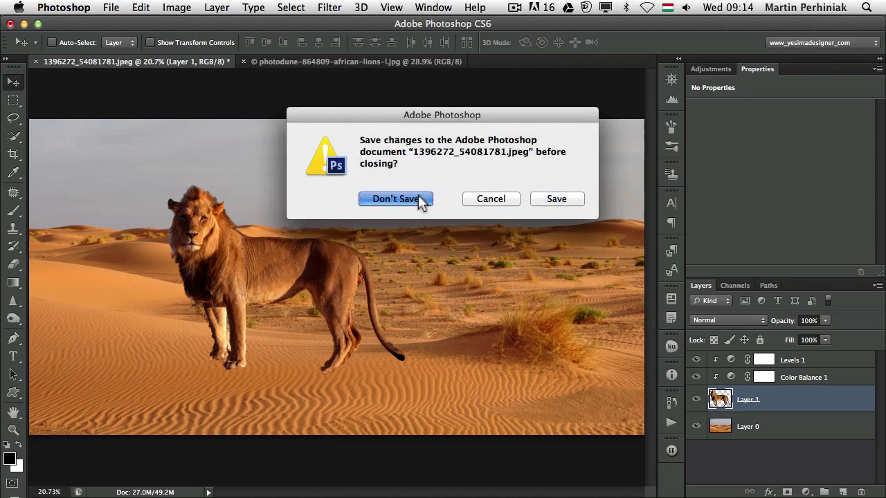
Step: Close the composite without saving, then inspect the lion's tail and mane in the lions photo
left_click(395, 198)
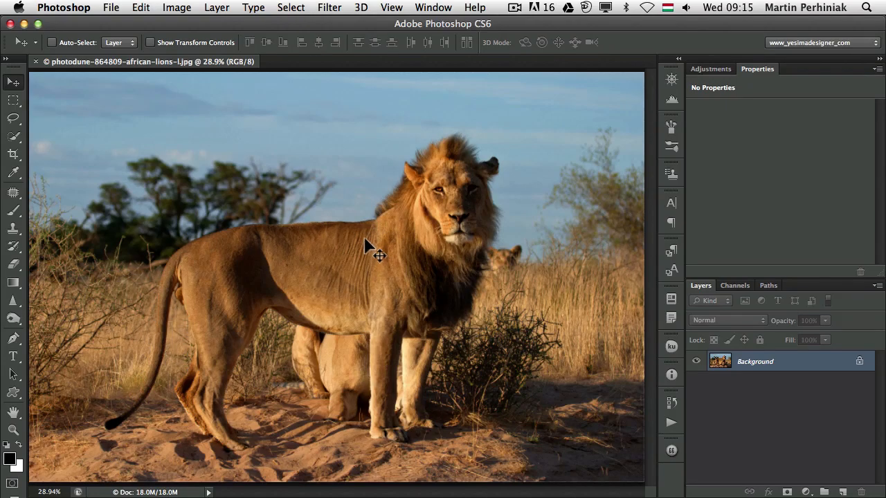
mouse_move(401, 222)
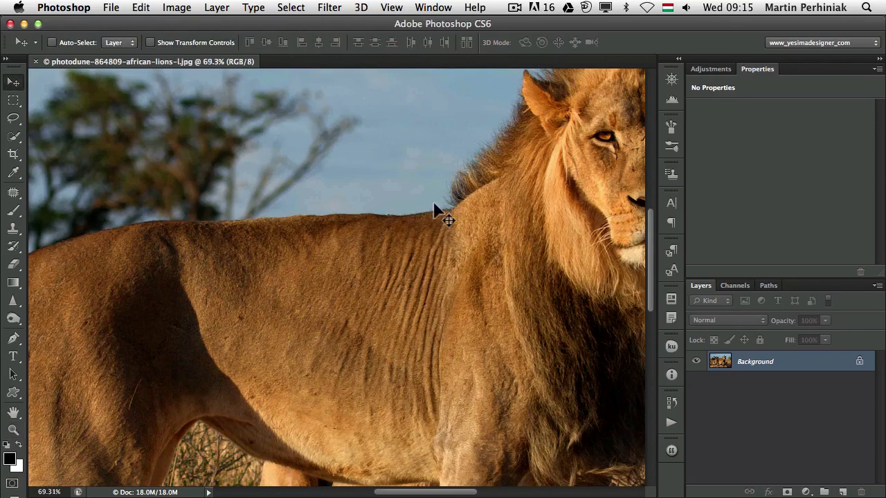
left_click_drag(448, 220, 244, 261)
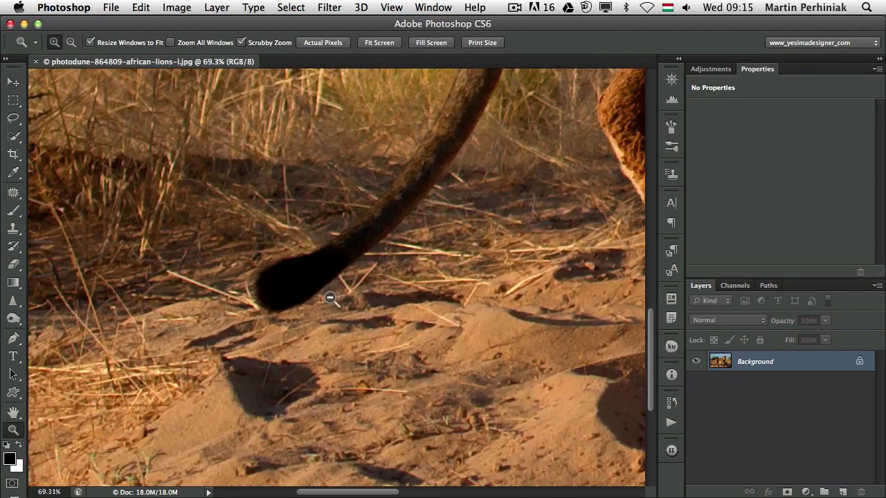
left_click(13, 82)
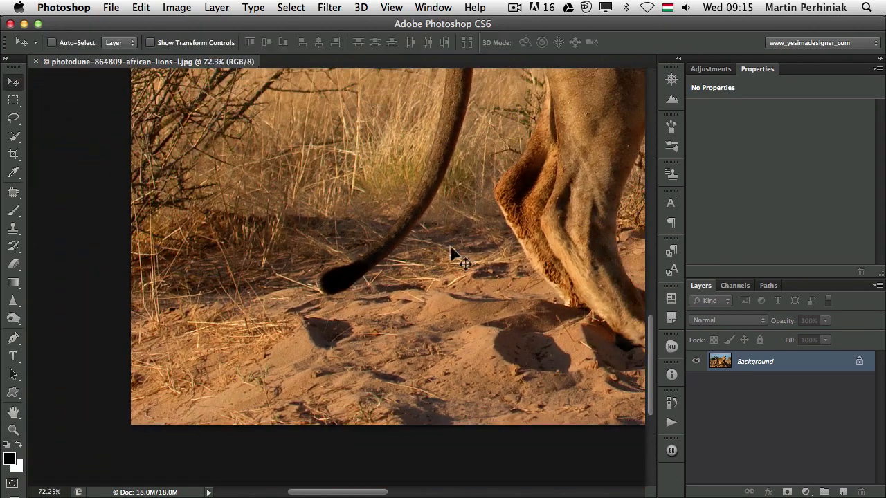
left_click_drag(449, 252, 318, 290)
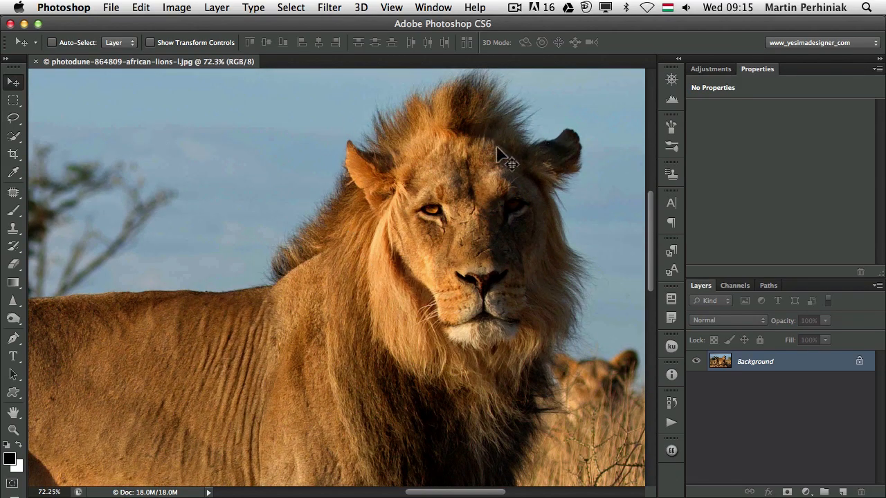
left_click(391, 8)
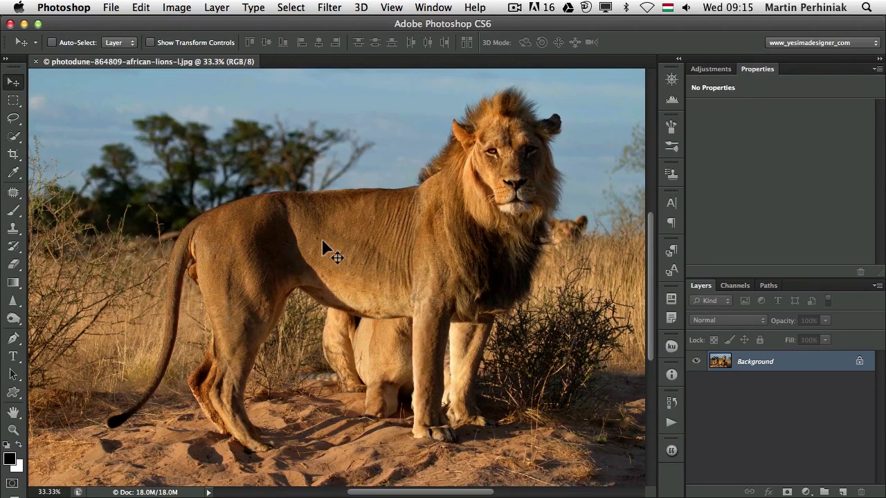
mouse_move(297, 311)
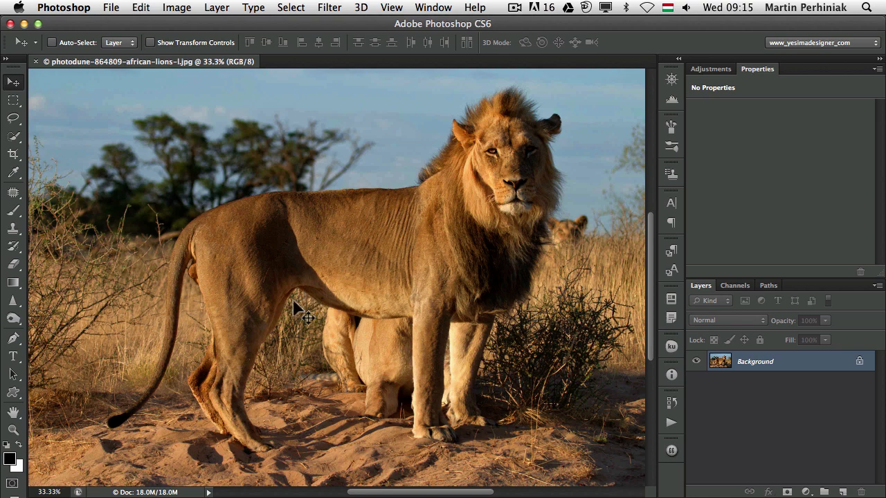
mouse_move(294, 297)
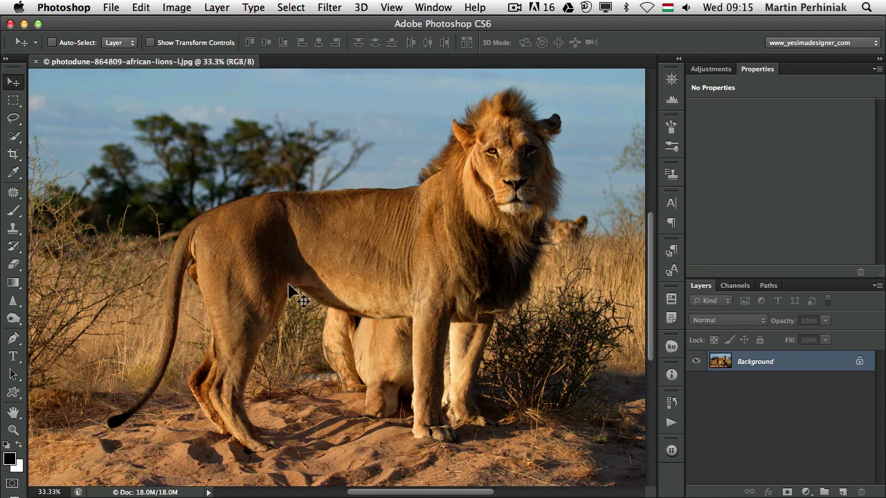
mouse_move(283, 295)
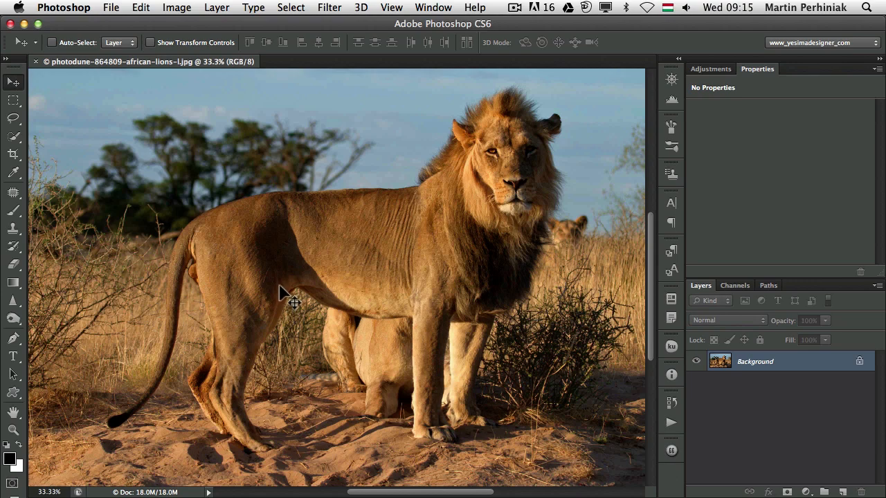
mouse_move(272, 300)
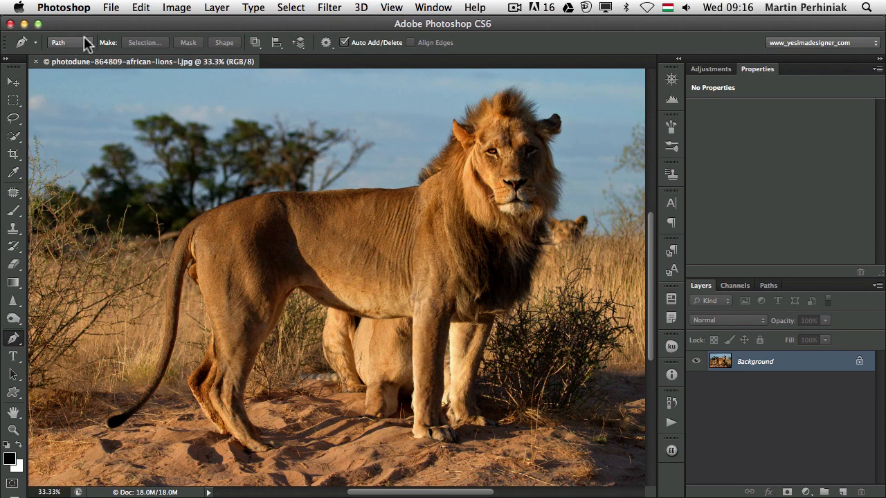
Step: Set the Pen to Paths mode and place anchors from the mane along the back toward the hindquarters
left_click(325, 42)
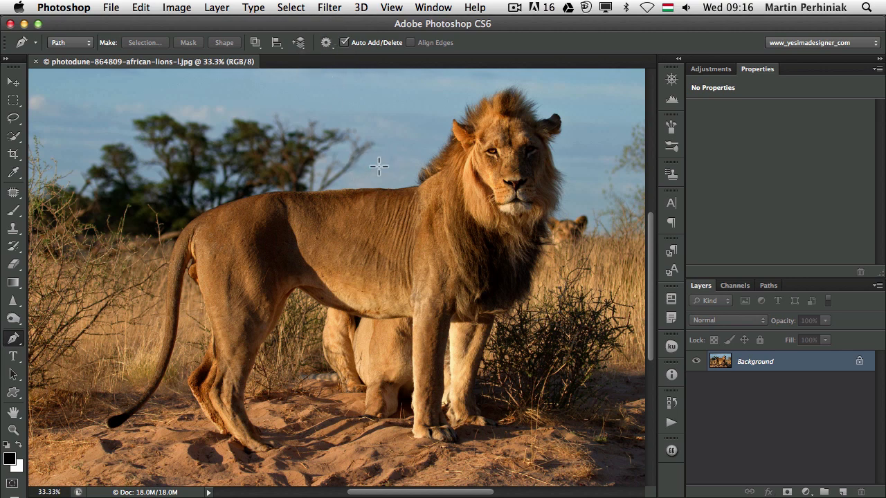
mouse_move(415, 169)
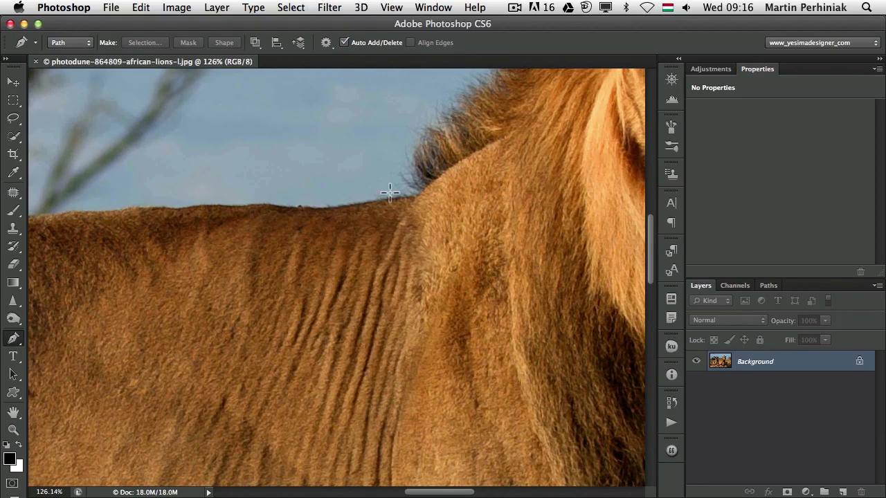
mouse_move(421, 193)
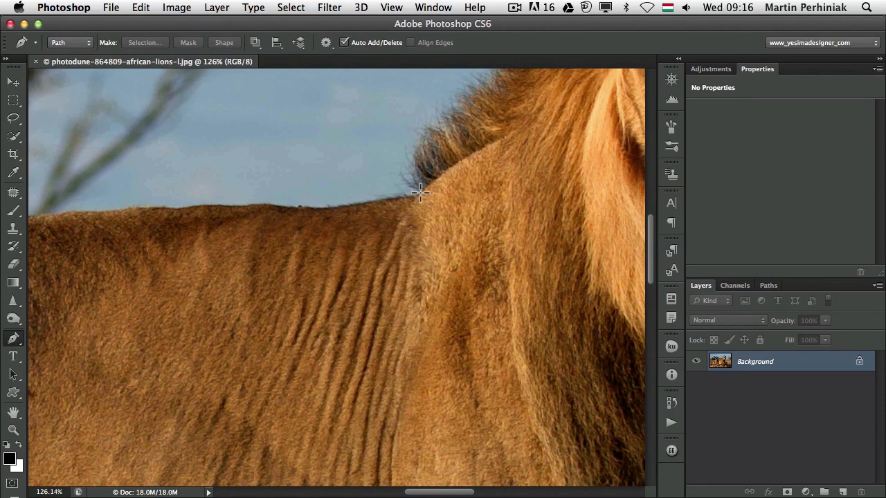
left_click(325, 206)
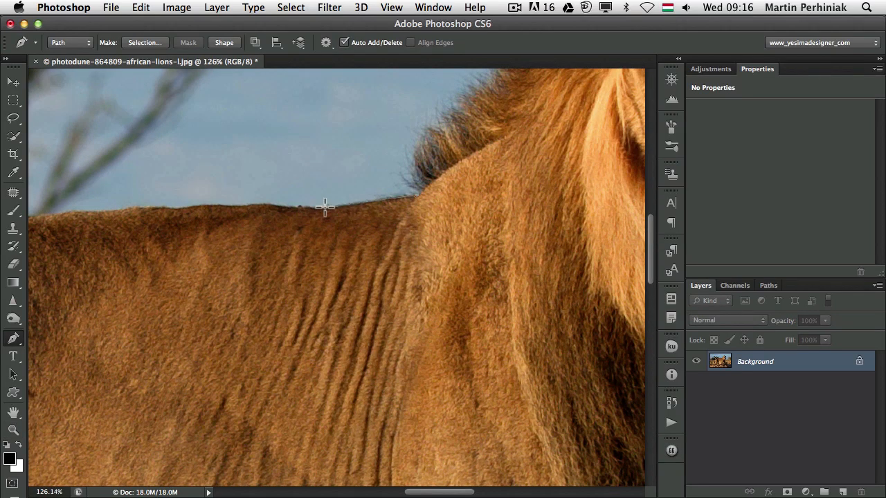
left_click(259, 204)
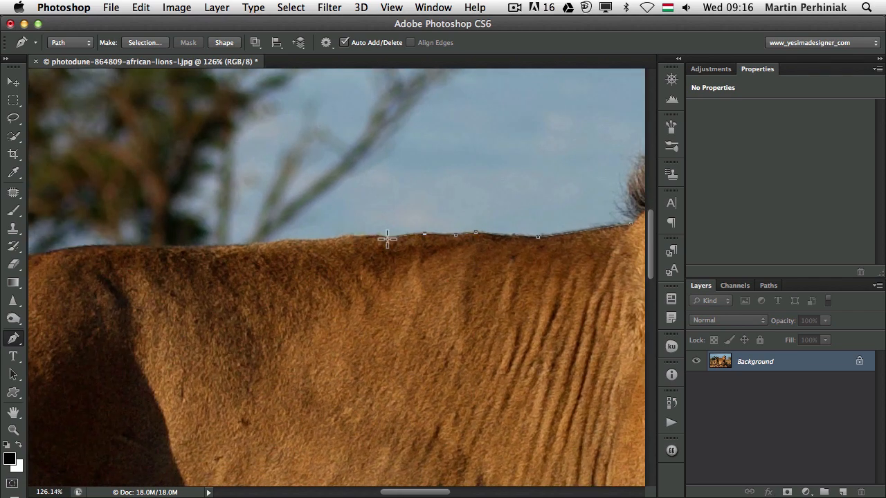
left_click(317, 238)
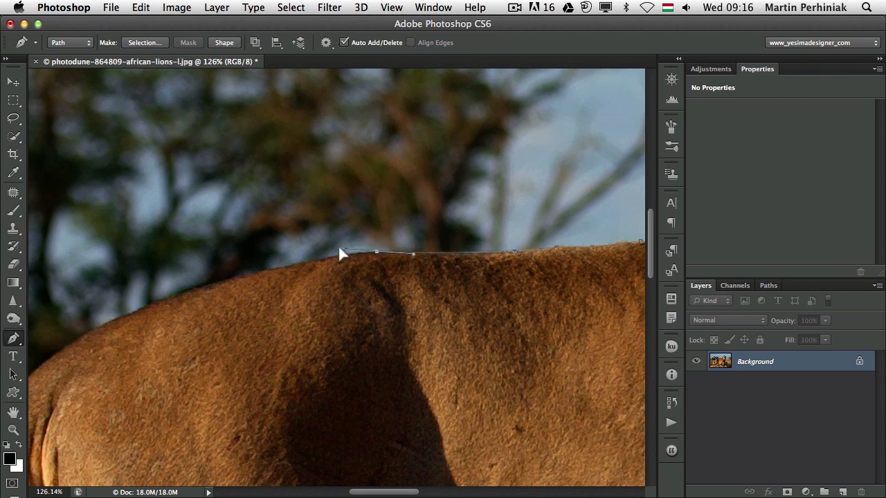
left_click(164, 294)
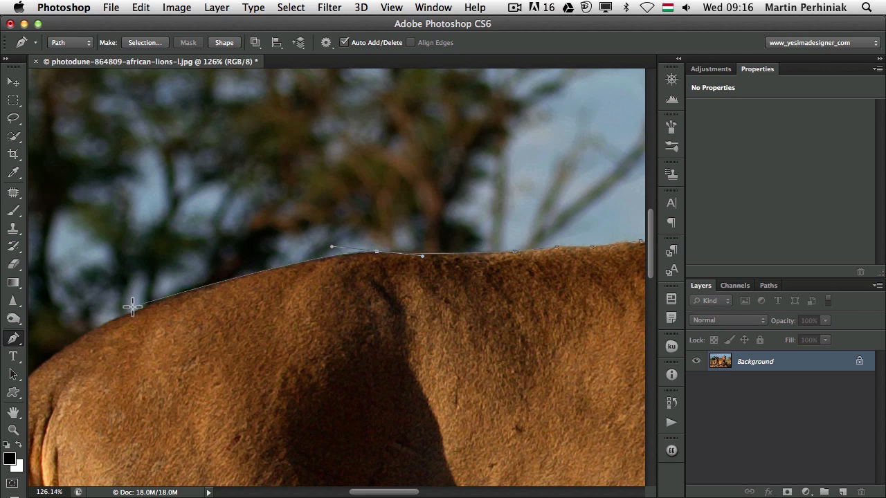
left_click(143, 305)
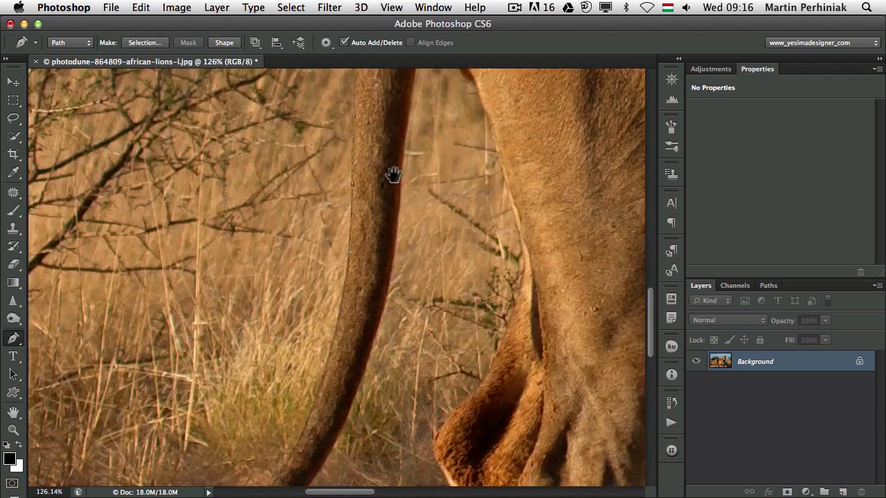
Step: Pan down and add Pen anchors around the black tail tuft and up the tail's edge
left_click_drag(391, 173, 325, 373)
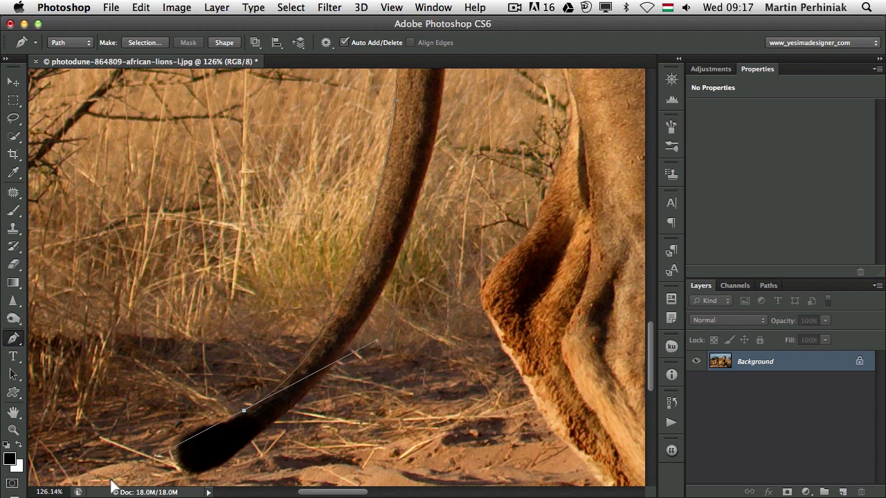
scroll("down", 3)
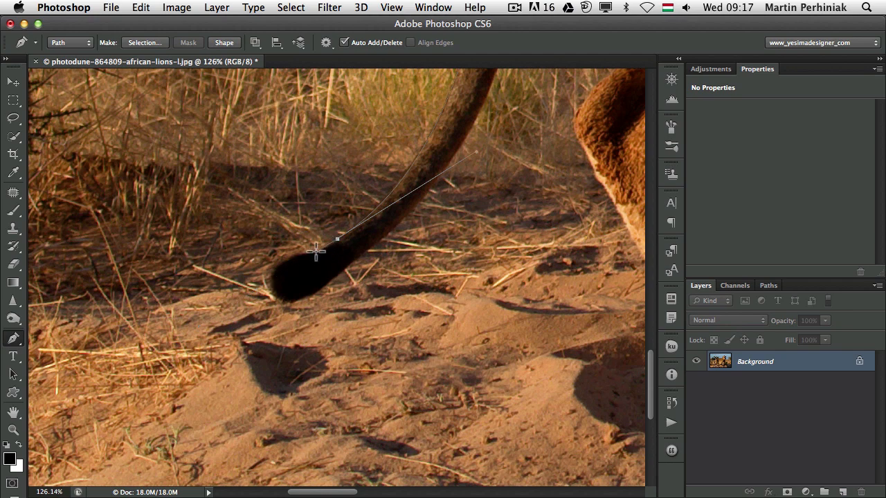
left_click(270, 269)
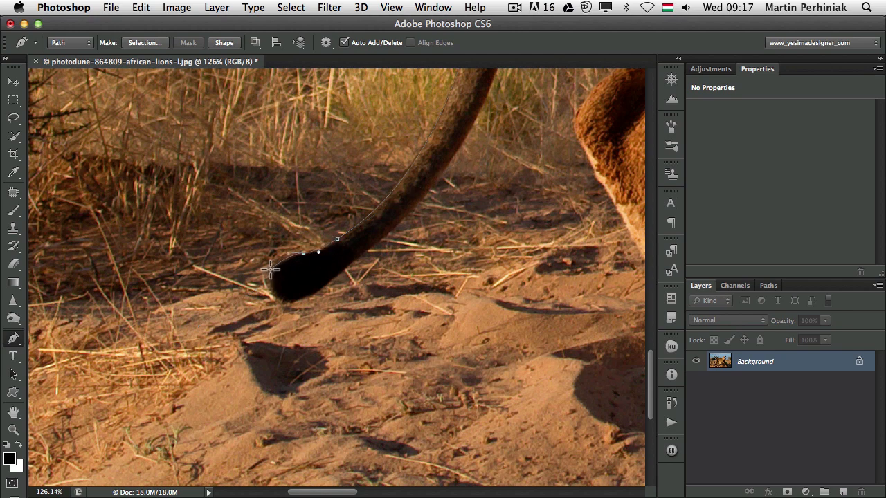
left_click(284, 299)
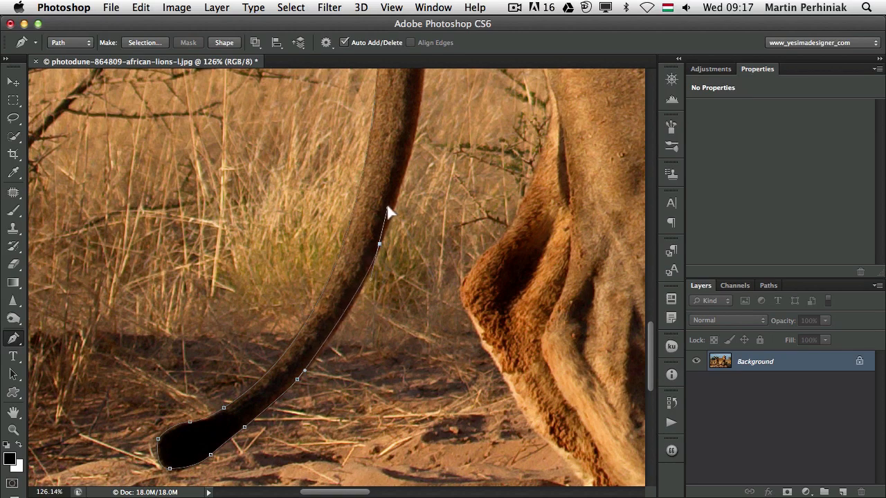
left_click_drag(379, 245, 398, 189)
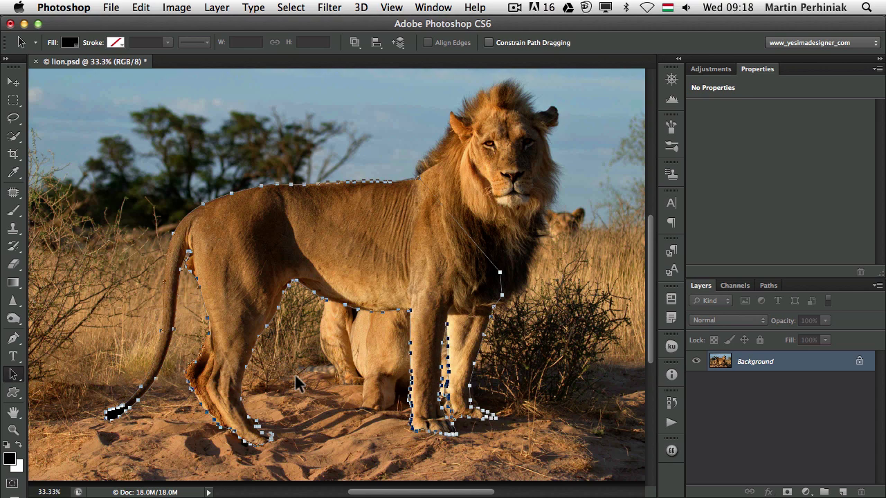
mouse_move(306, 301)
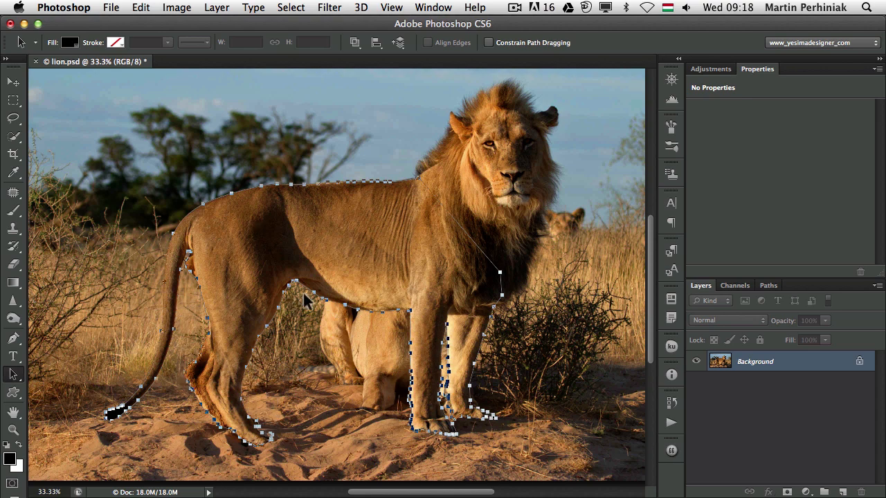
mouse_move(254, 326)
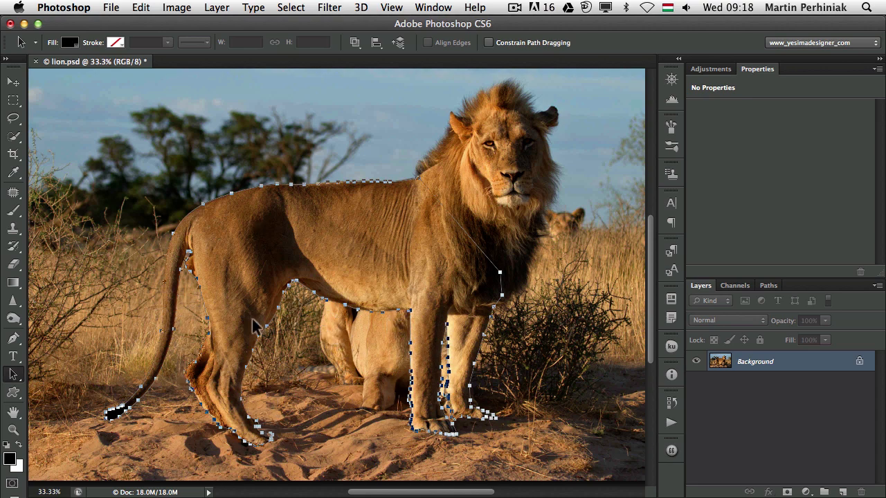
mouse_move(325, 318)
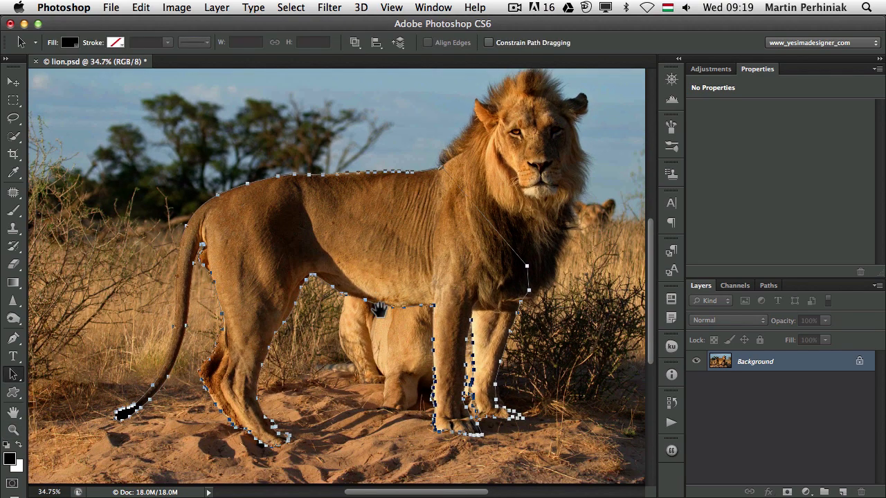
mouse_move(370, 271)
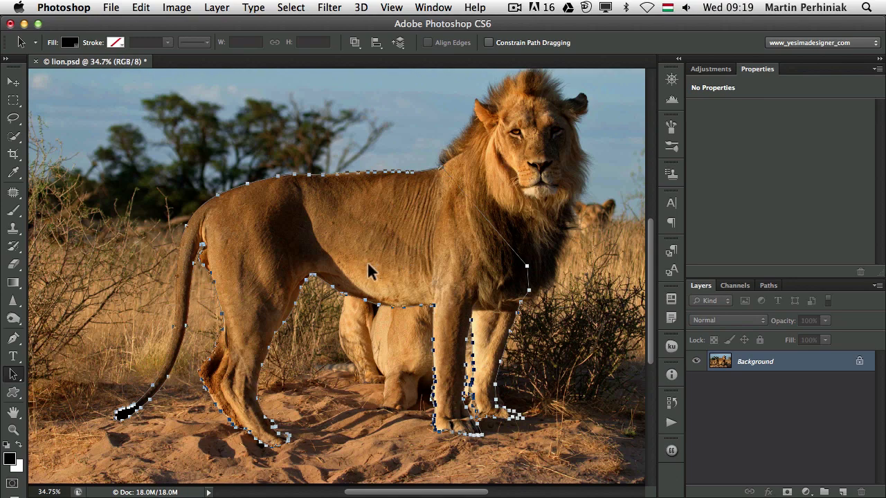
mouse_move(173, 285)
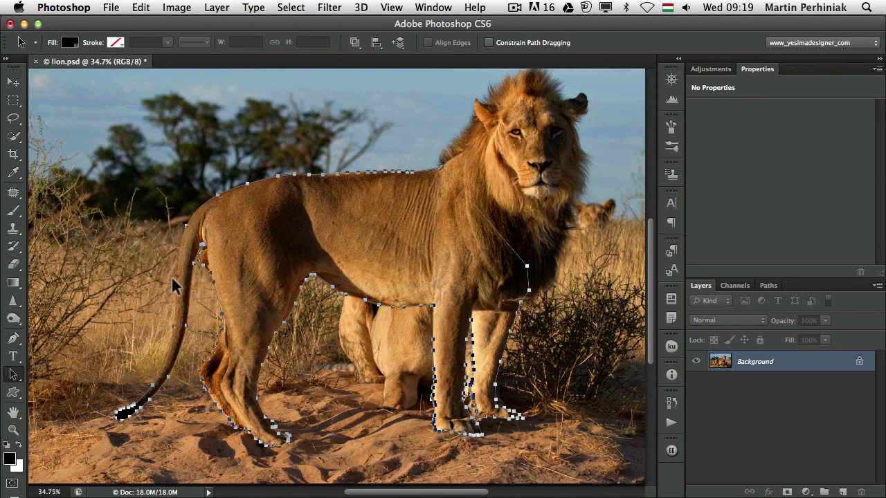
Step: Open the Layer menu with the lion outline path complete
left_click(217, 8)
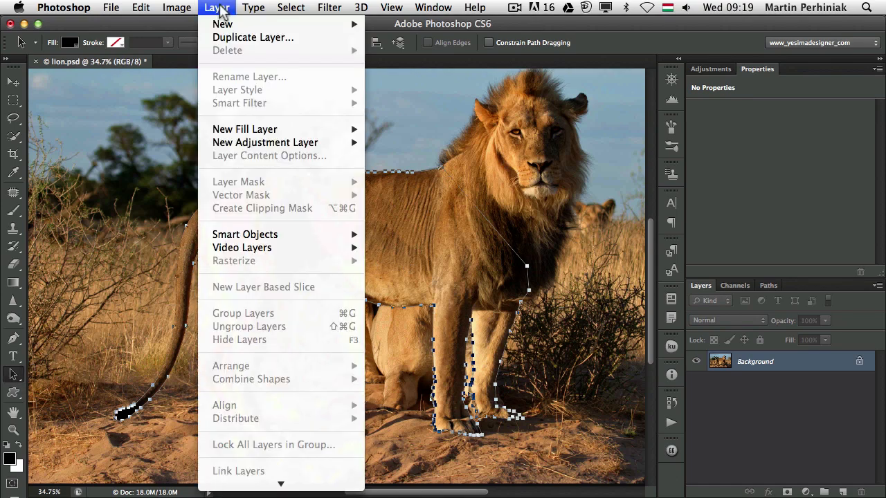
mouse_move(248, 198)
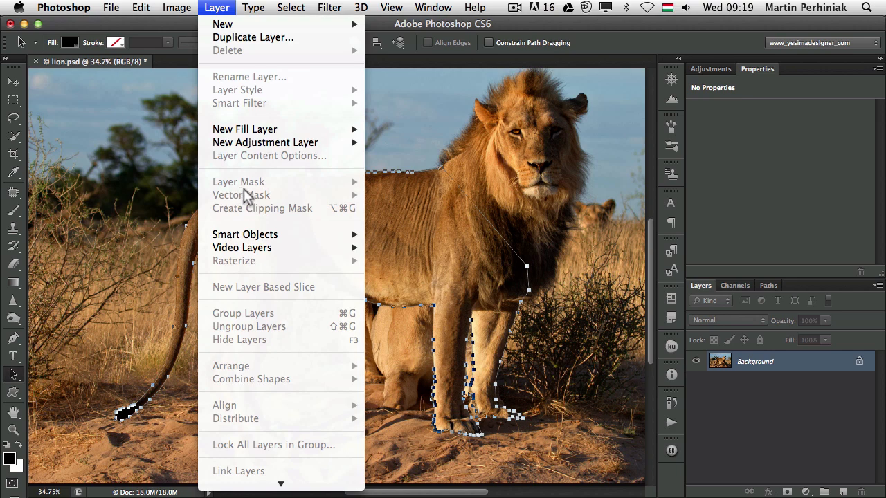
mouse_move(244, 202)
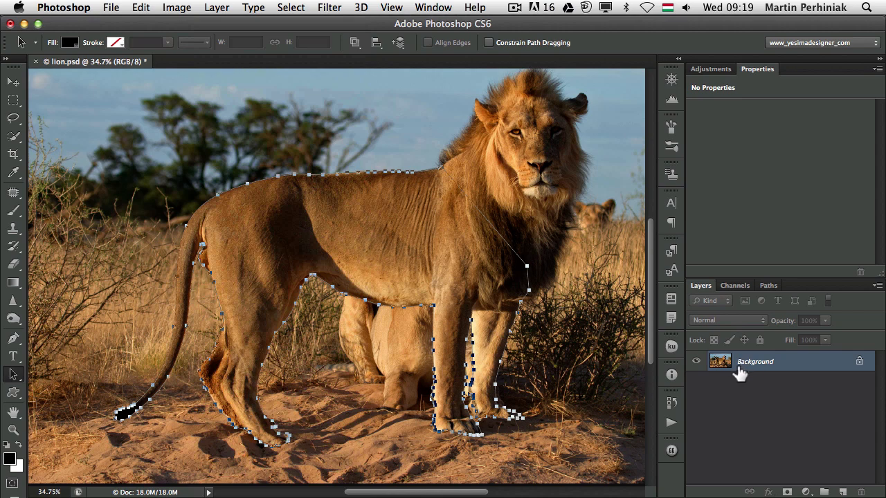
mouse_move(751, 367)
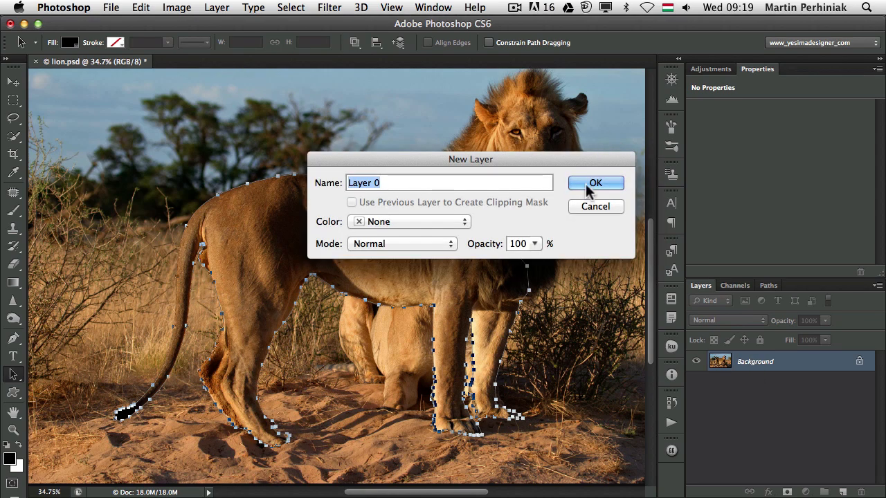
Step: Confirm the New Layer dialog to convert the Background into Layer 0
left_click(595, 183)
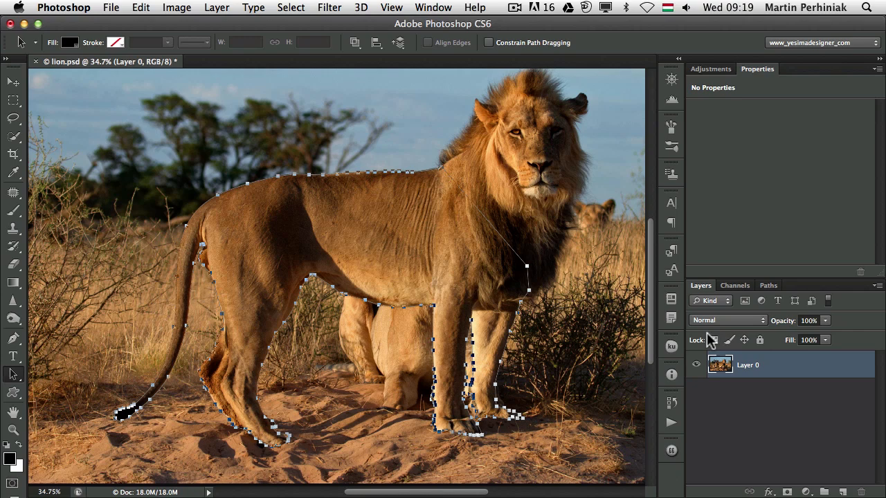
mouse_move(190, 14)
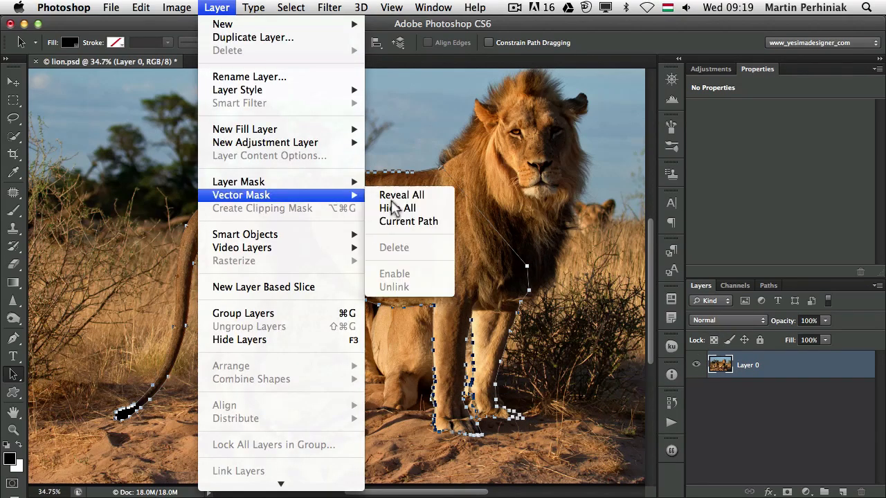
mouse_move(408, 220)
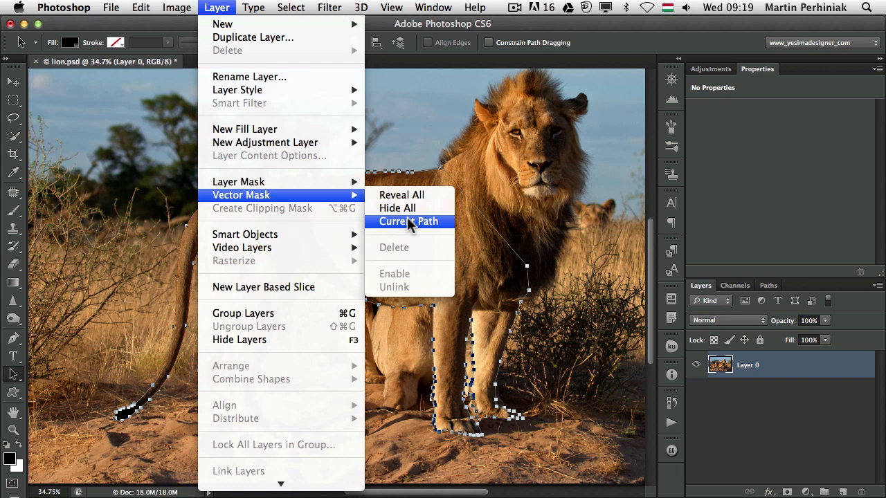
Step: Add a vector mask to Layer 0 from the current traced path
left_click(408, 220)
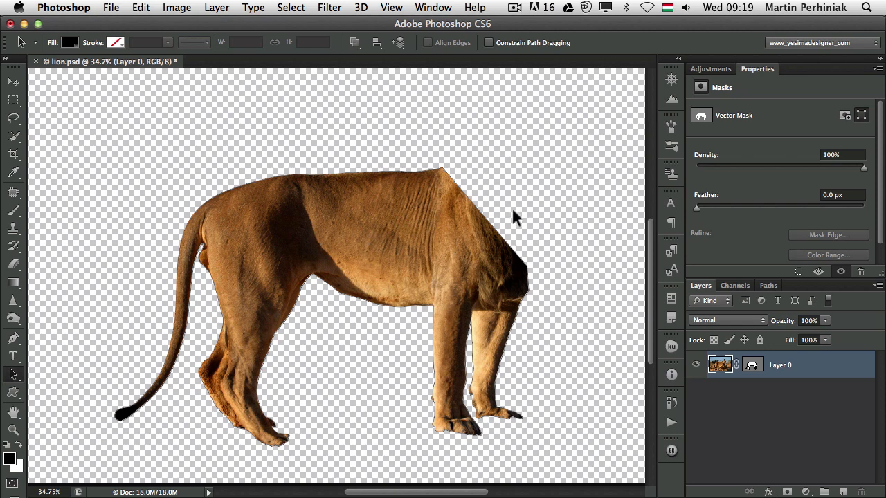
mouse_move(560, 287)
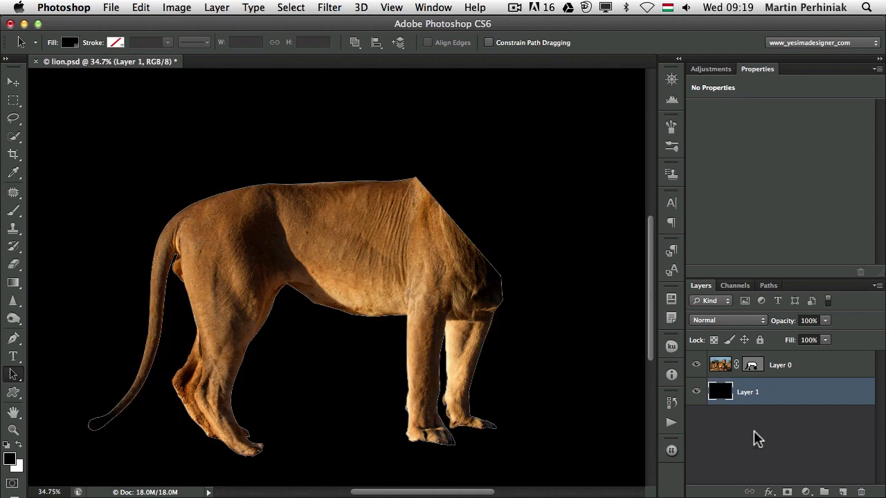
mouse_move(823, 365)
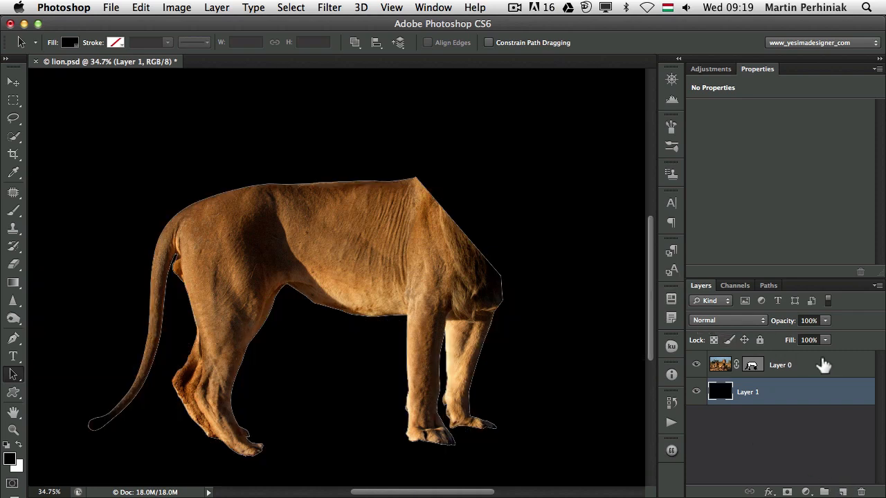
Step: Select Layer 0 above the black-filled Layer 1
left_click(780, 364)
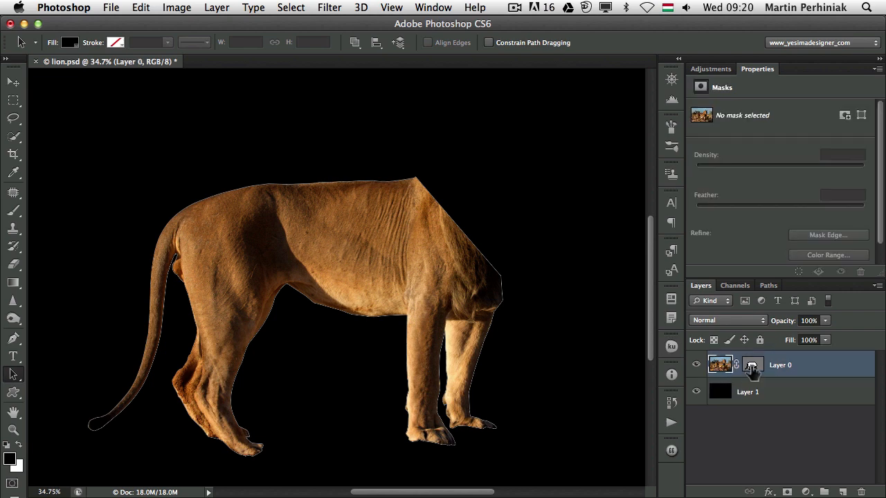
Step: Target Layer 0's mask, zoom on the belly, and drag its curve to hug the fur
left_click(747, 392)
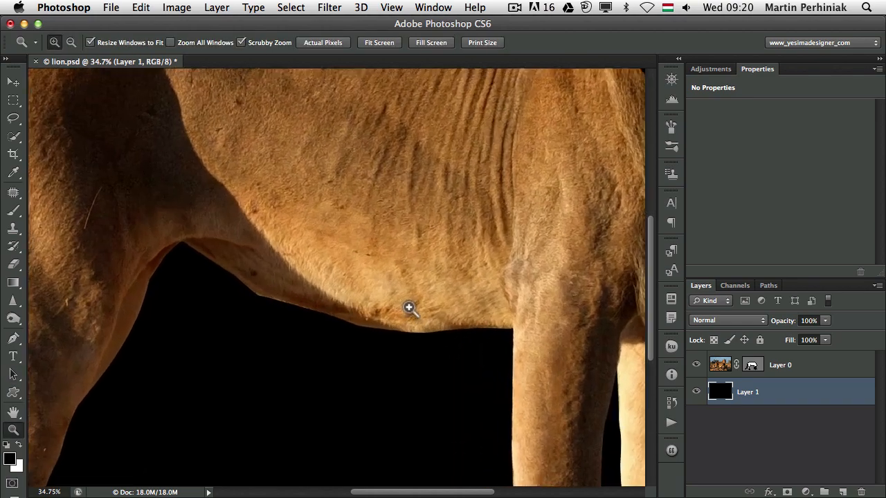
left_click(410, 308)
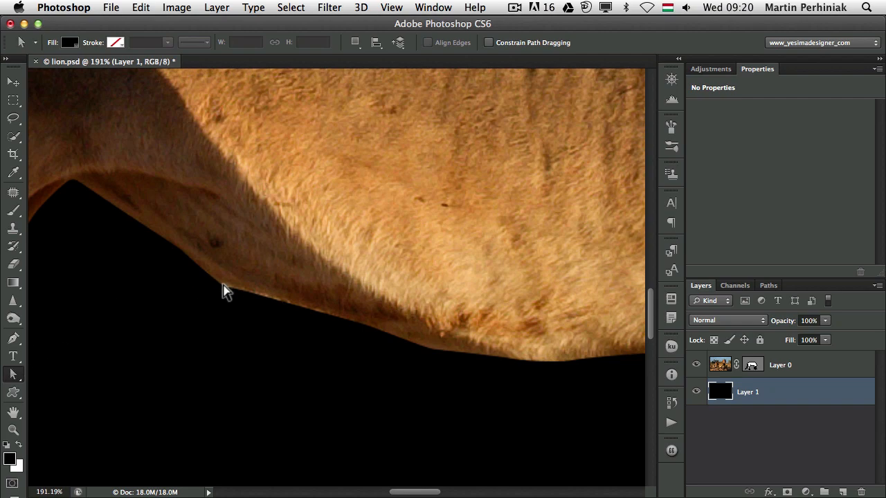
left_click(780, 365)
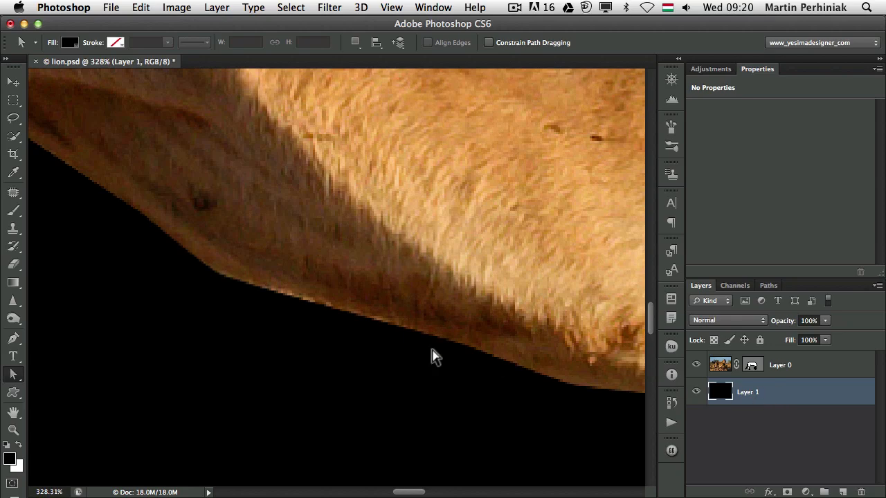
mouse_move(752, 366)
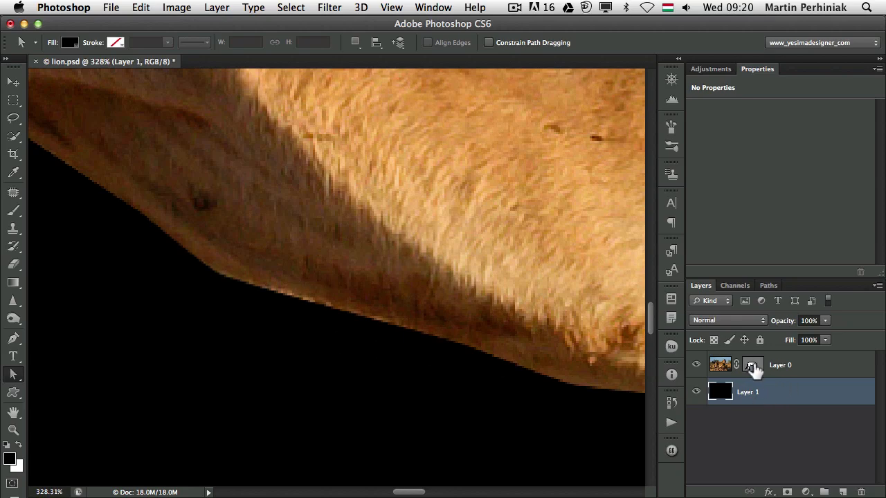
left_click(752, 364)
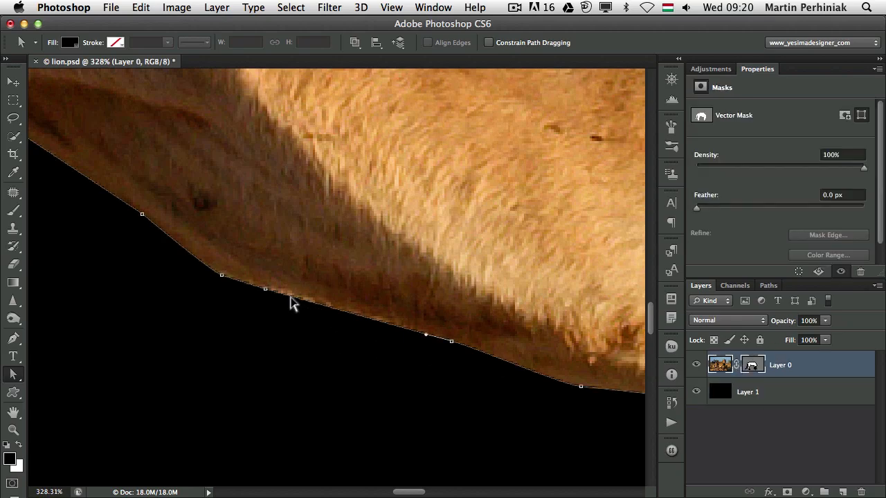
left_click_drag(266, 289, 292, 288)
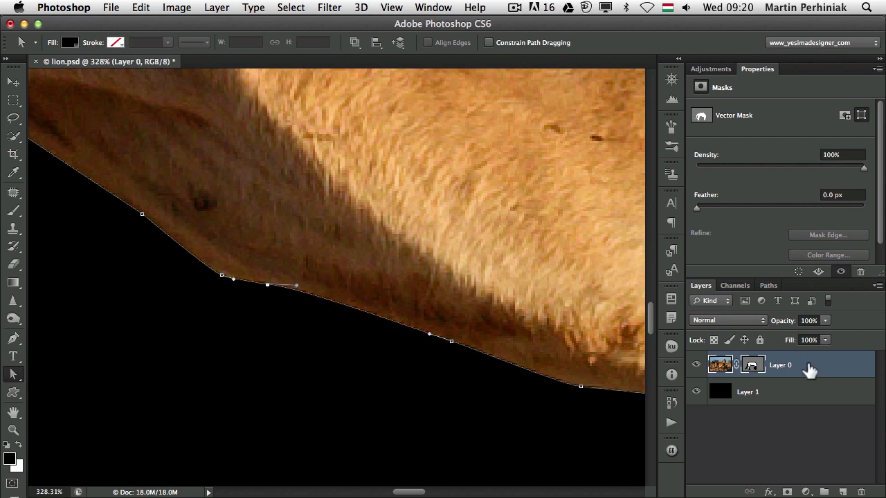
left_click(747, 391)
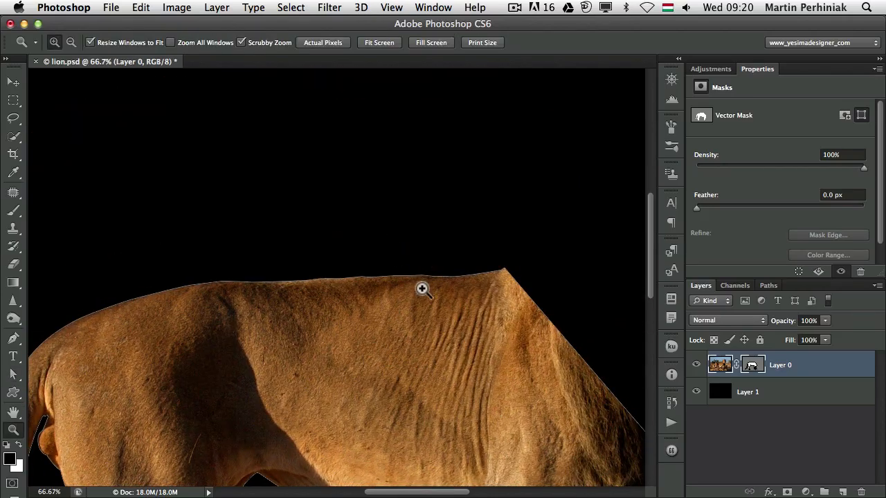
Step: Drag the mask path along the lion's back, toggling the path view to preview the edge
left_click(747, 392)
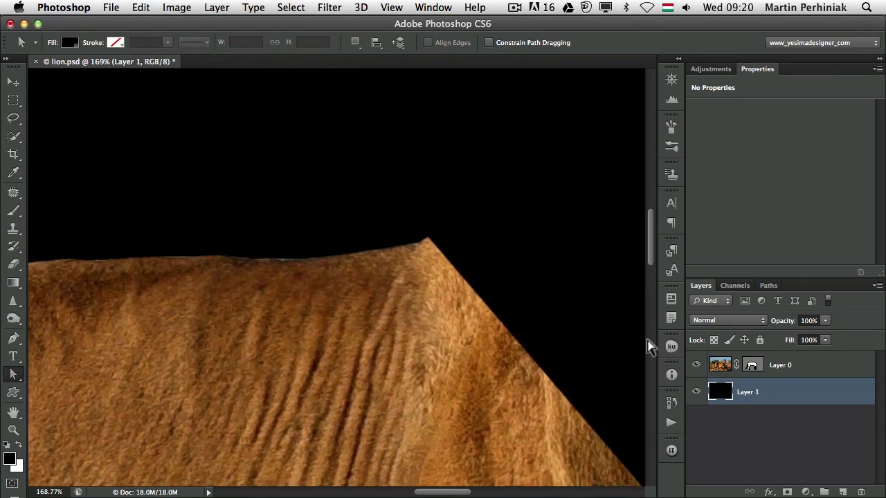
left_click(780, 365)
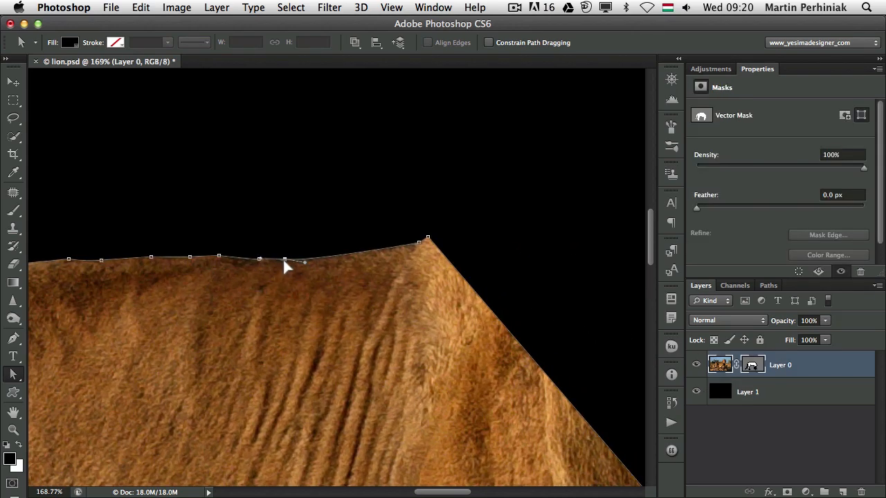
left_click_drag(287, 265, 261, 265)
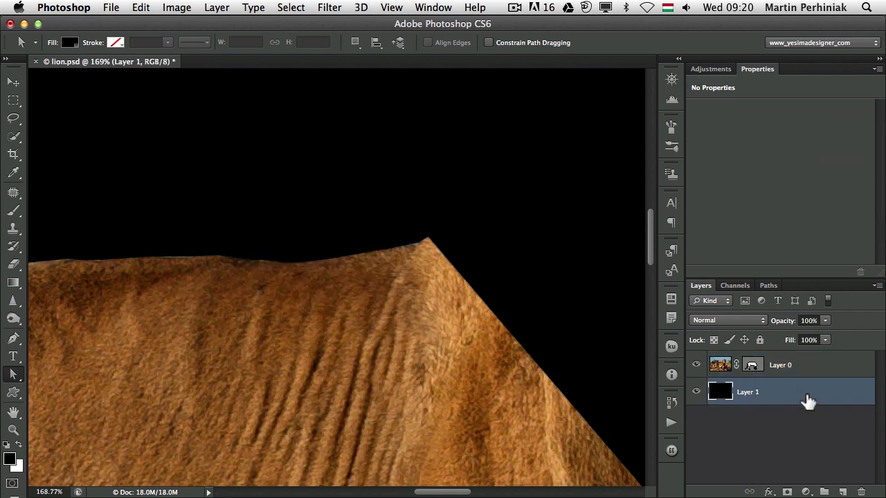
left_click(780, 365)
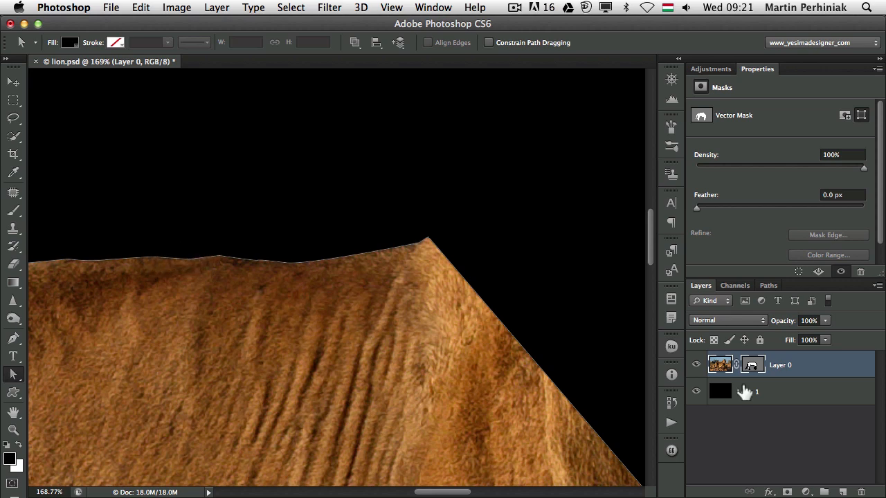
left_click(747, 392)
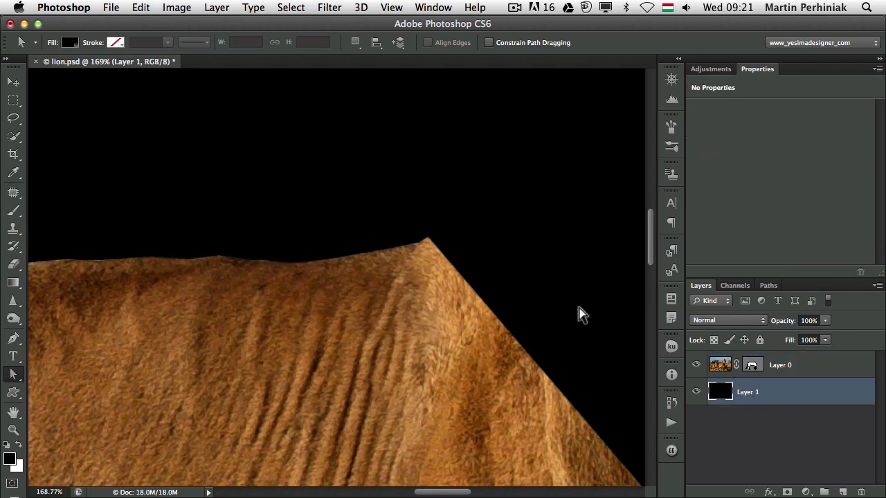
left_click(780, 365)
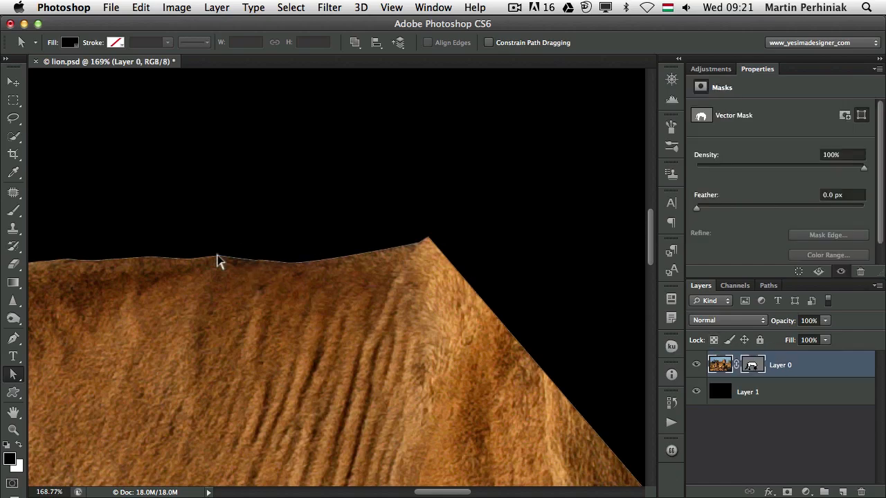
mouse_move(519, 284)
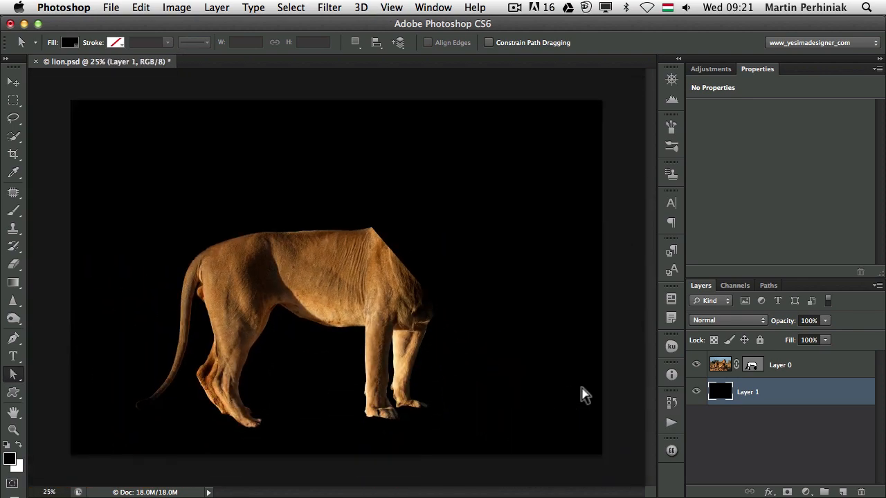
mouse_move(397, 256)
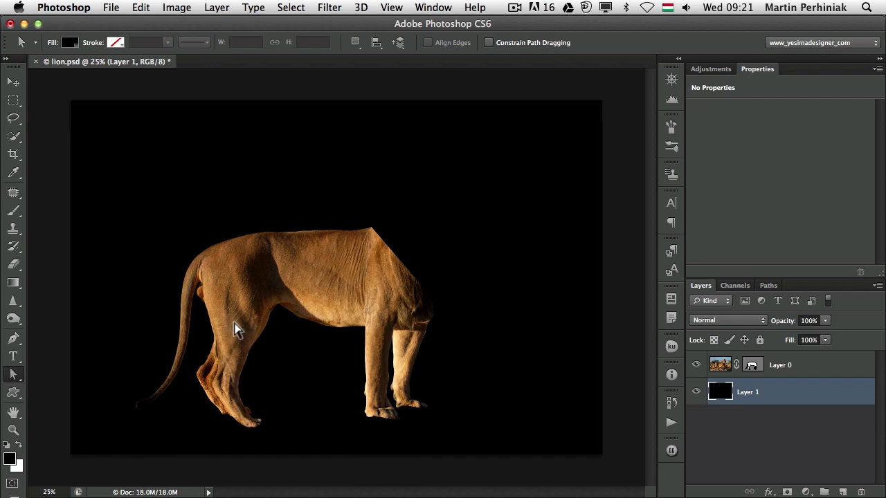
mouse_move(722, 304)
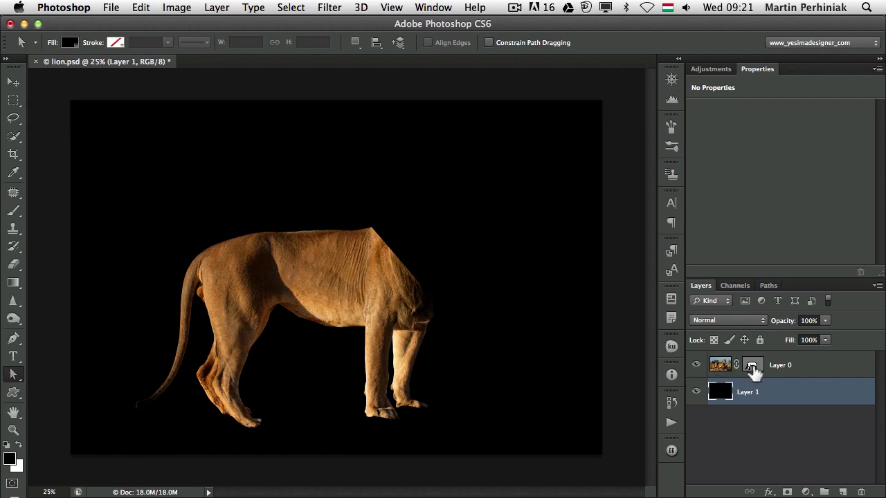
left_click(753, 364)
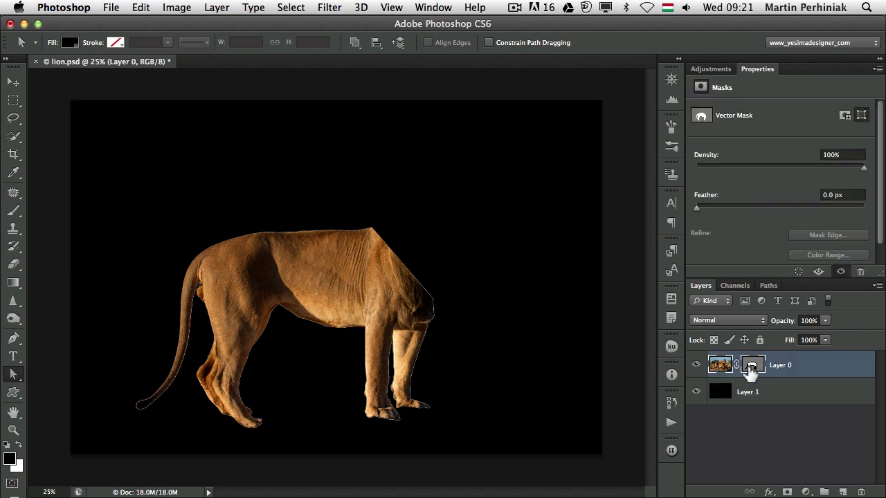
mouse_move(608, 322)
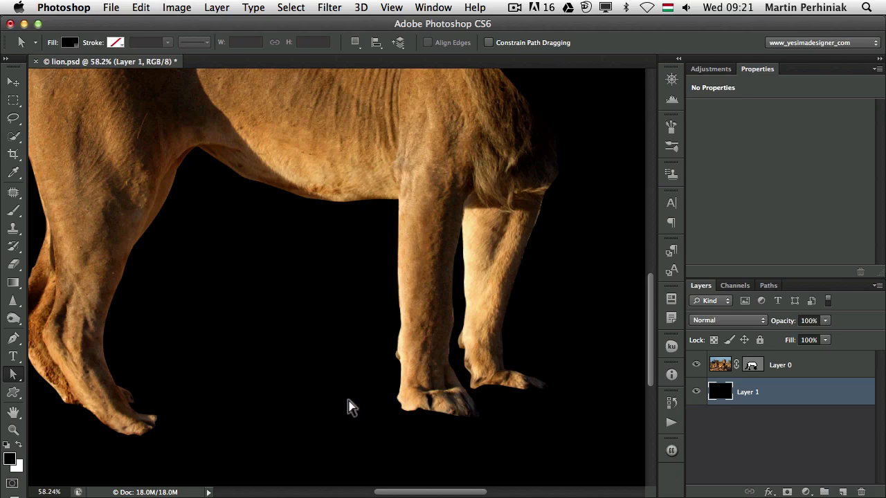
mouse_move(165, 411)
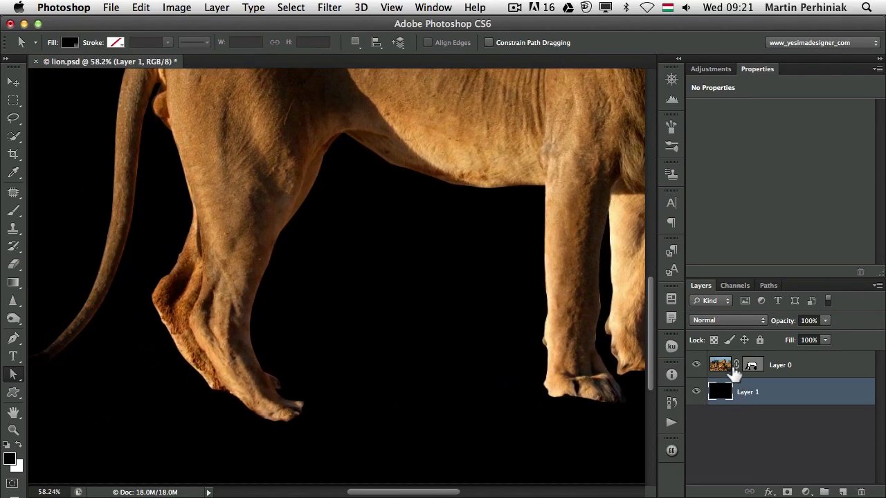
left_click(752, 364)
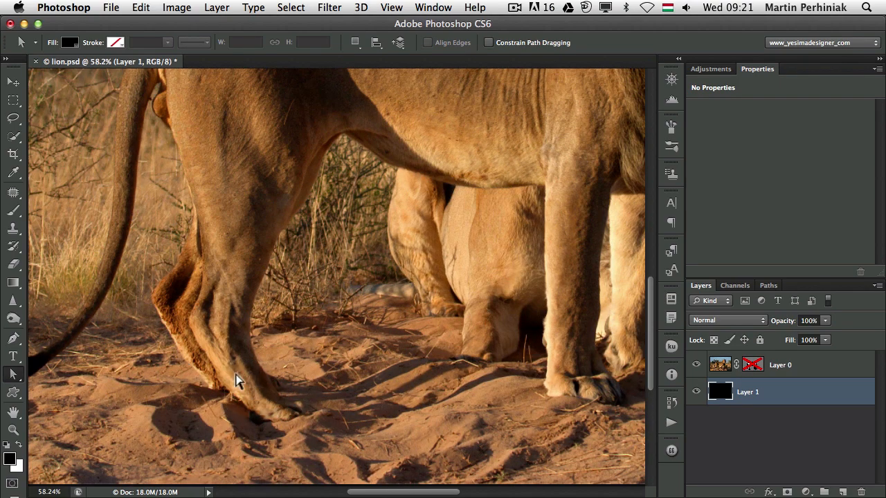
left_click_drag(235, 381, 329, 412)
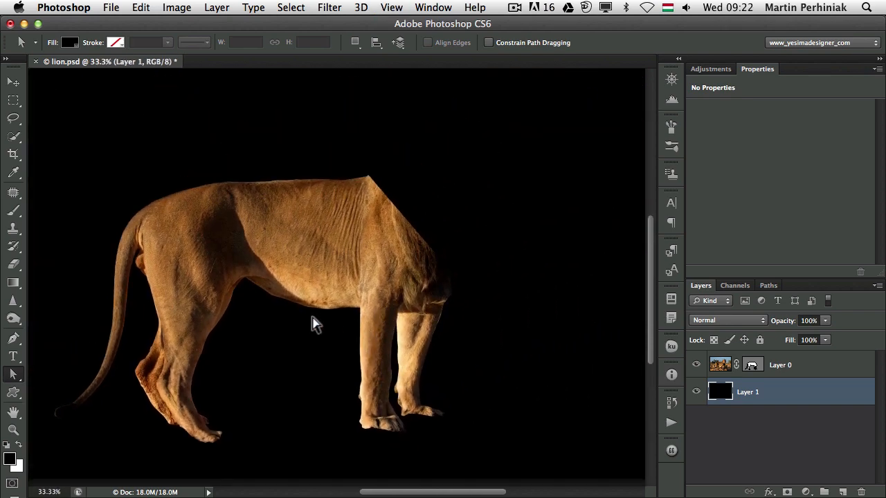
mouse_move(231, 312)
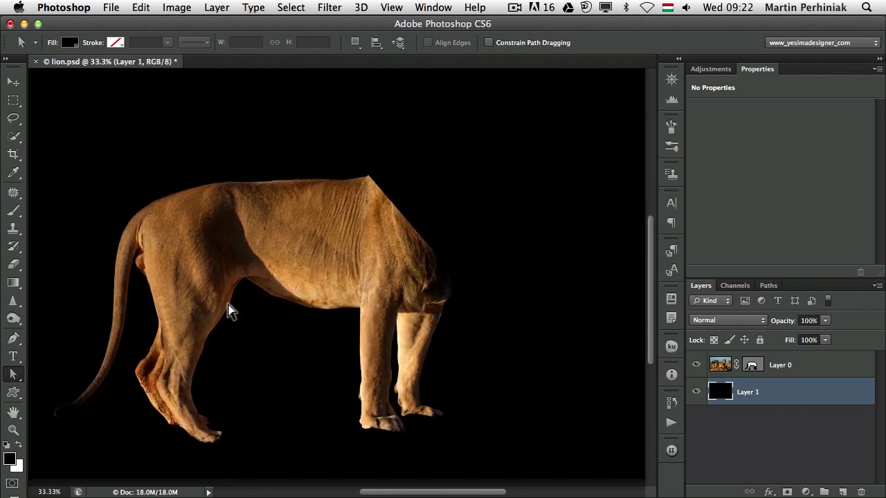
mouse_move(262, 346)
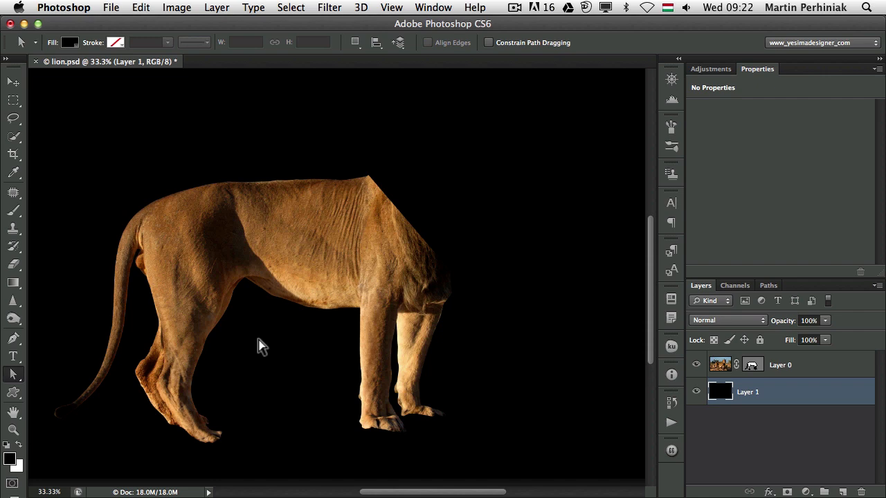
mouse_move(272, 278)
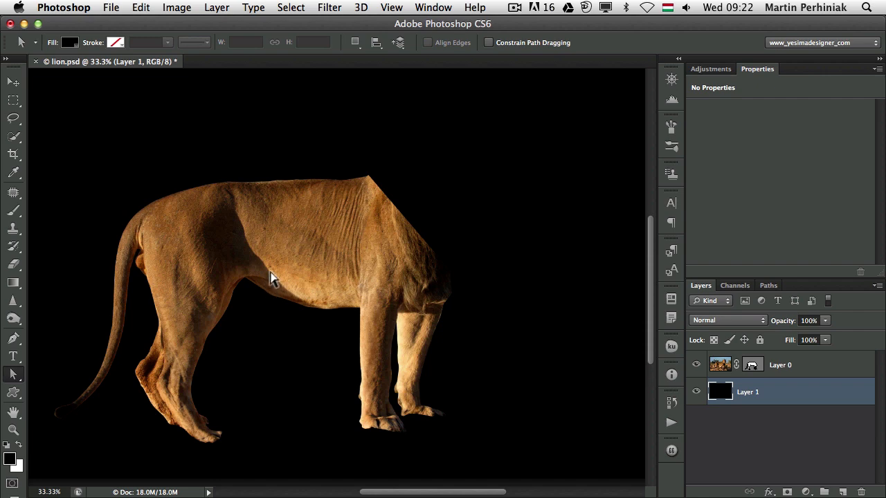
left_click_drag(270, 277, 339, 290)
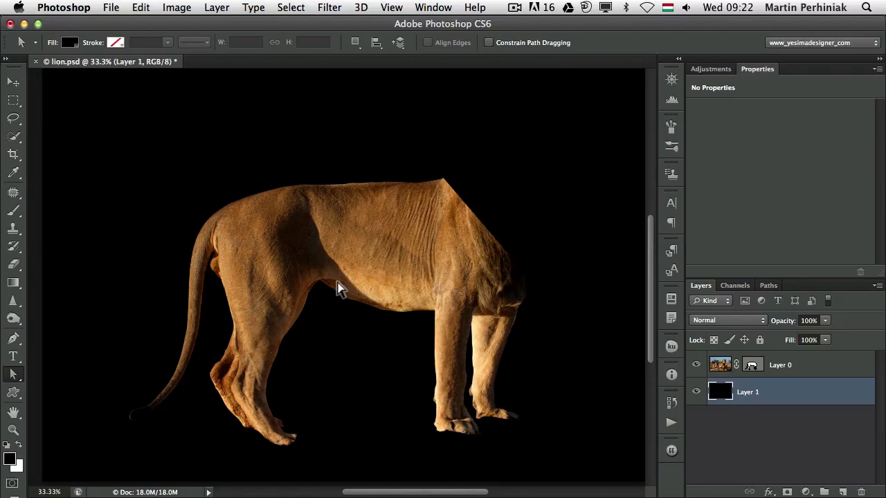
mouse_move(325, 298)
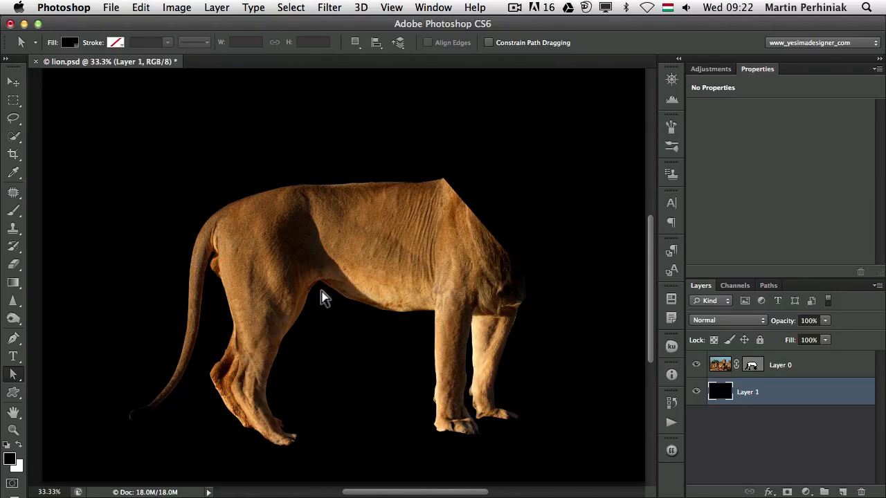
mouse_move(320, 303)
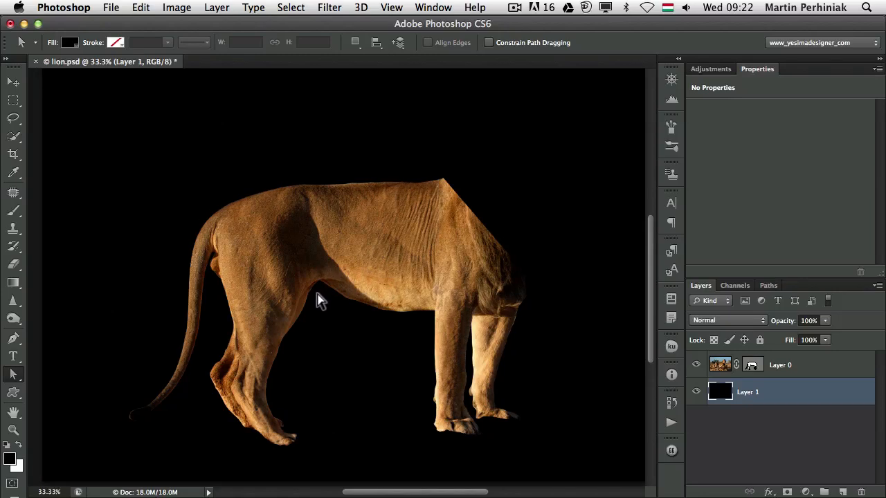
mouse_move(310, 299)
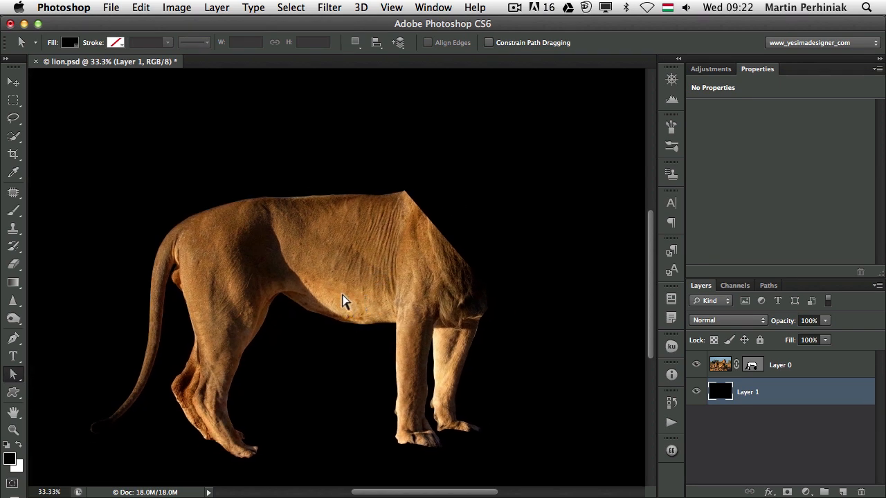
Step: Disable Layer 0's vector mask to reveal the original lions photo
left_click(696, 365)
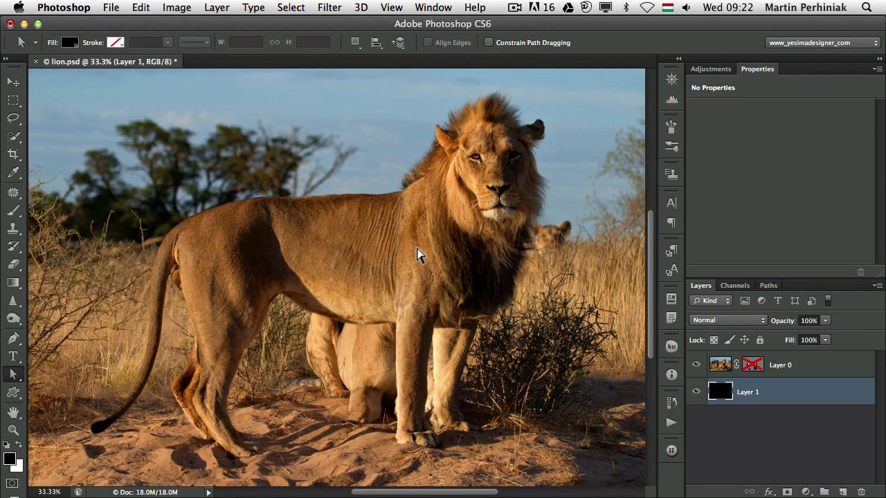
mouse_move(450, 249)
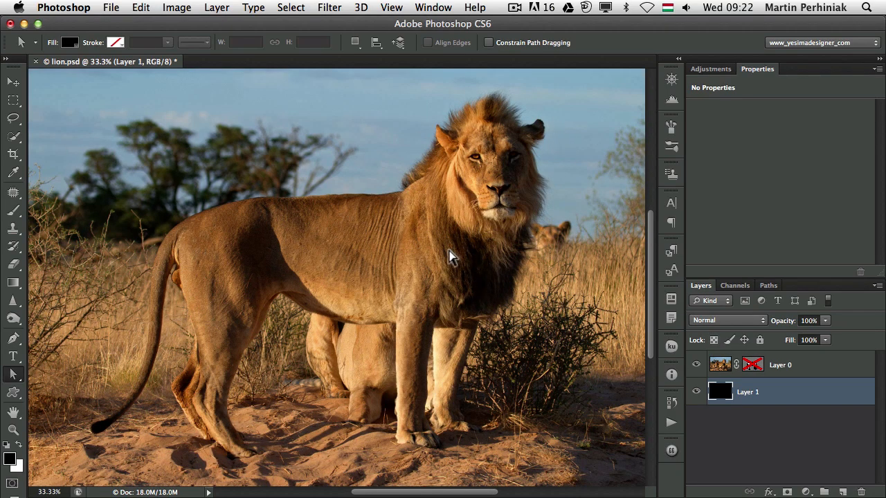
mouse_move(423, 262)
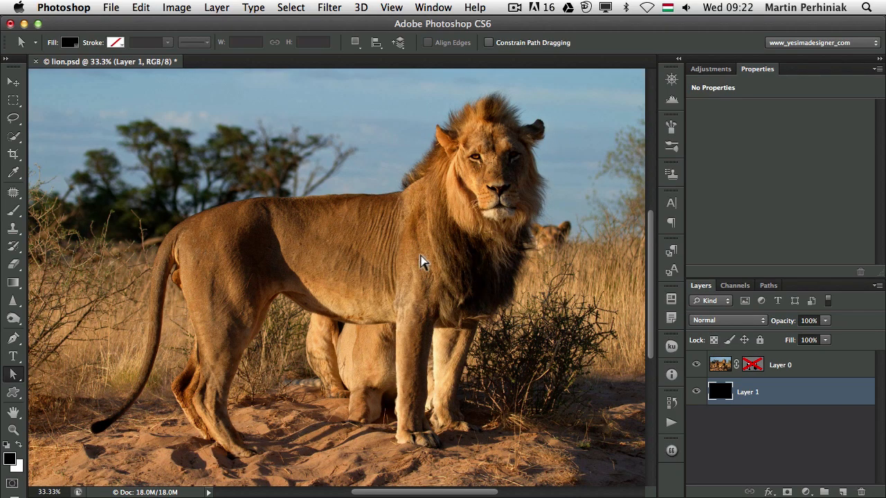